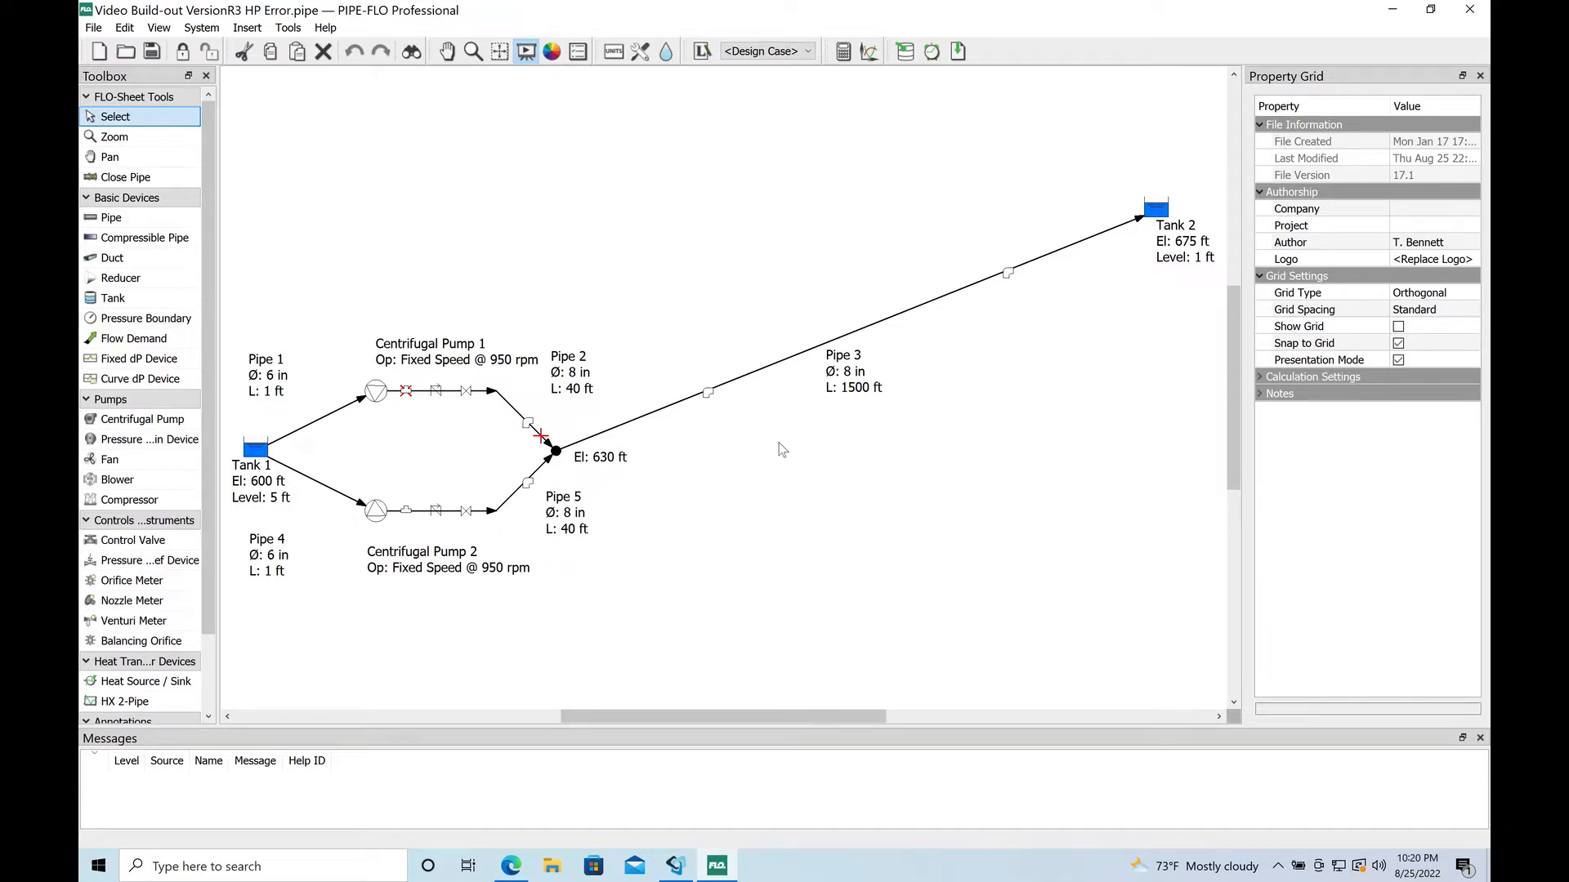
pyautogui.moveTo(492, 450)
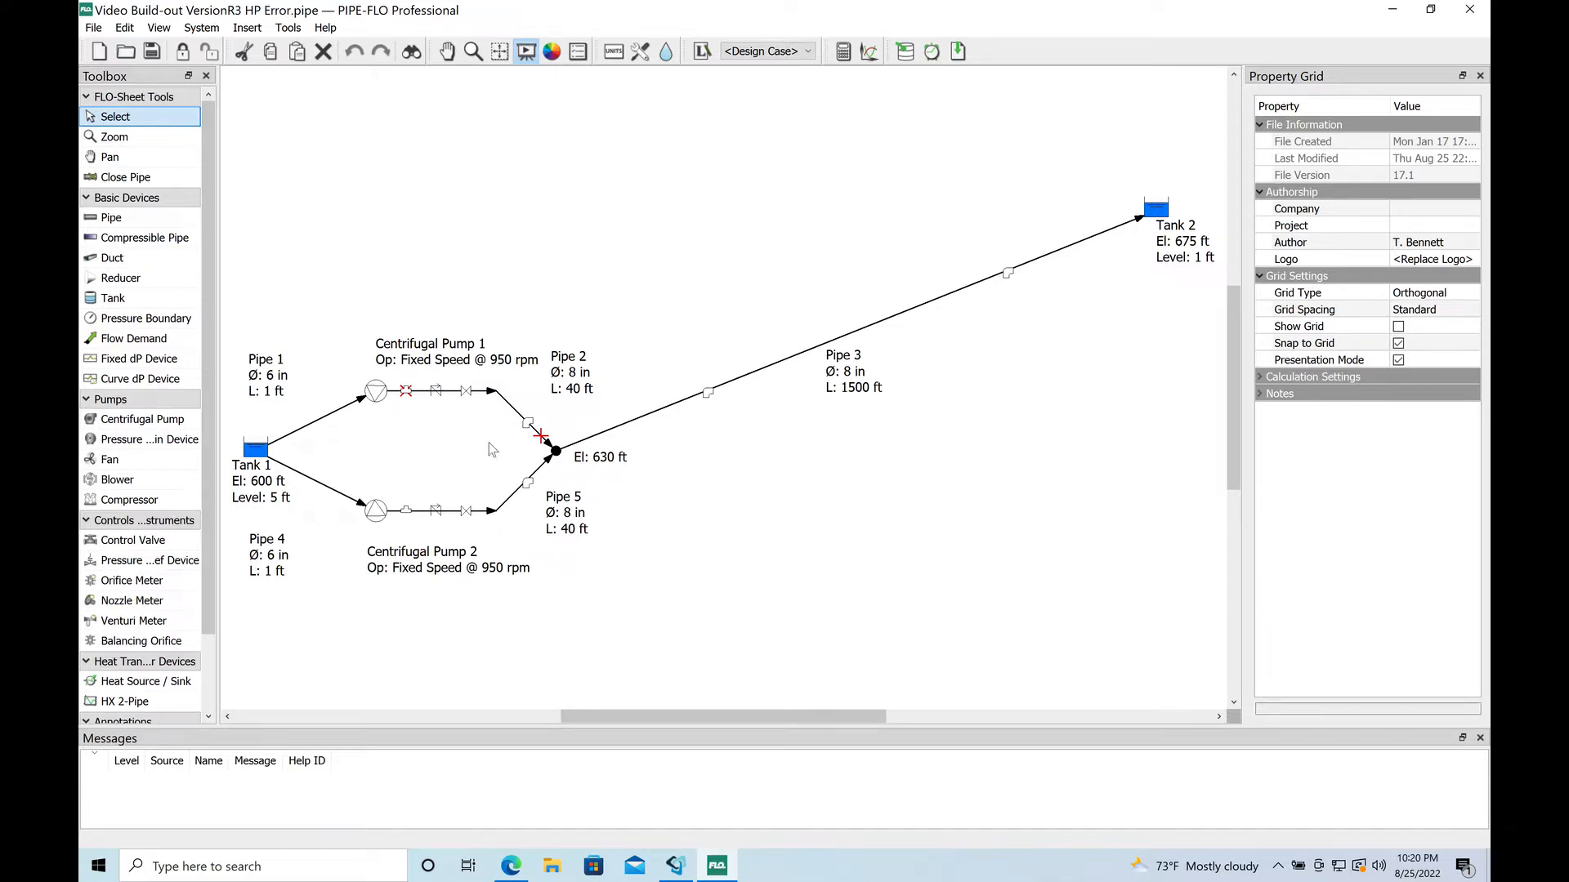
pyautogui.moveTo(500, 400)
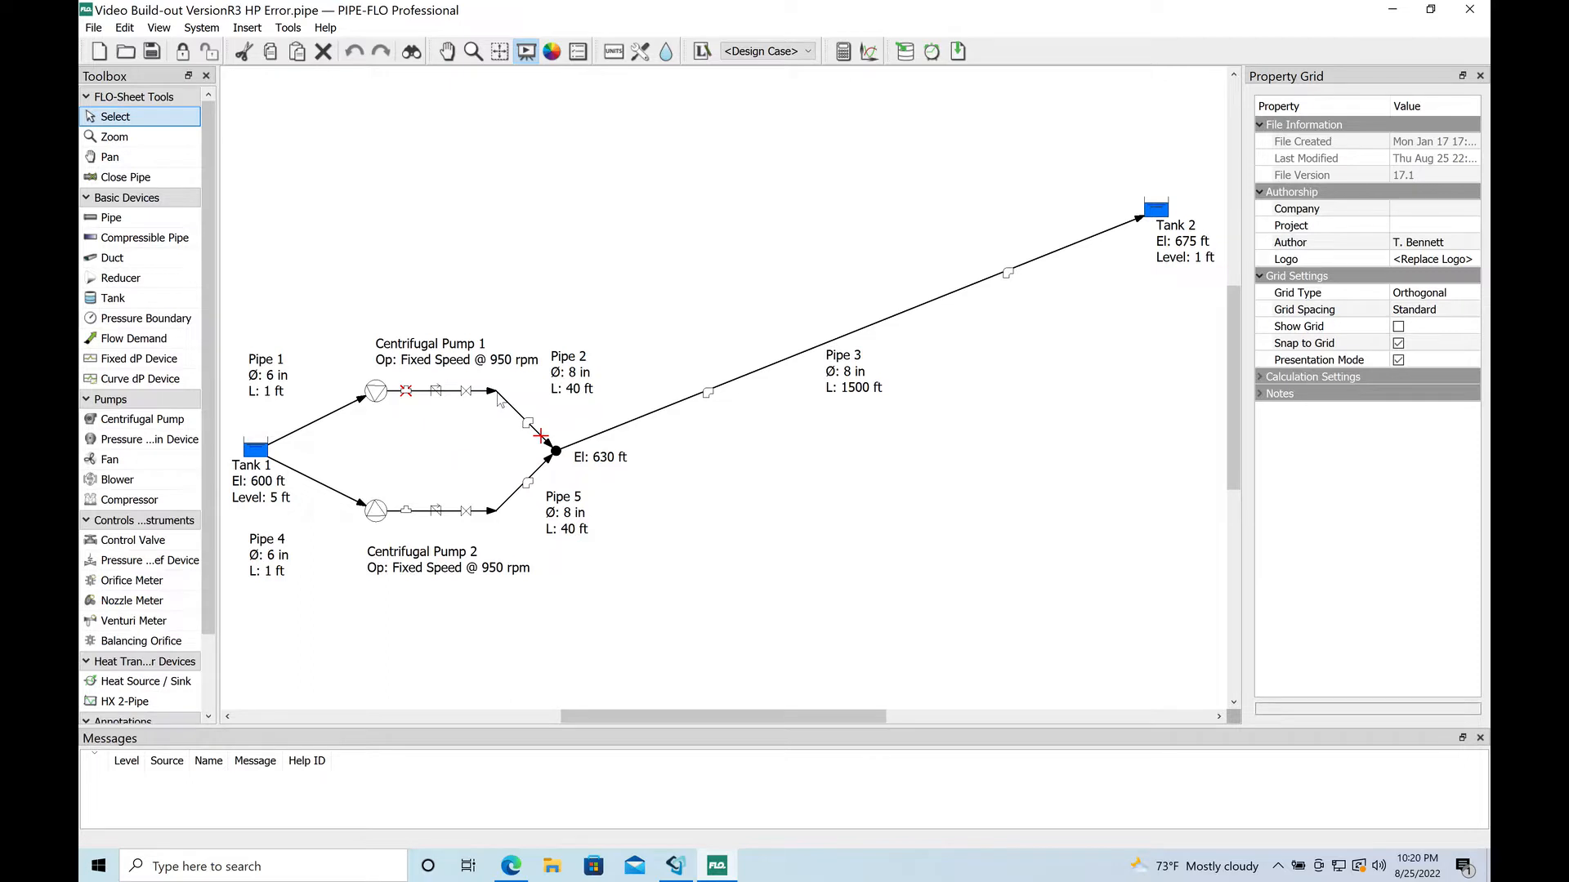
# Run the calculation so Pump 2 shows 393.4 gpm through Pipe 3 to Tank 2.
pyautogui.click(844, 51)
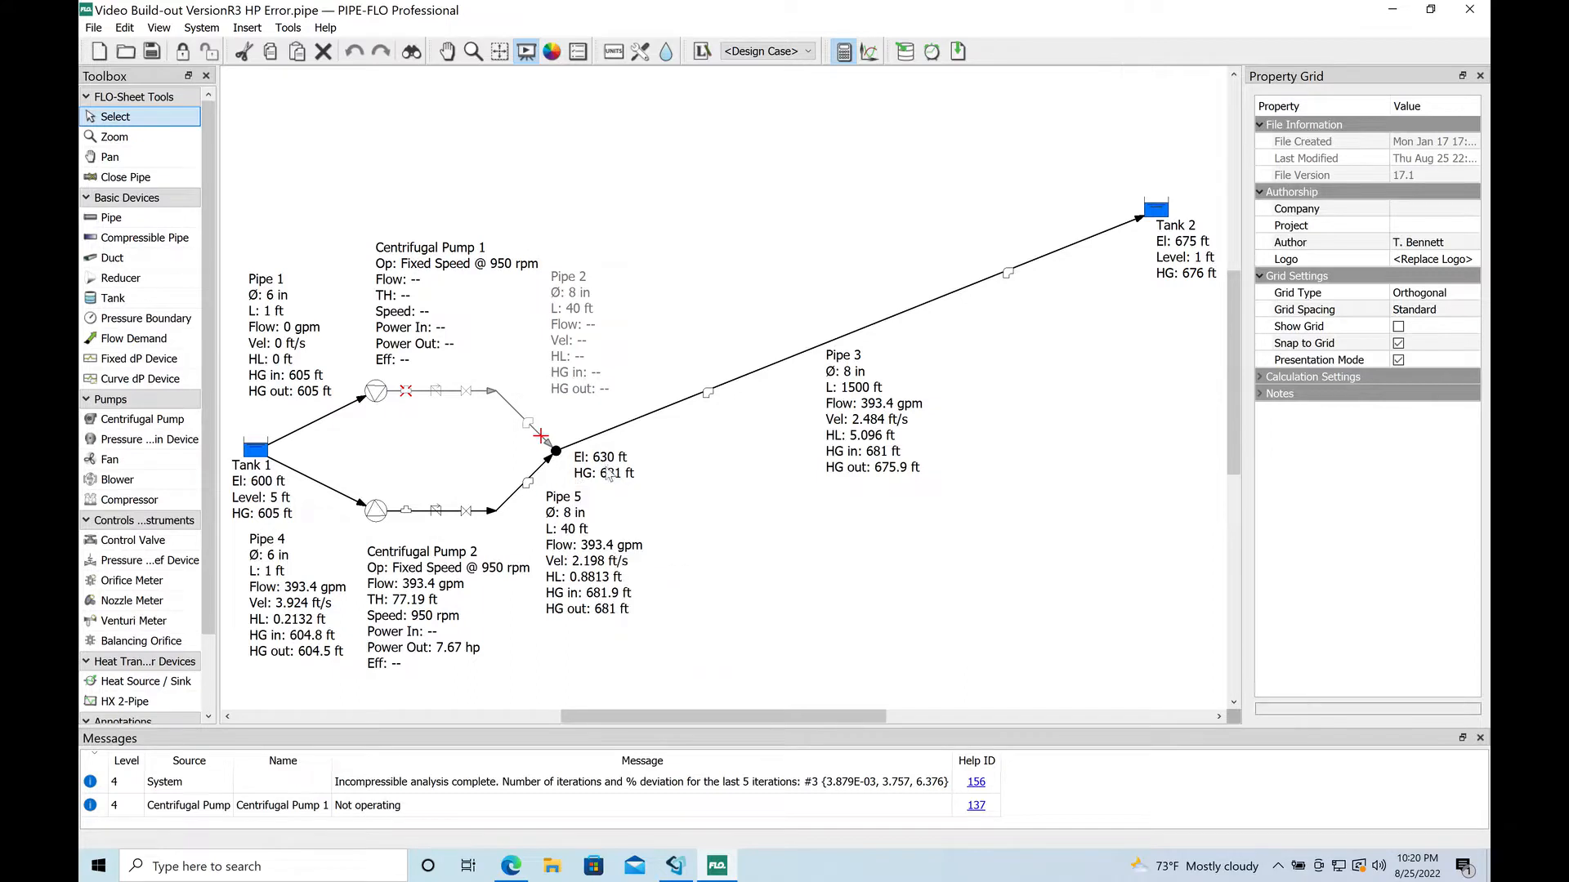
pyautogui.moveTo(757, 430)
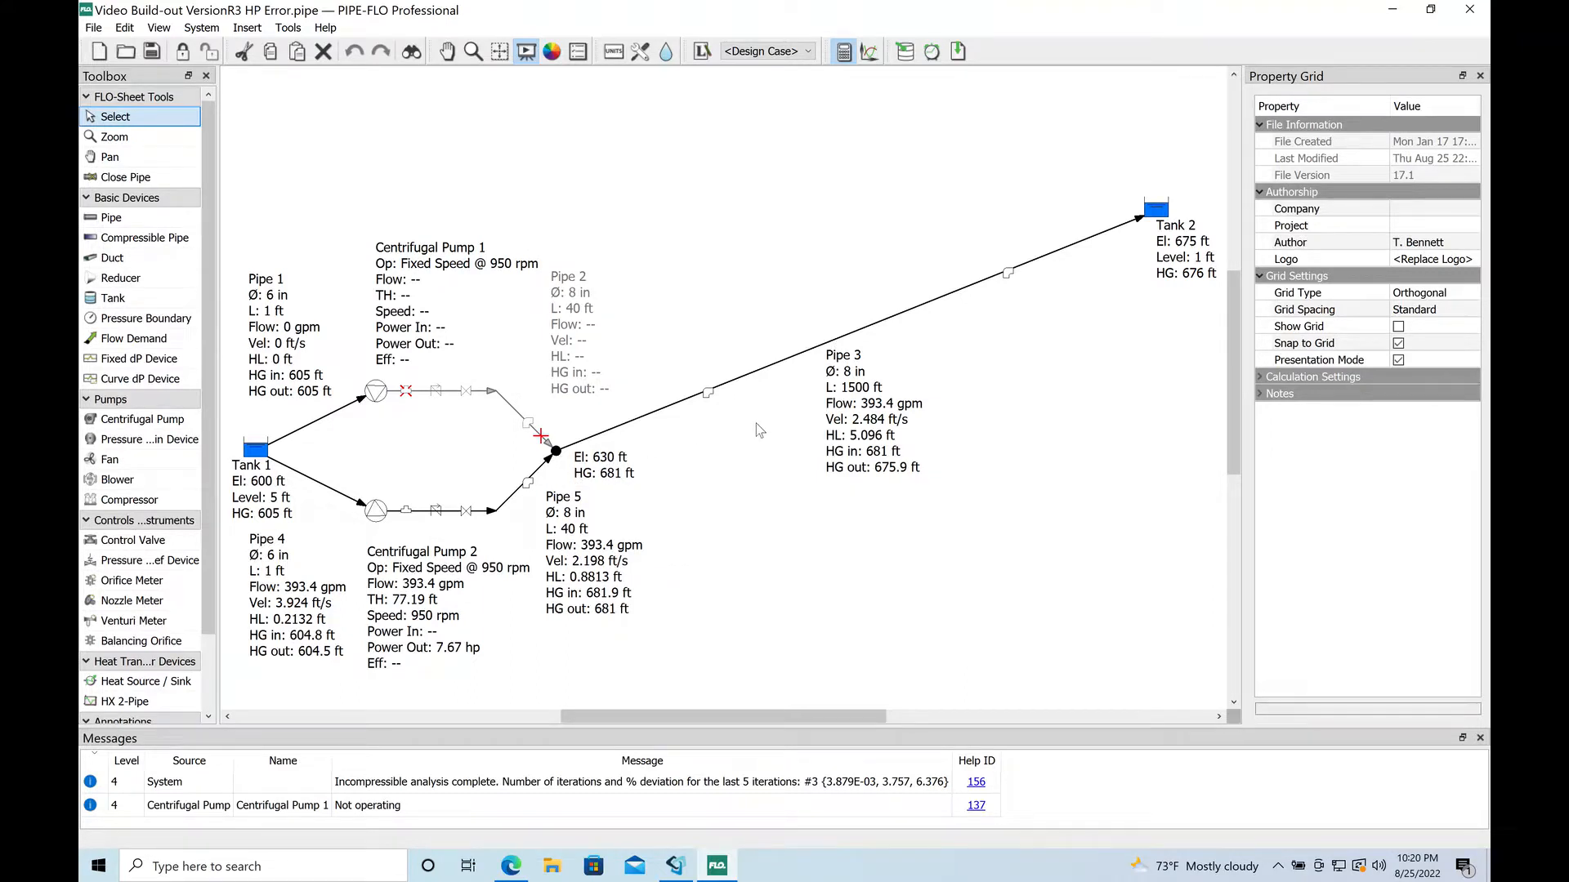
pyautogui.moveTo(823, 598)
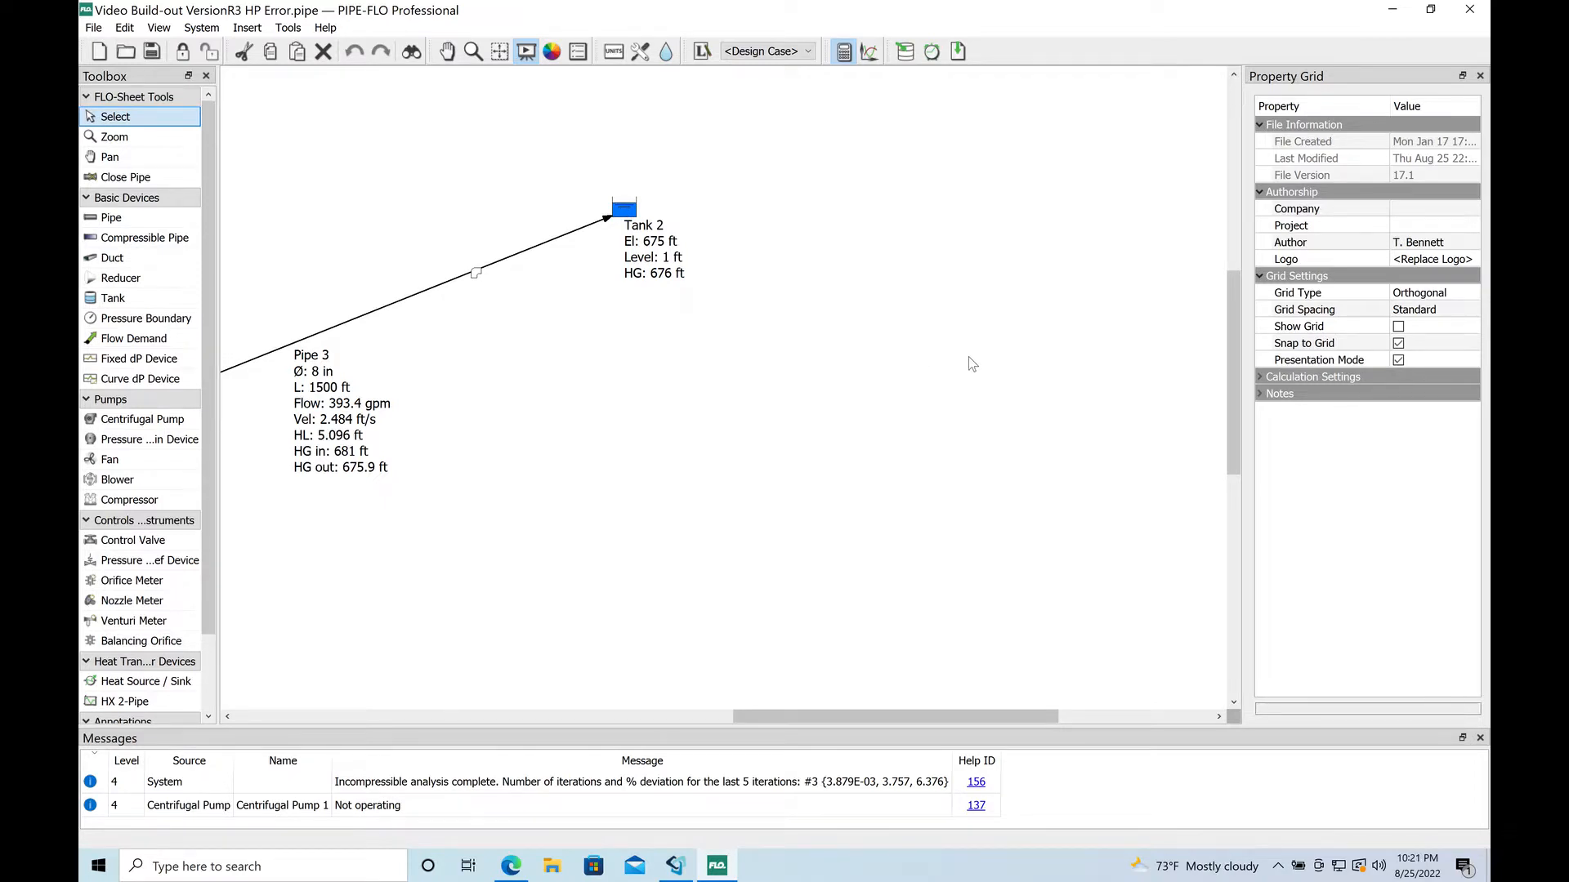
pyautogui.moveTo(144, 238)
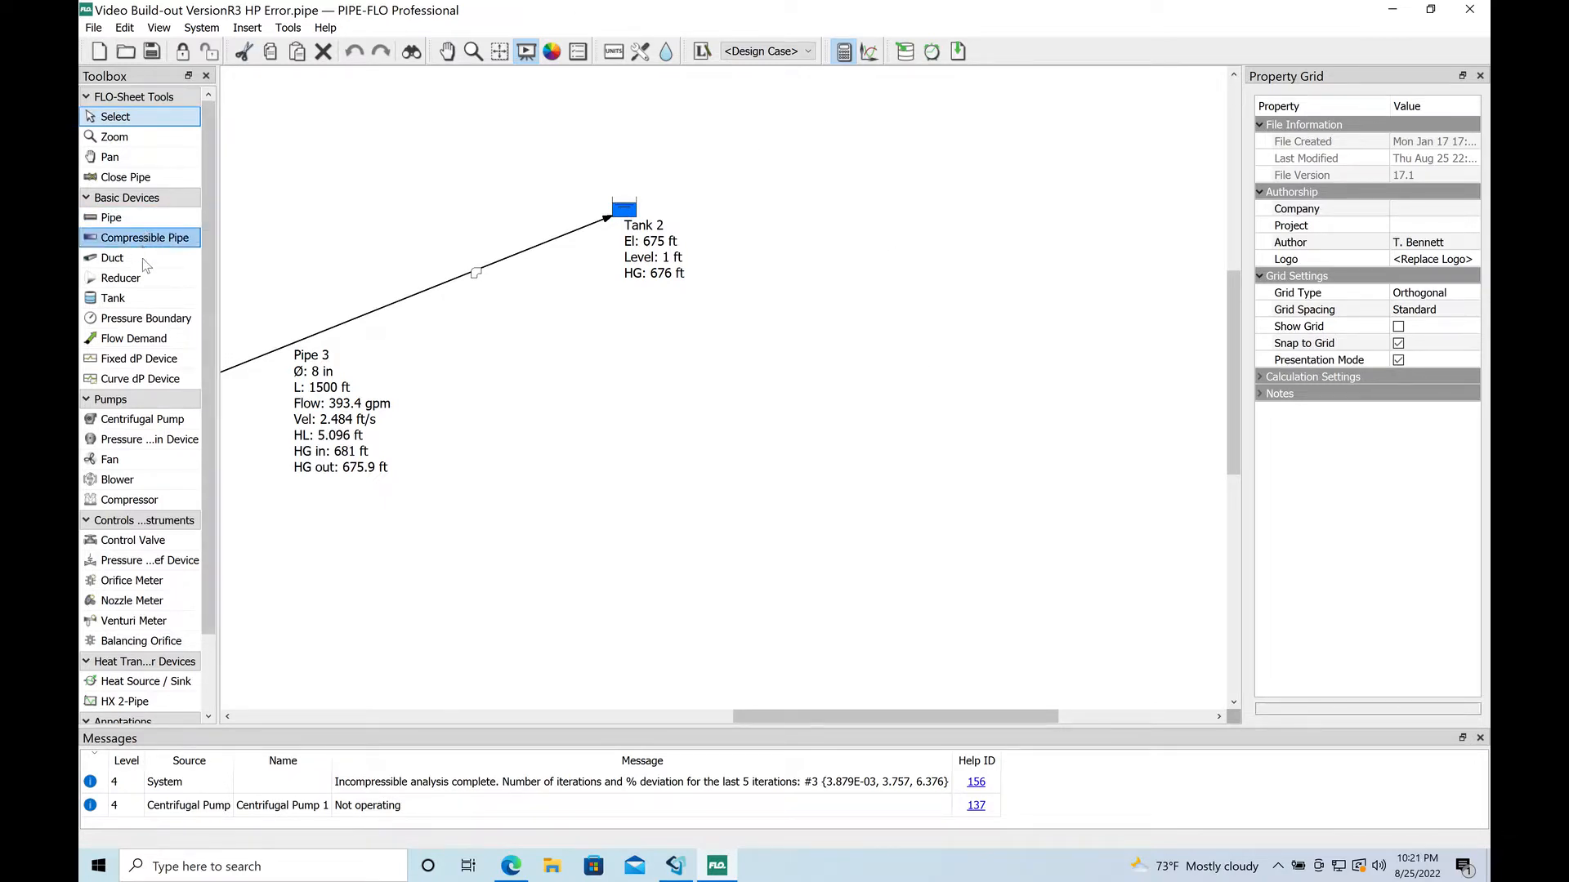
# Place Tank 3 right of Tank 2 at 640 ft elevation, 1 ft level, Water 60 F.
pyautogui.click(113, 298)
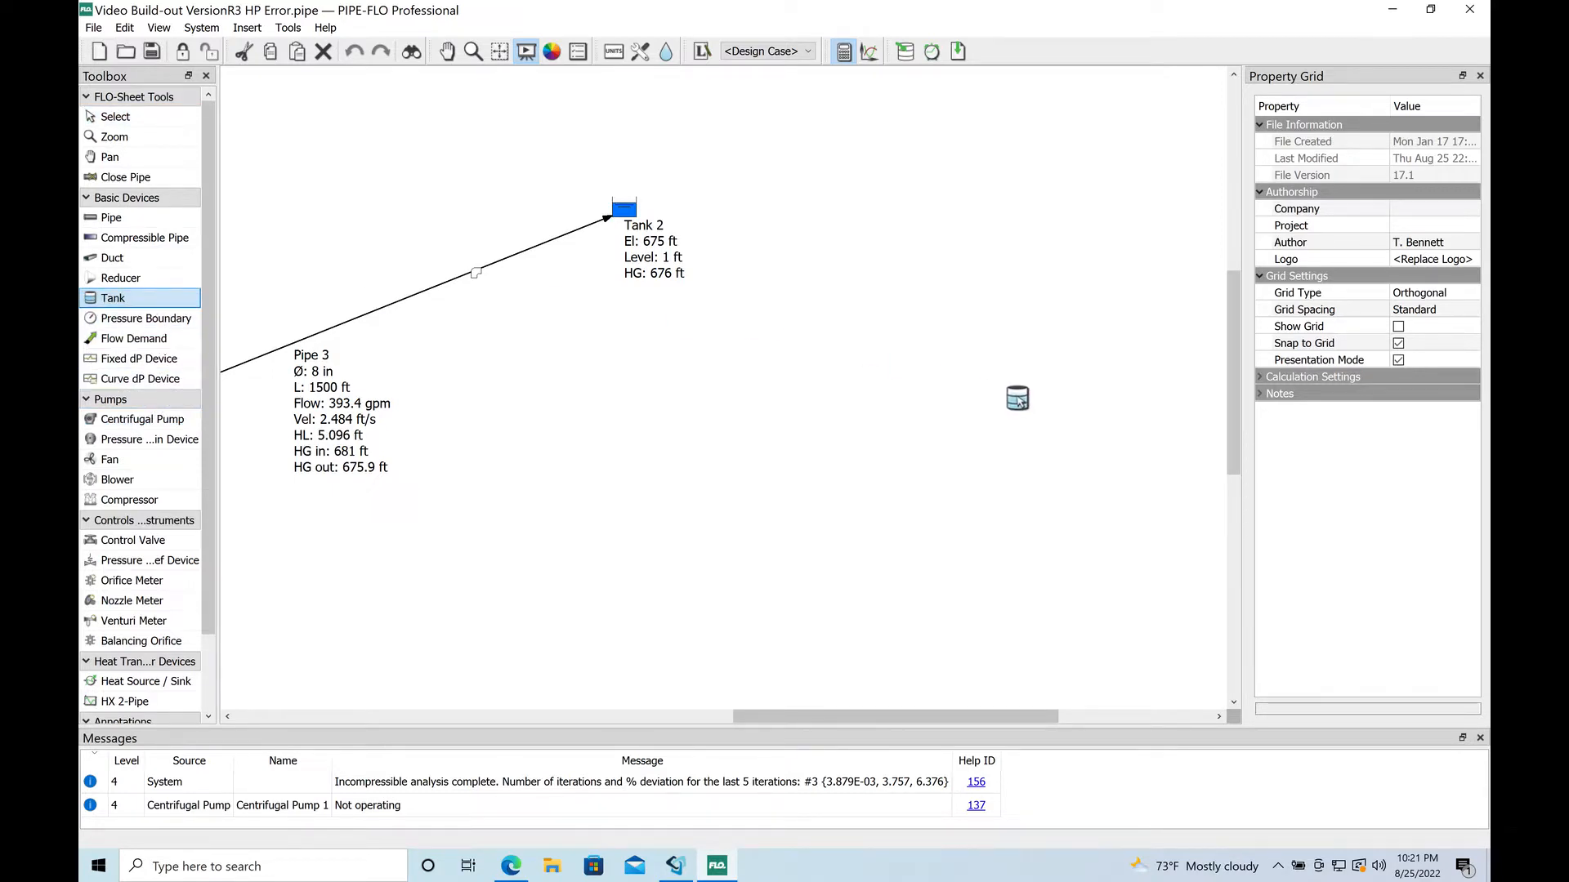
pyautogui.click(1018, 399)
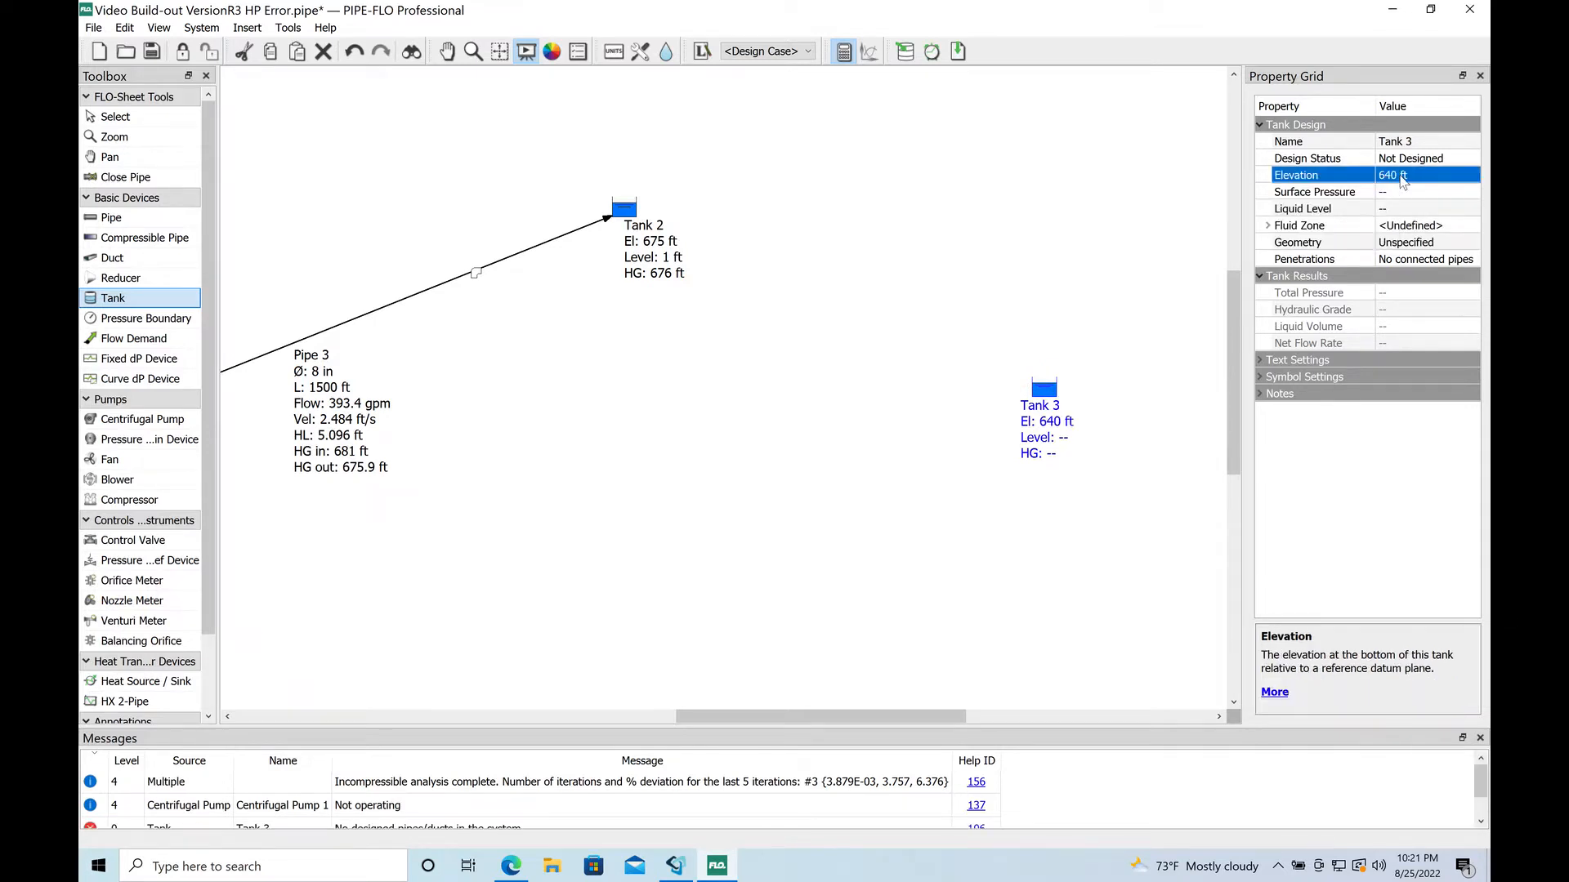
pyautogui.click(1317, 191)
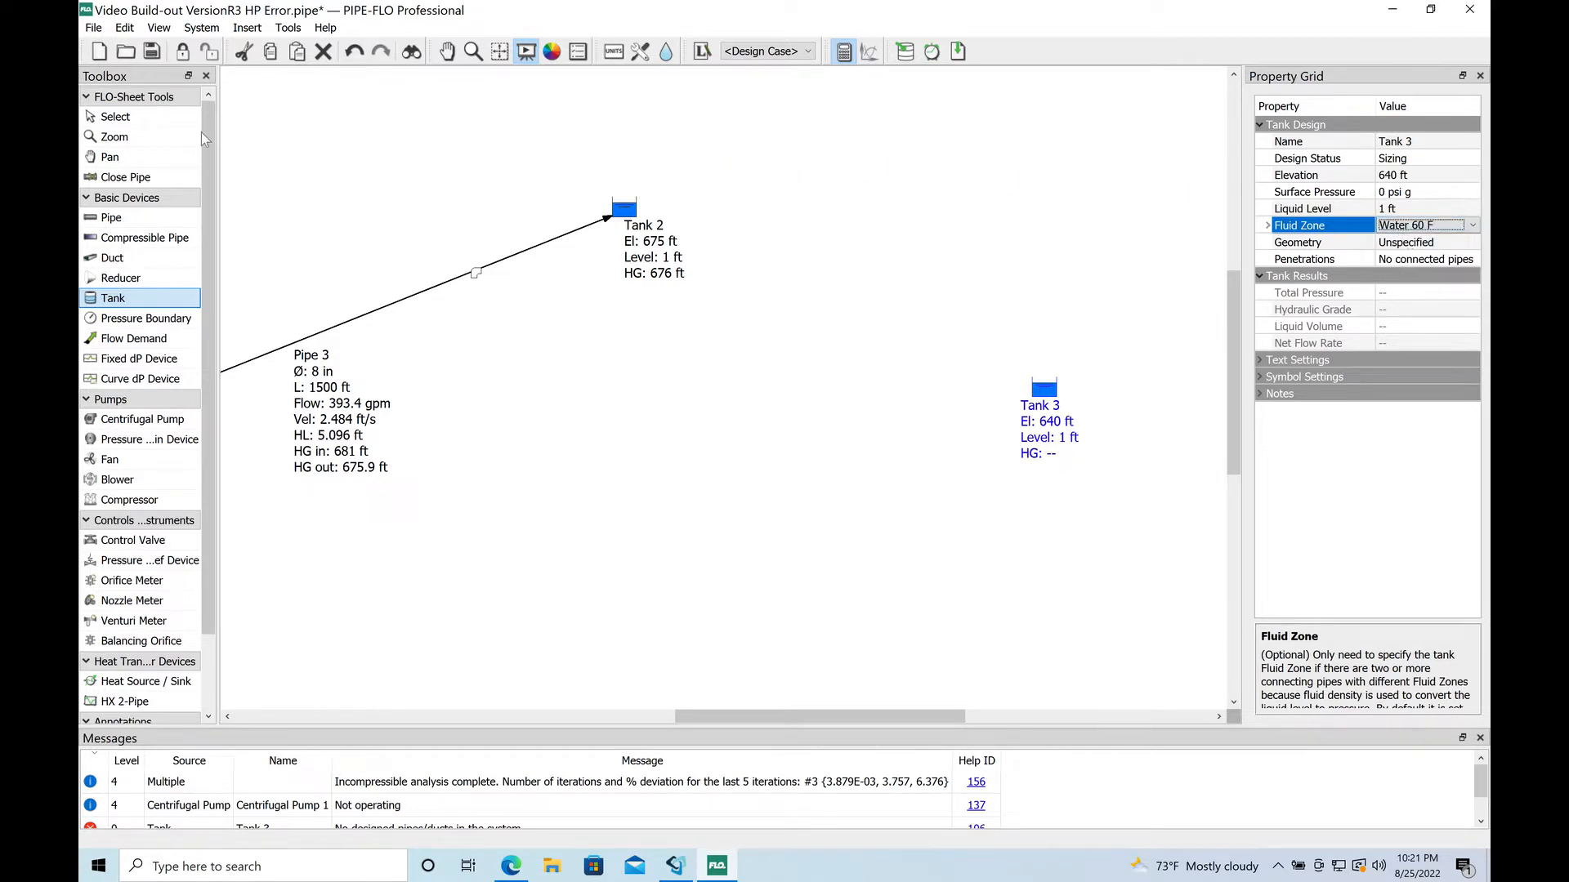
pyautogui.click(115, 116)
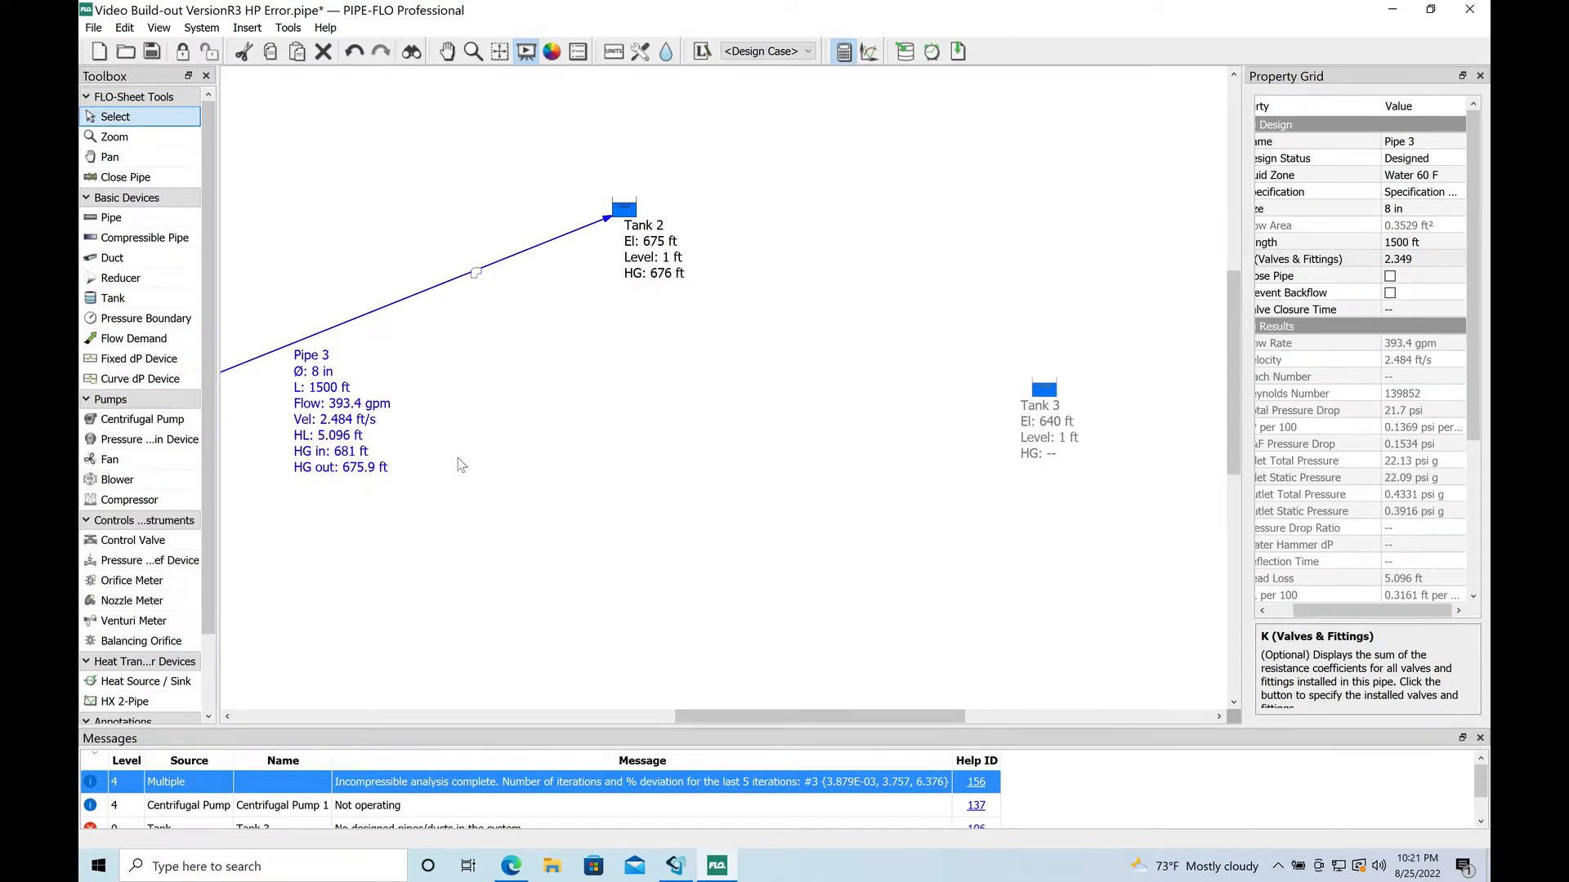
# Duplicate Pipe 3 as 1500 ft Pipe 6, then delete the original Pipe 3.
pyautogui.click(565, 631)
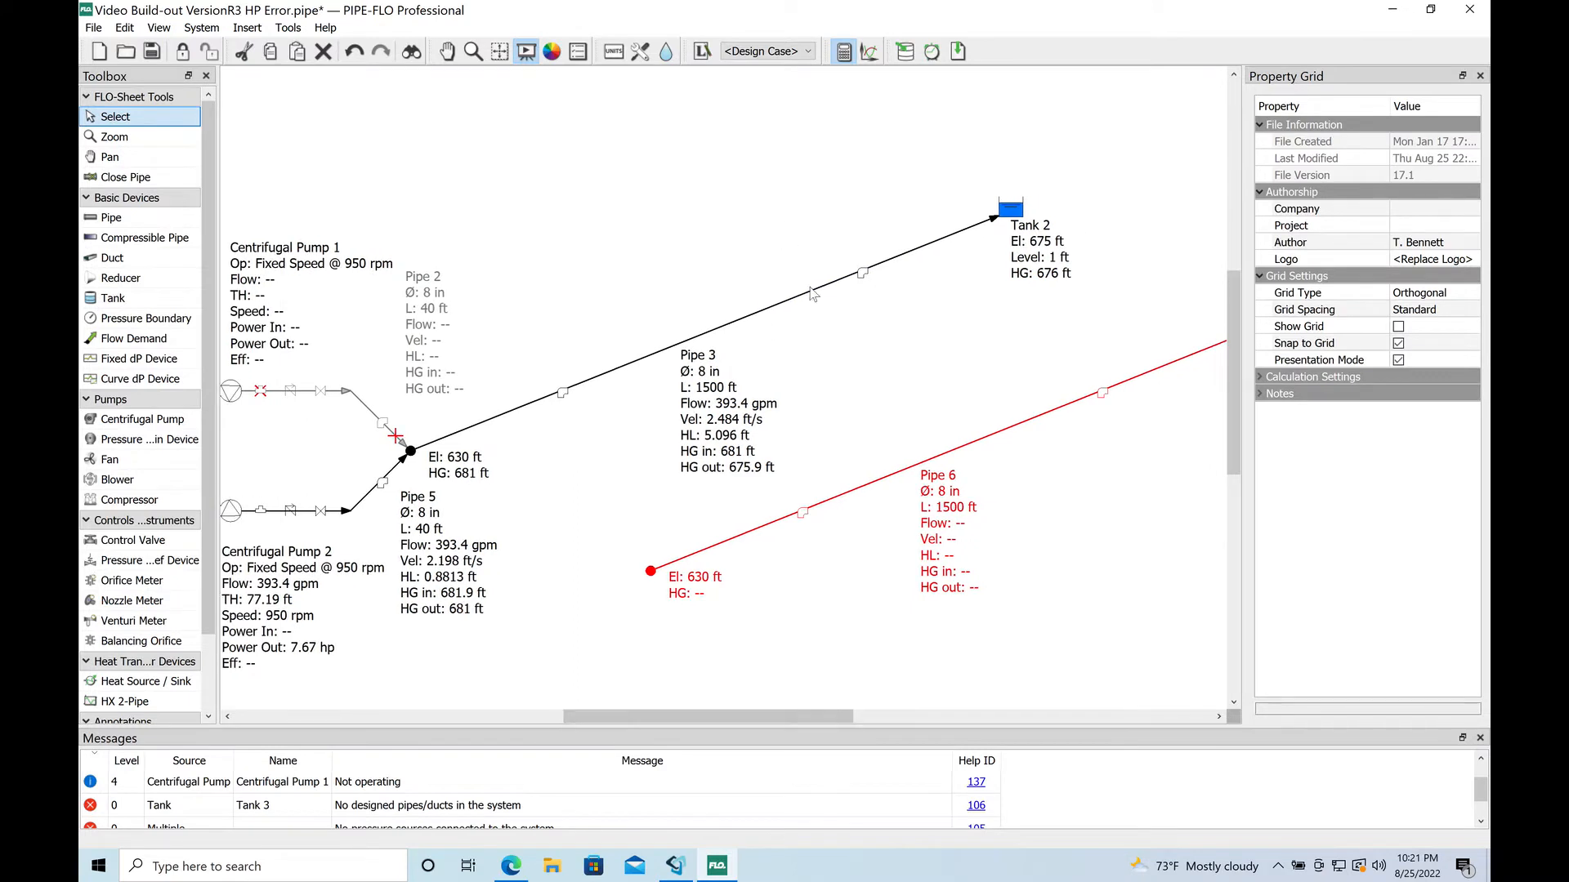
pyautogui.rightClick(810, 291)
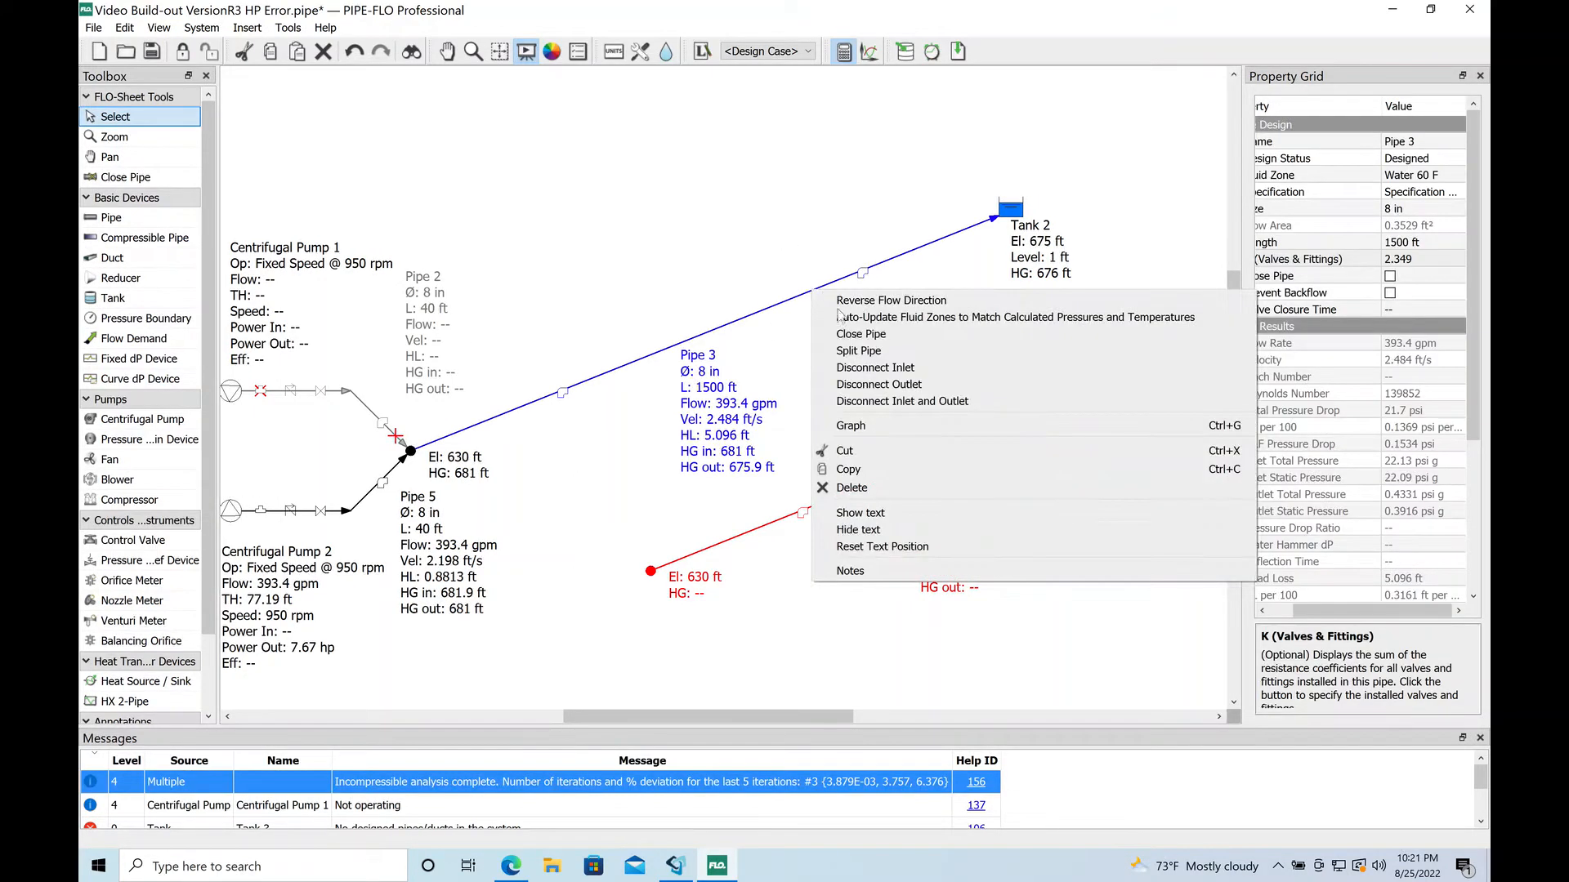
pyautogui.moveTo(908, 500)
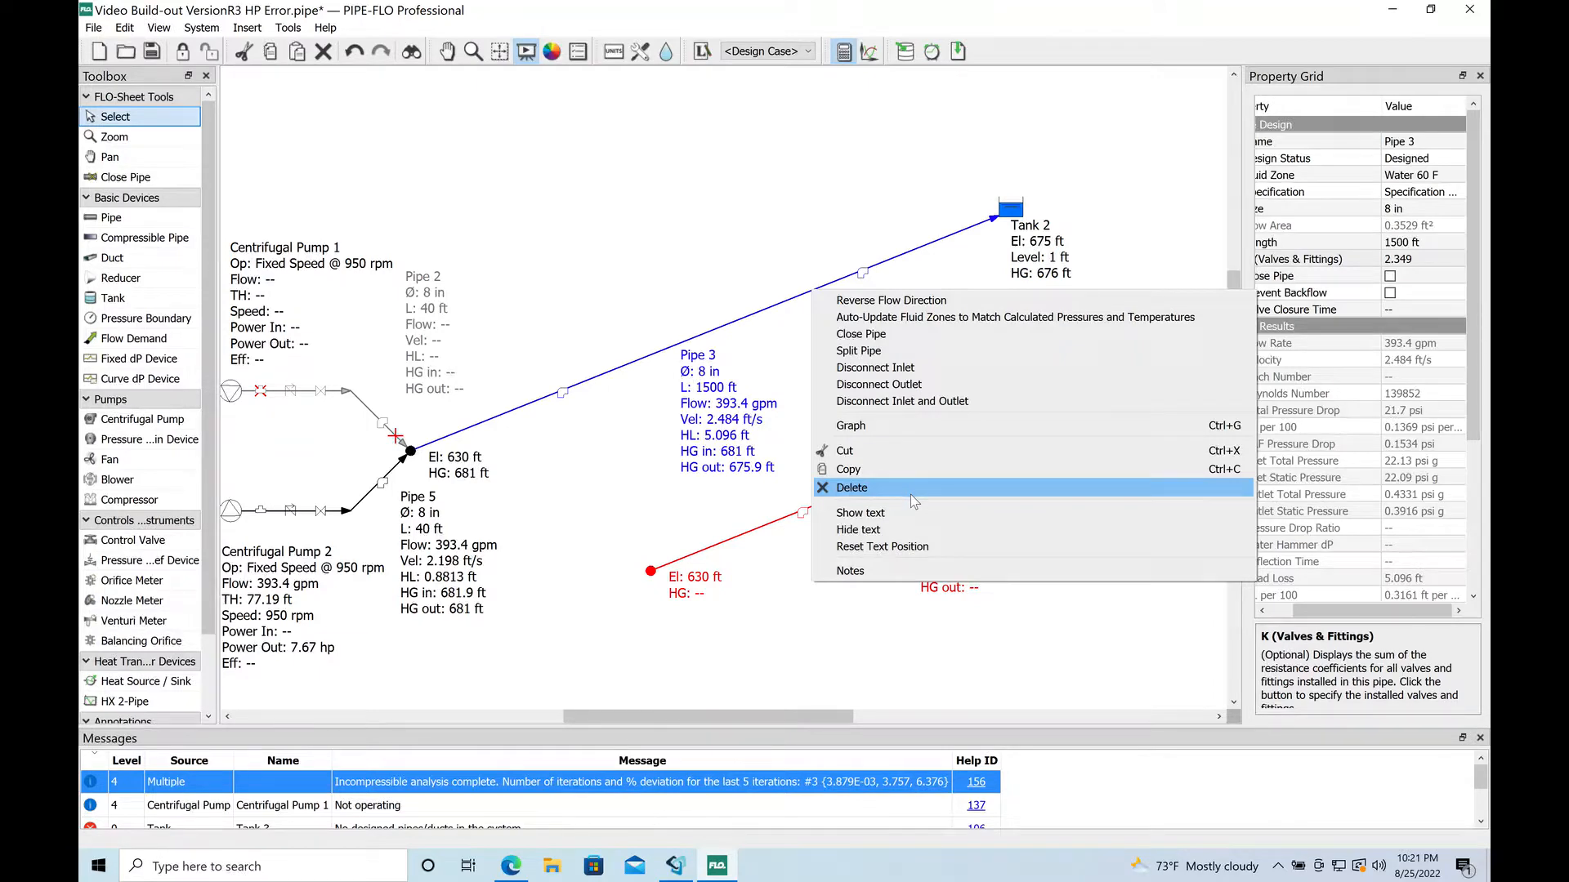
pyautogui.click(851, 489)
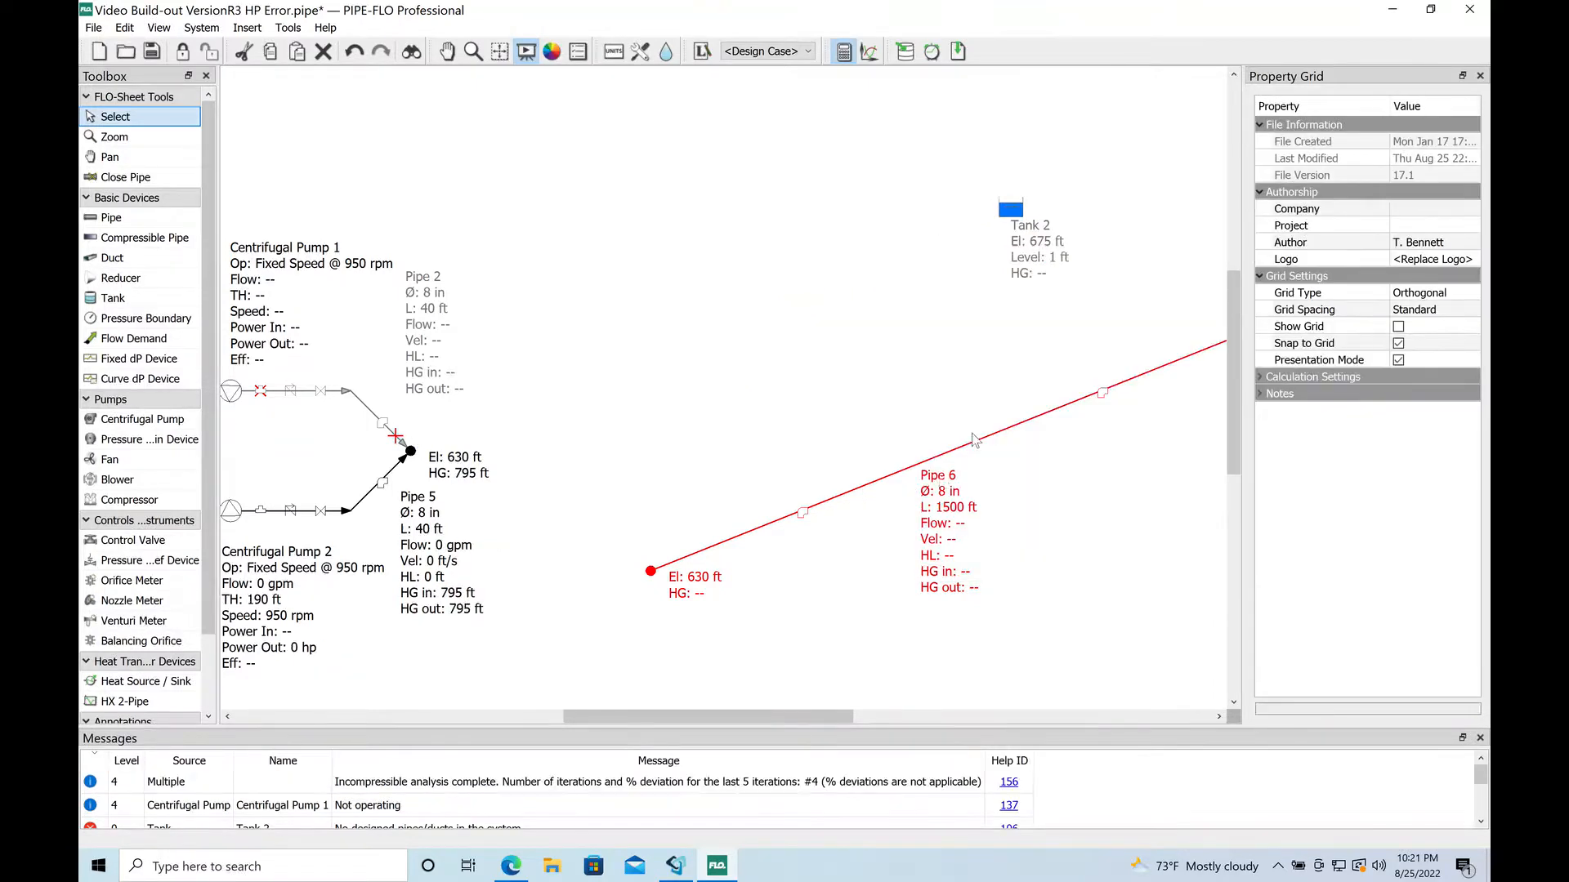
# Delete Tank 2 and select Pipe 6's 675 ft high-point end node.
pyautogui.rightClick(1010, 208)
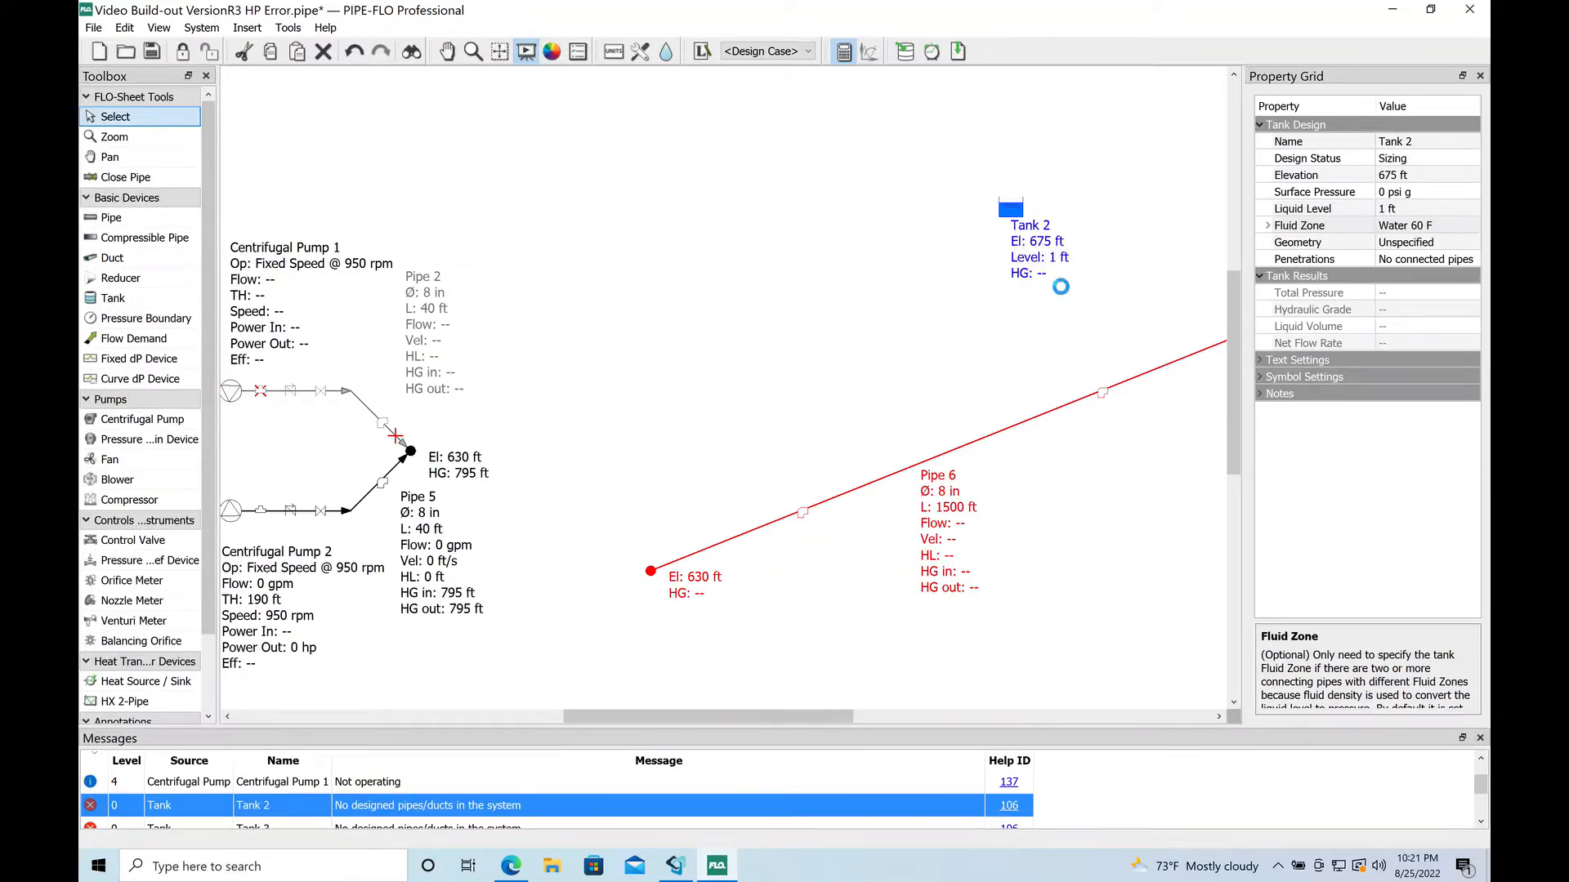
pyautogui.click(410, 456)
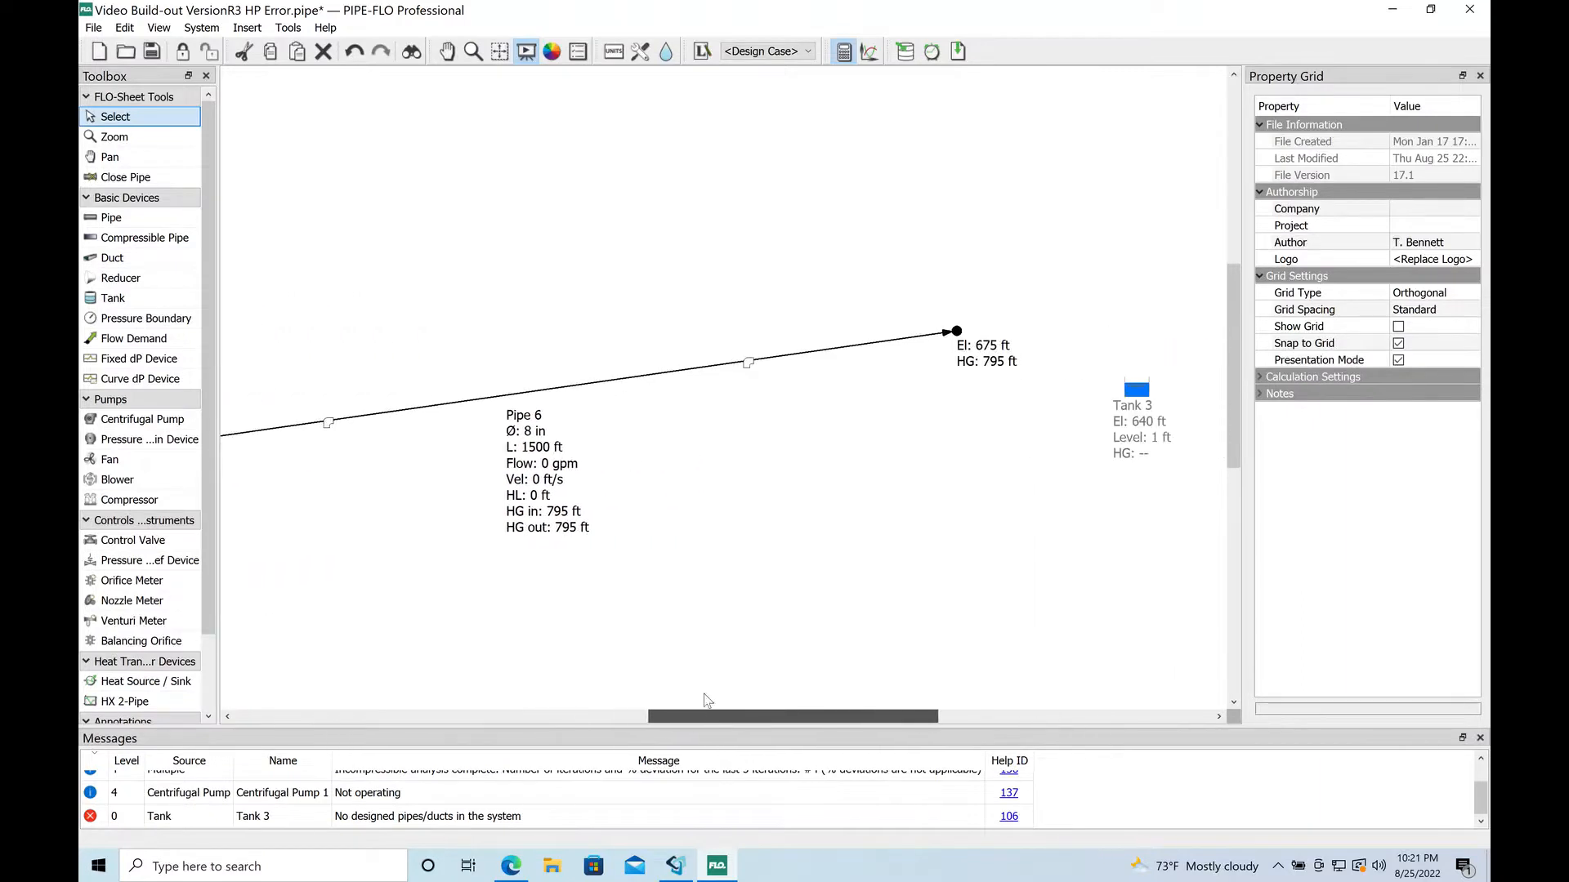
pyautogui.click(954, 330)
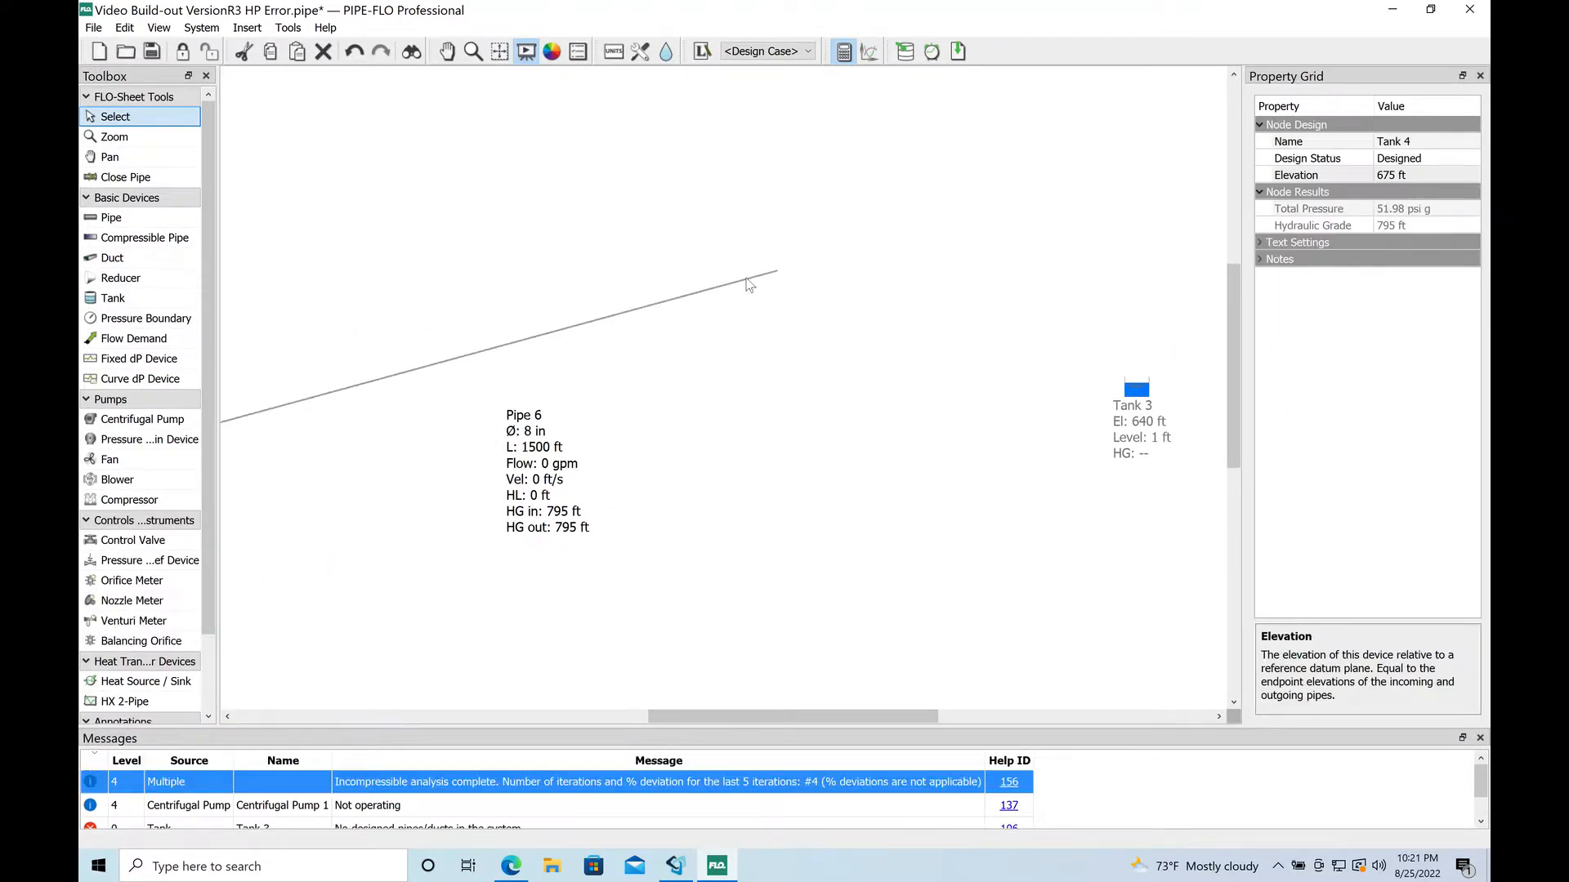
pyautogui.click(655, 271)
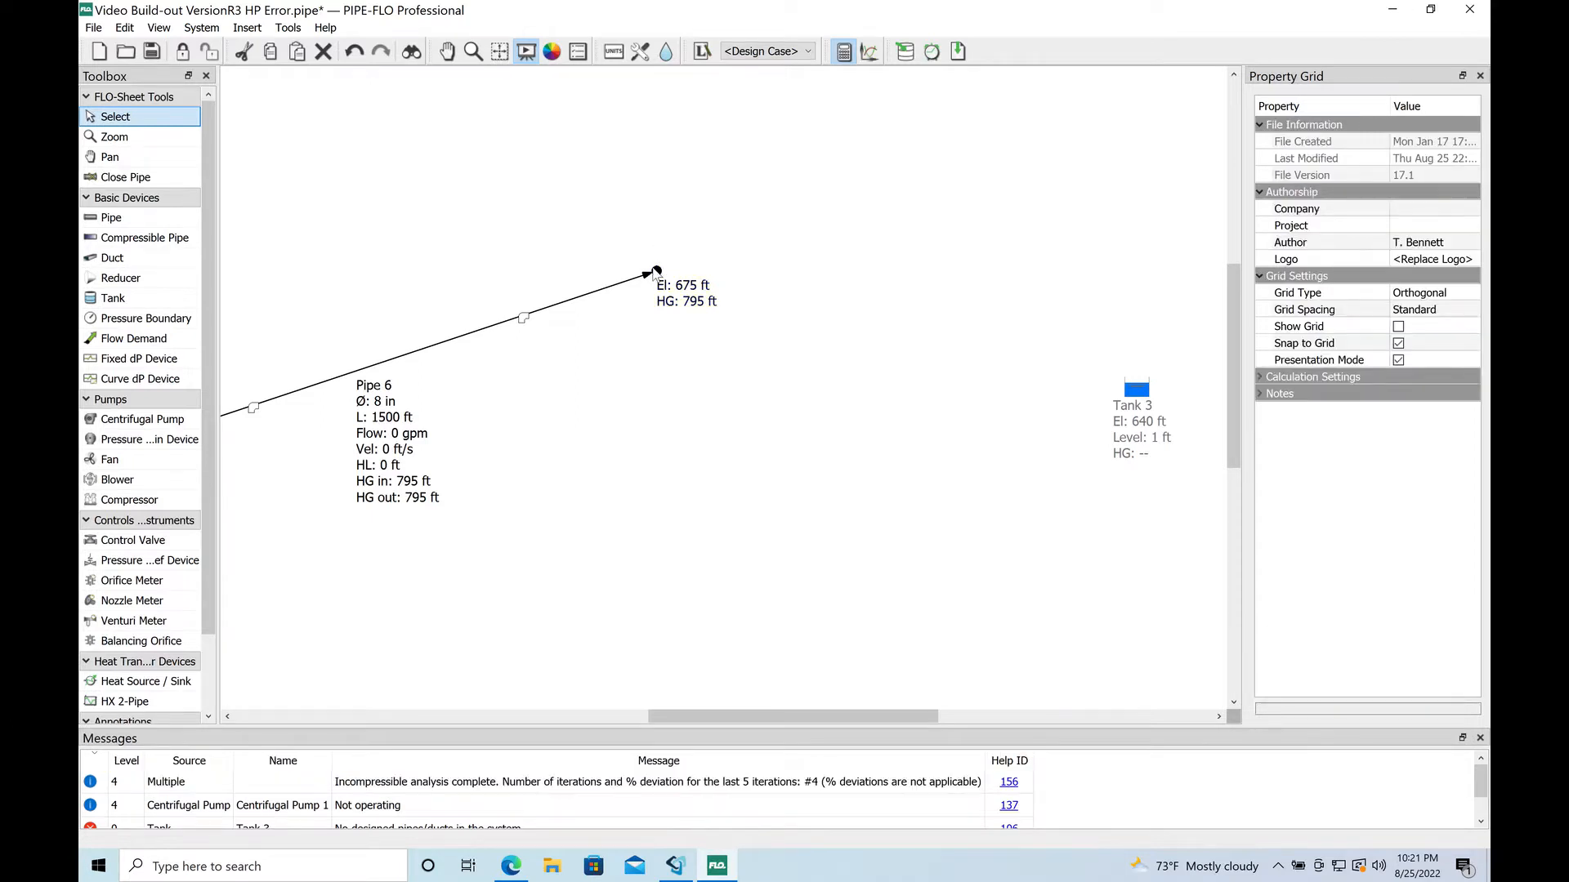
pyautogui.click(656, 272)
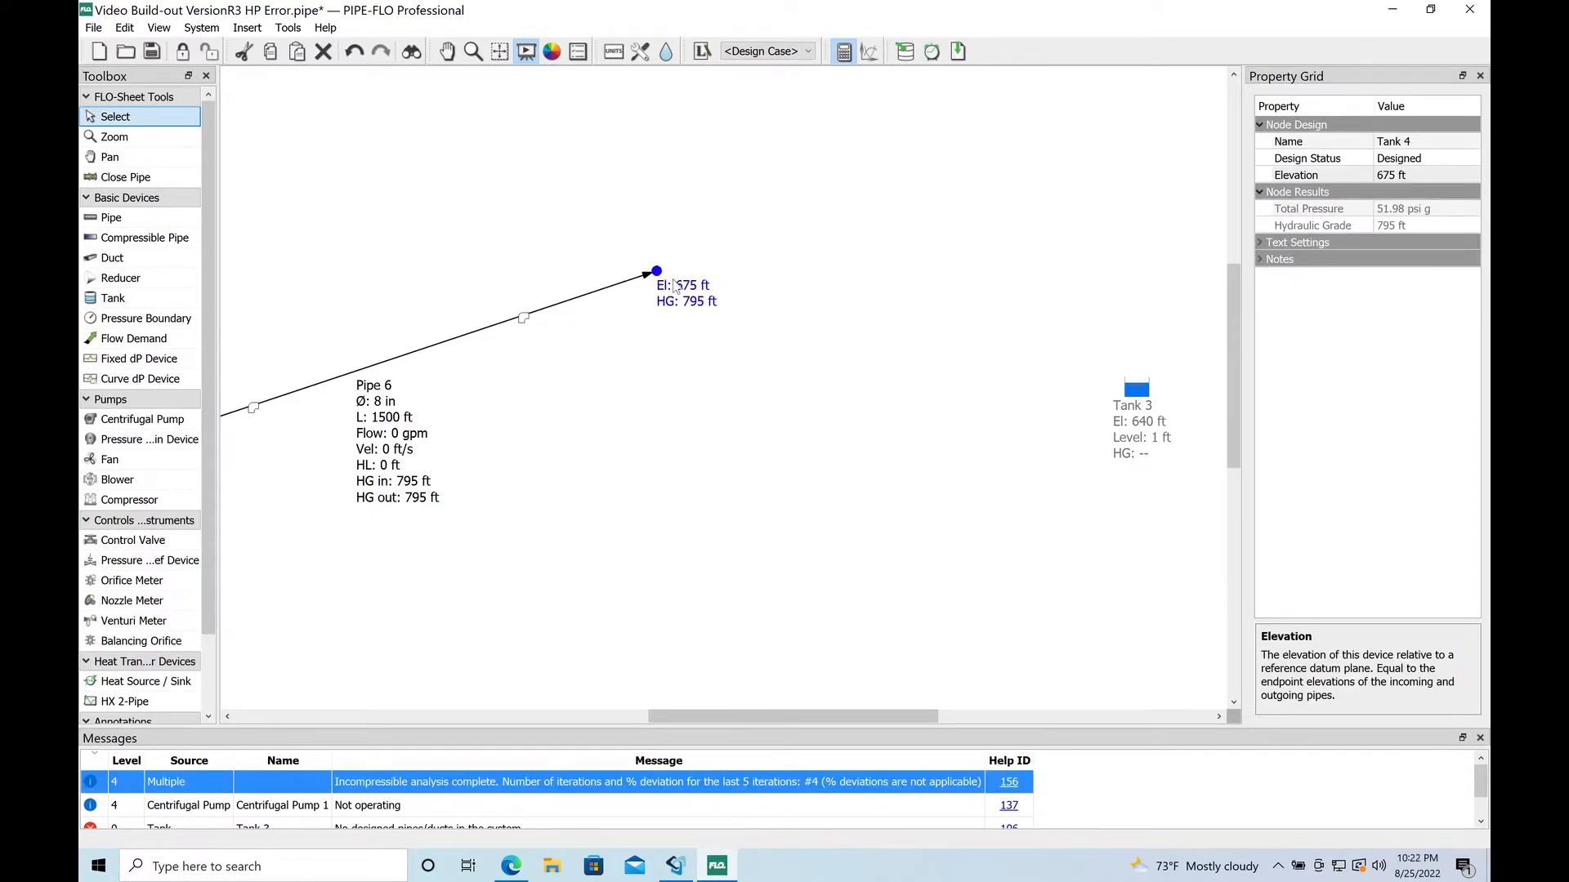
pyautogui.moveTo(144, 237)
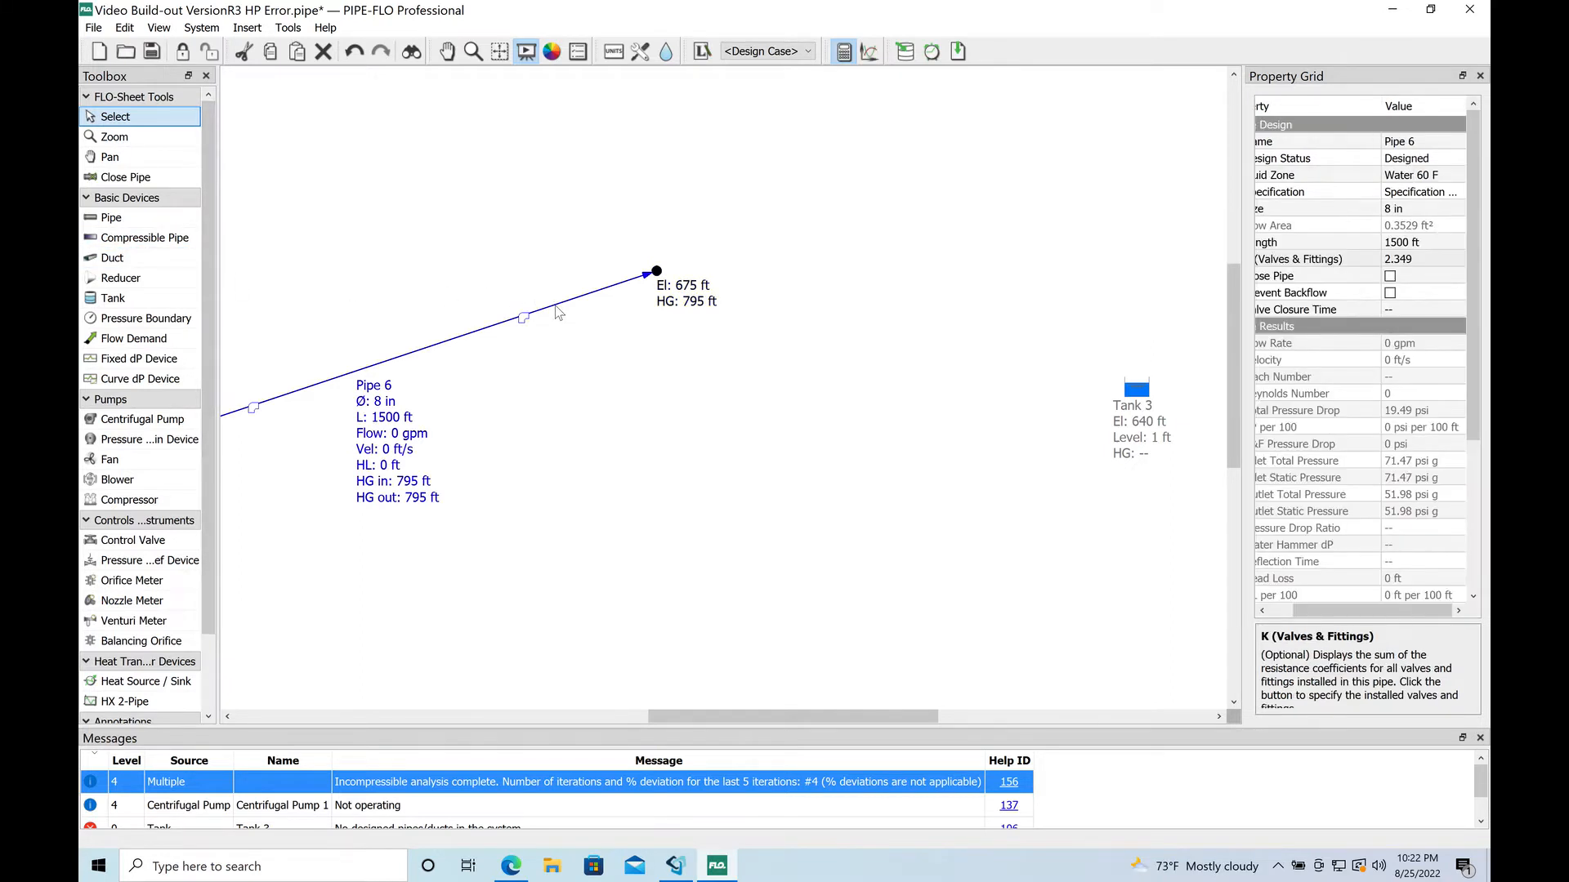
# Copy Pipe 6 and paste it as new 1500 ft Pipe 7 toward Tank 3.
pyautogui.rightClick(557, 313)
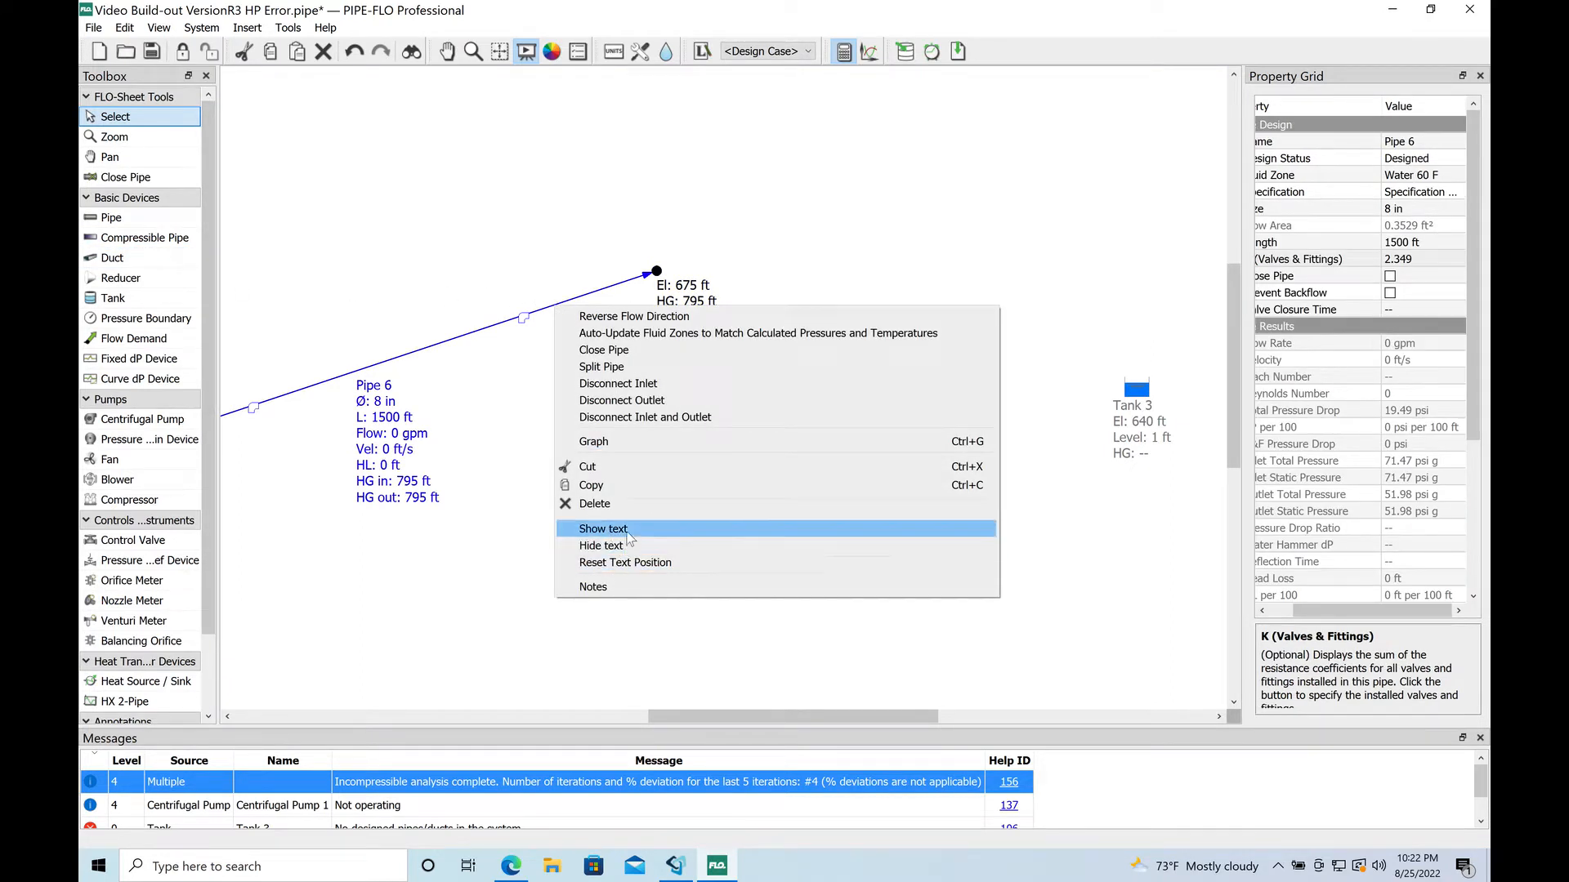
pyautogui.click(642, 536)
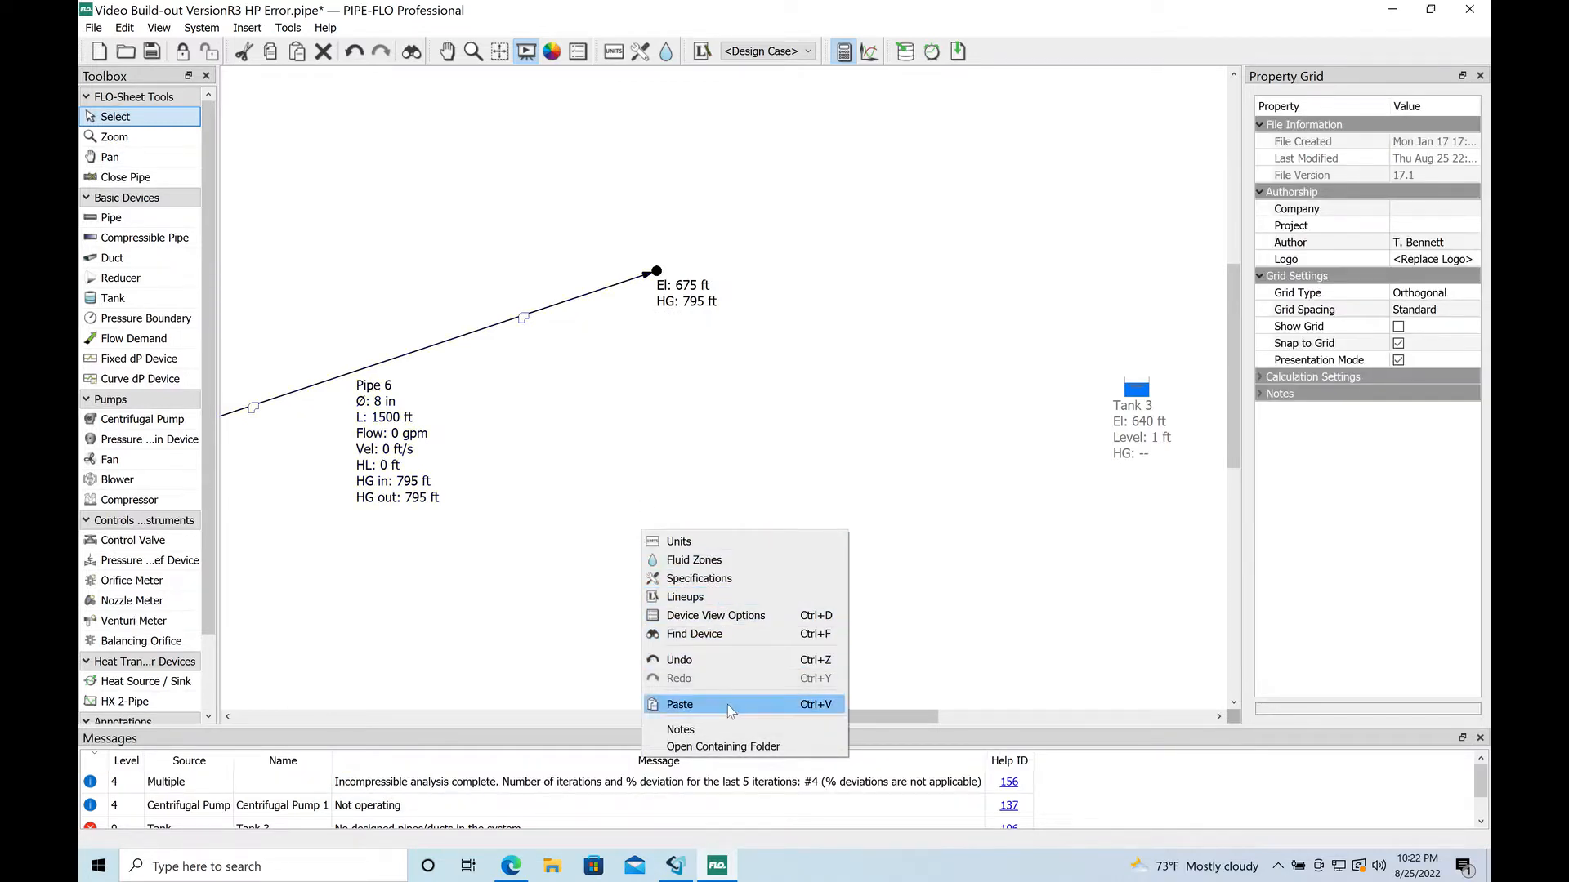
pyautogui.click(680, 704)
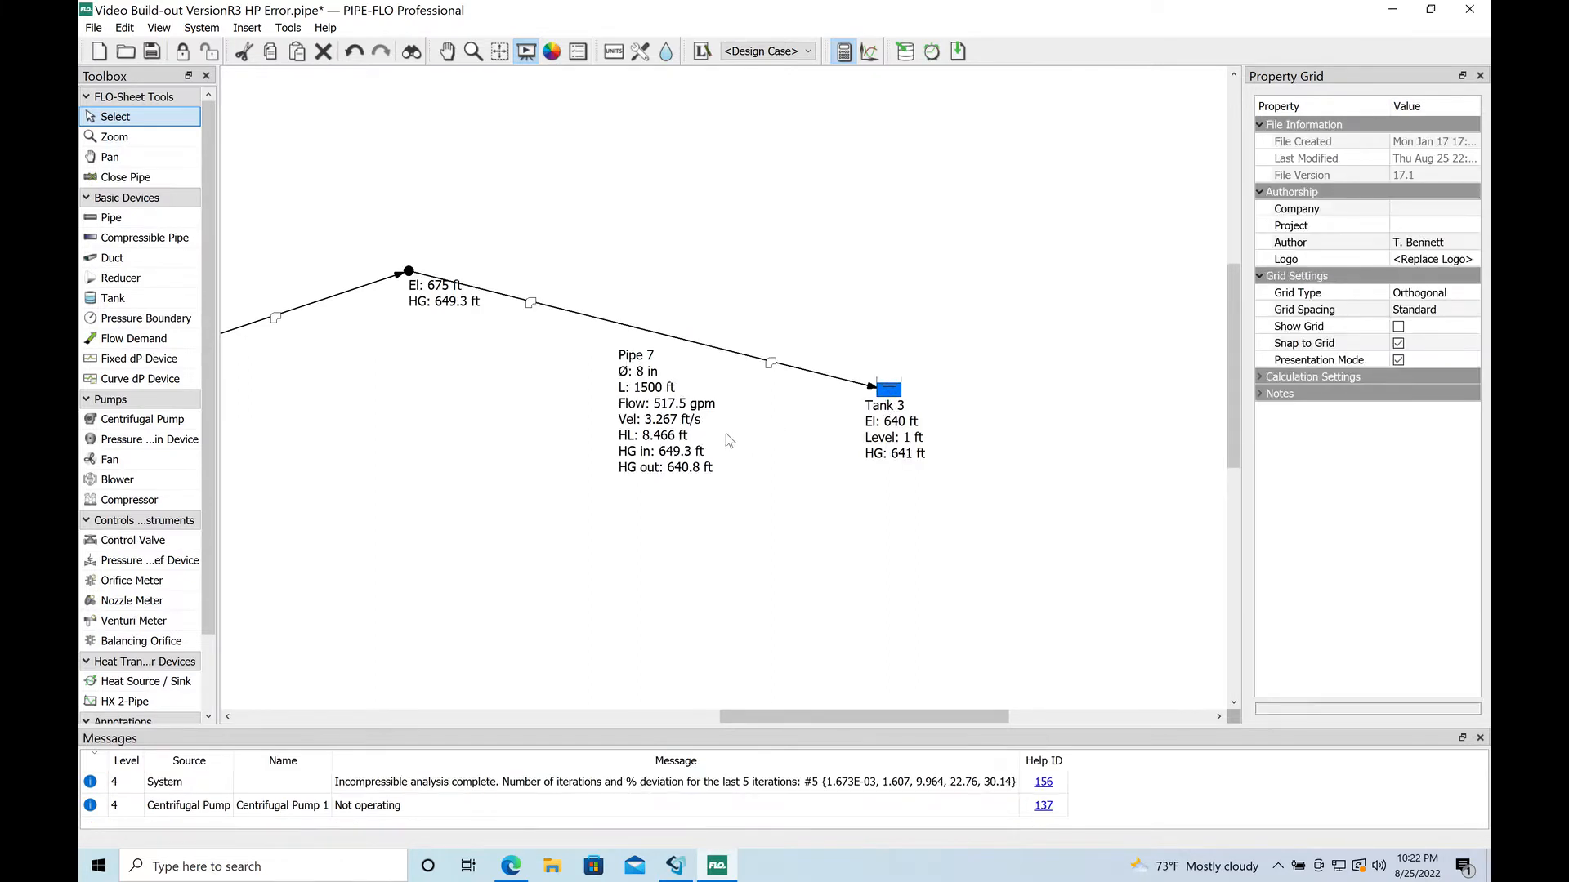
pyautogui.click(650, 340)
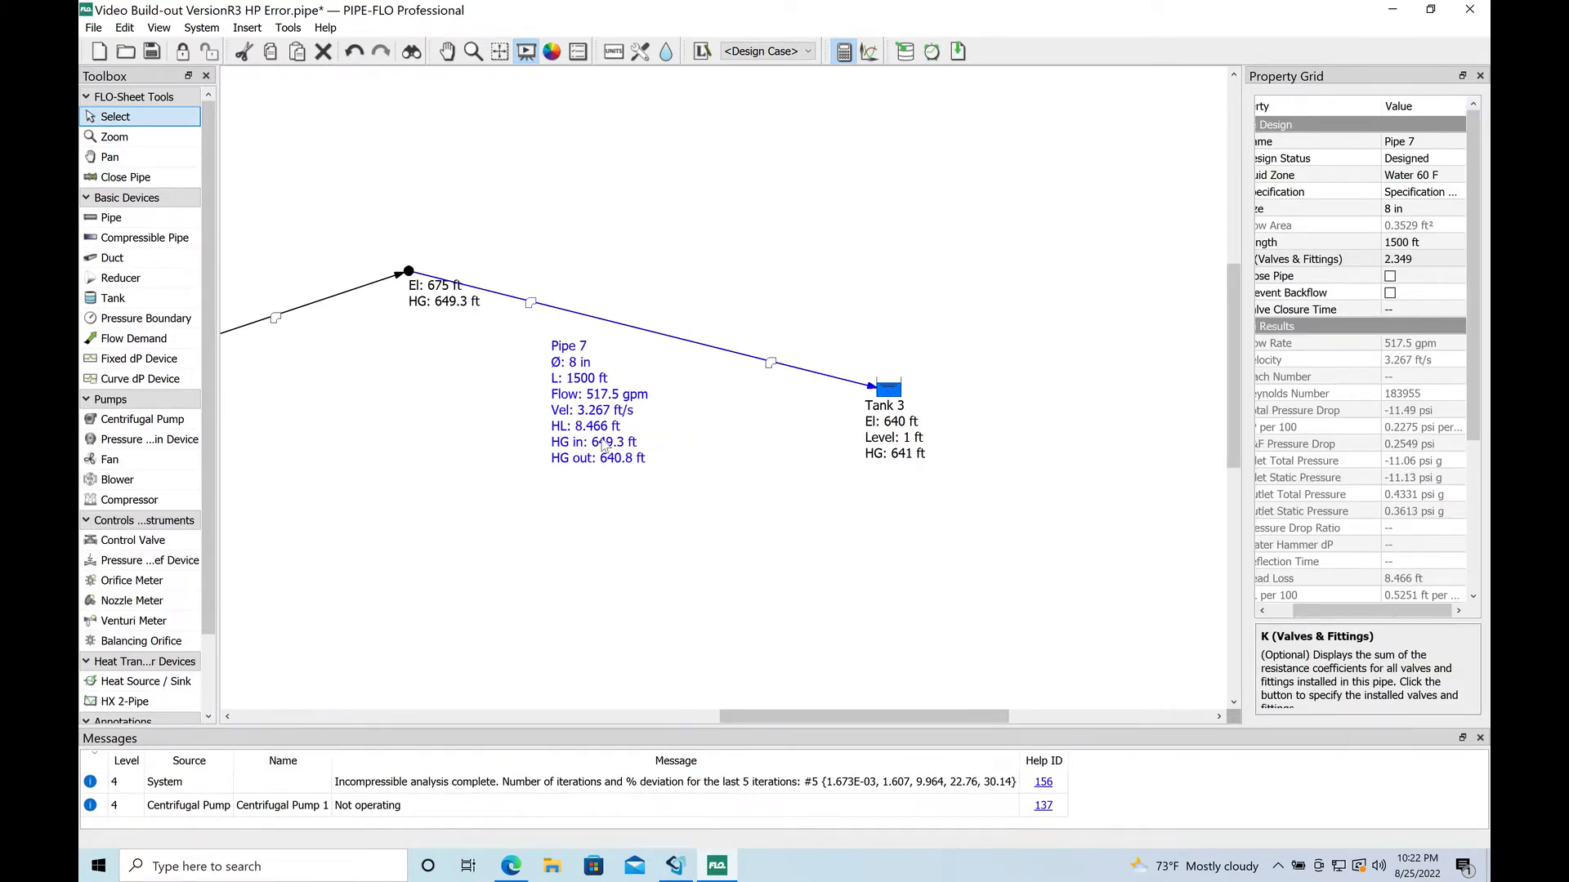
pyautogui.click(407, 272)
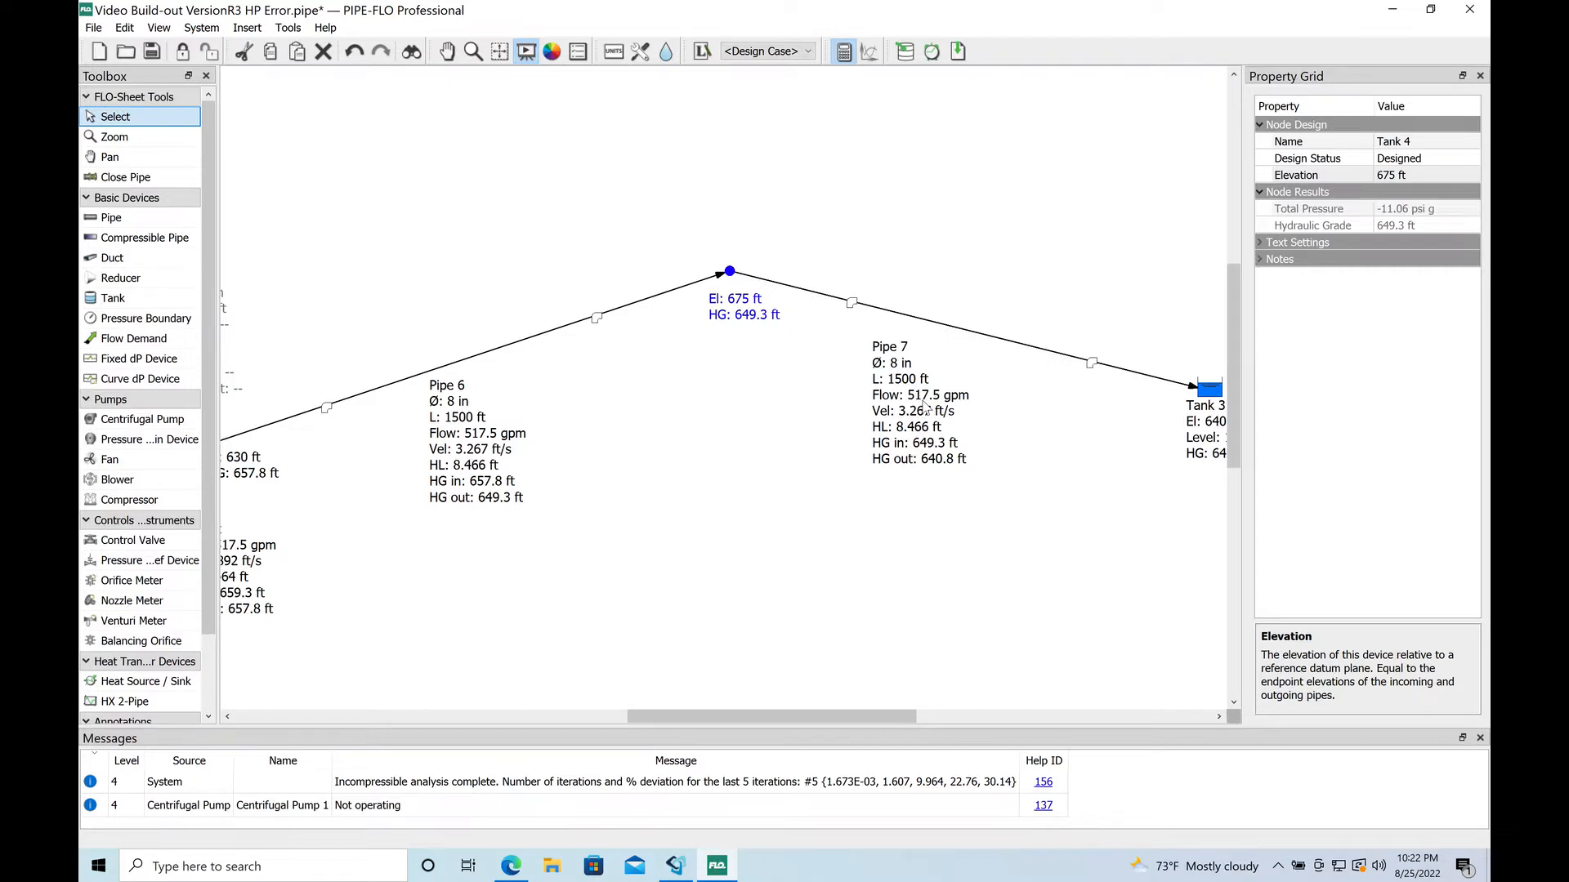
pyautogui.moveTo(930, 408)
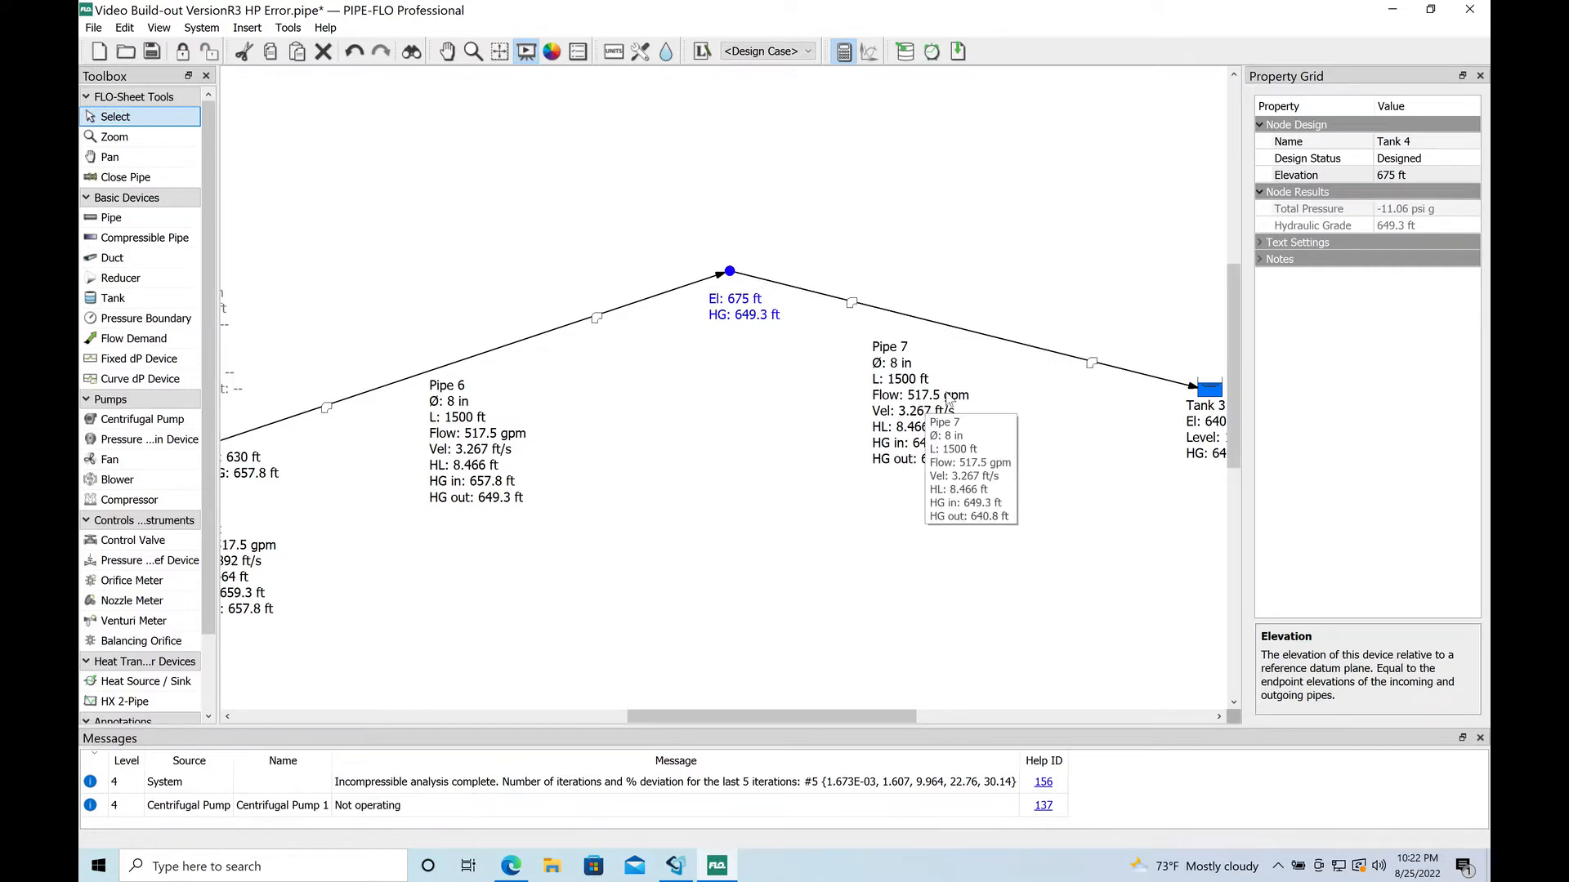
pyautogui.moveTo(603, 84)
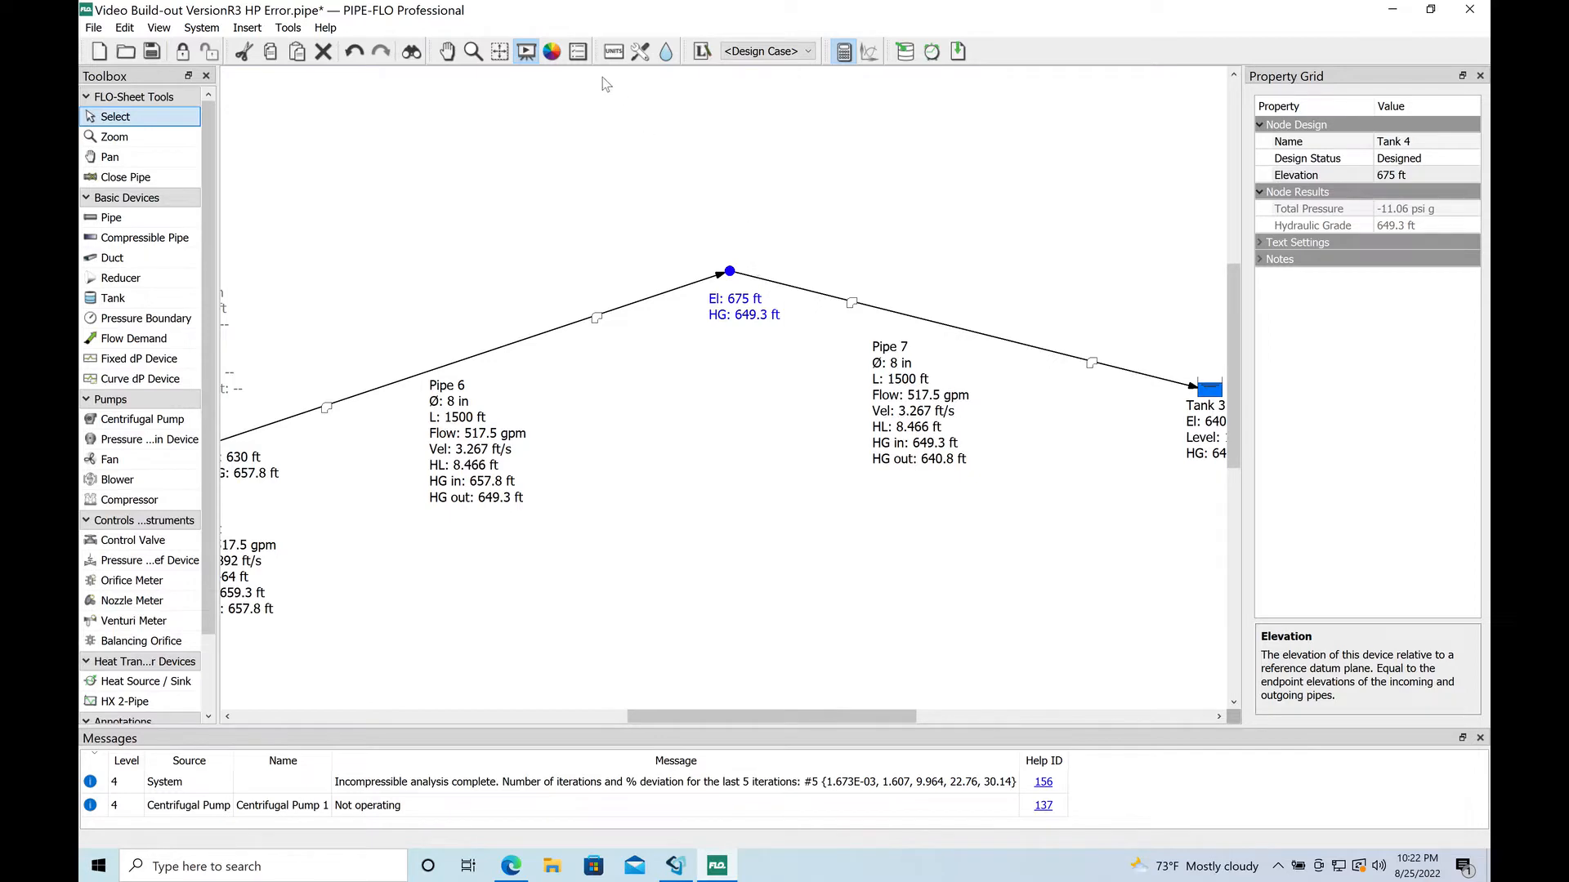
# In Device View Options, add Calculated Total Pressure to node labels (-11.06 psi g at high point).
pyautogui.click(579, 51)
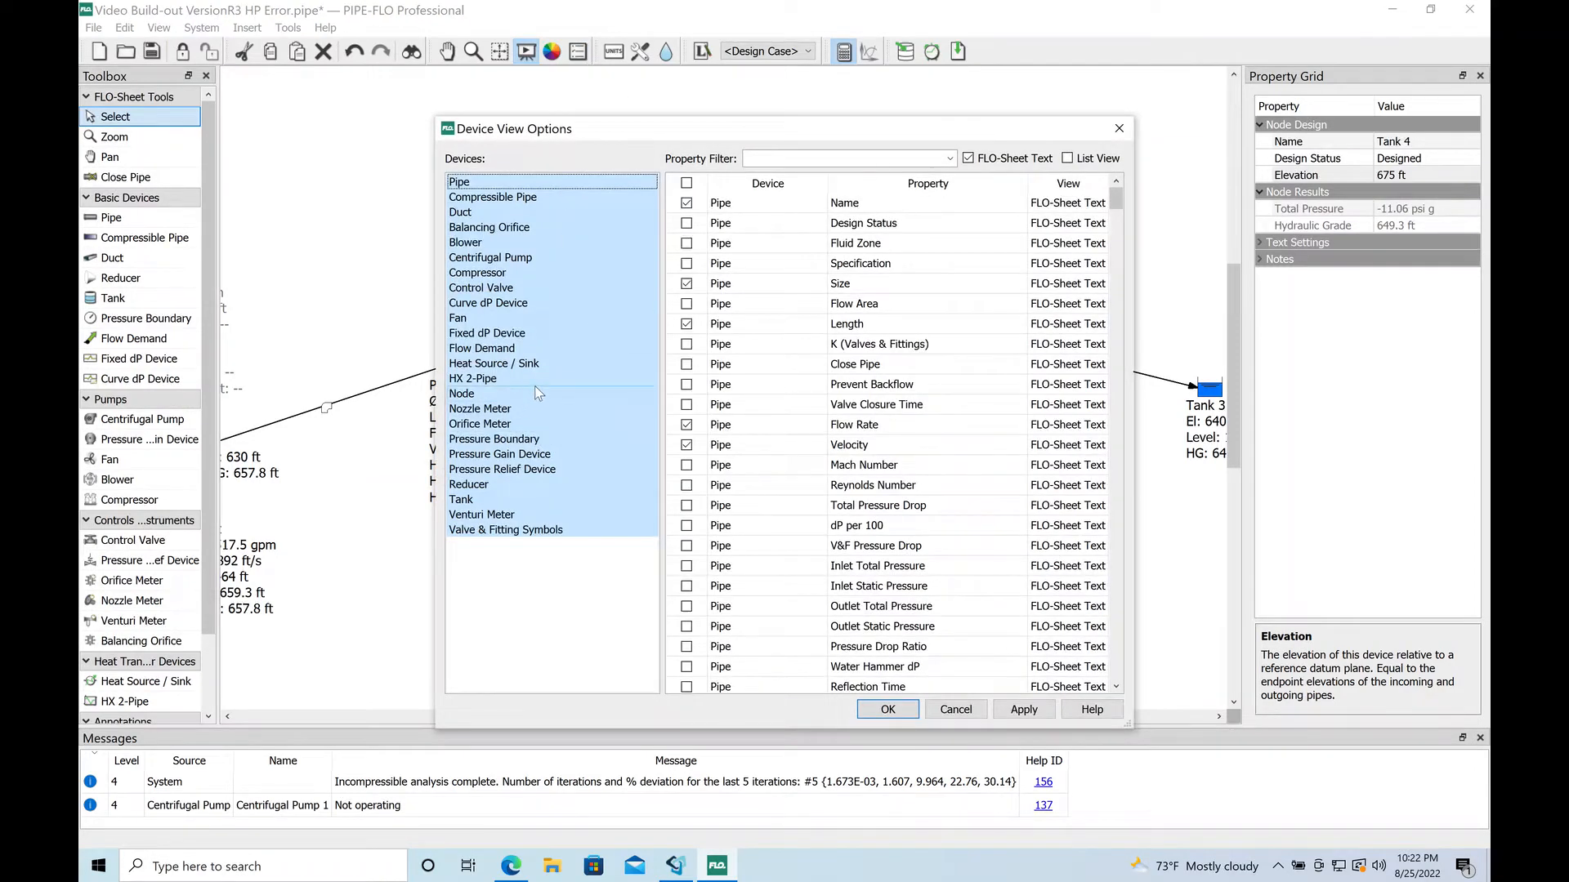
pyautogui.click(463, 394)
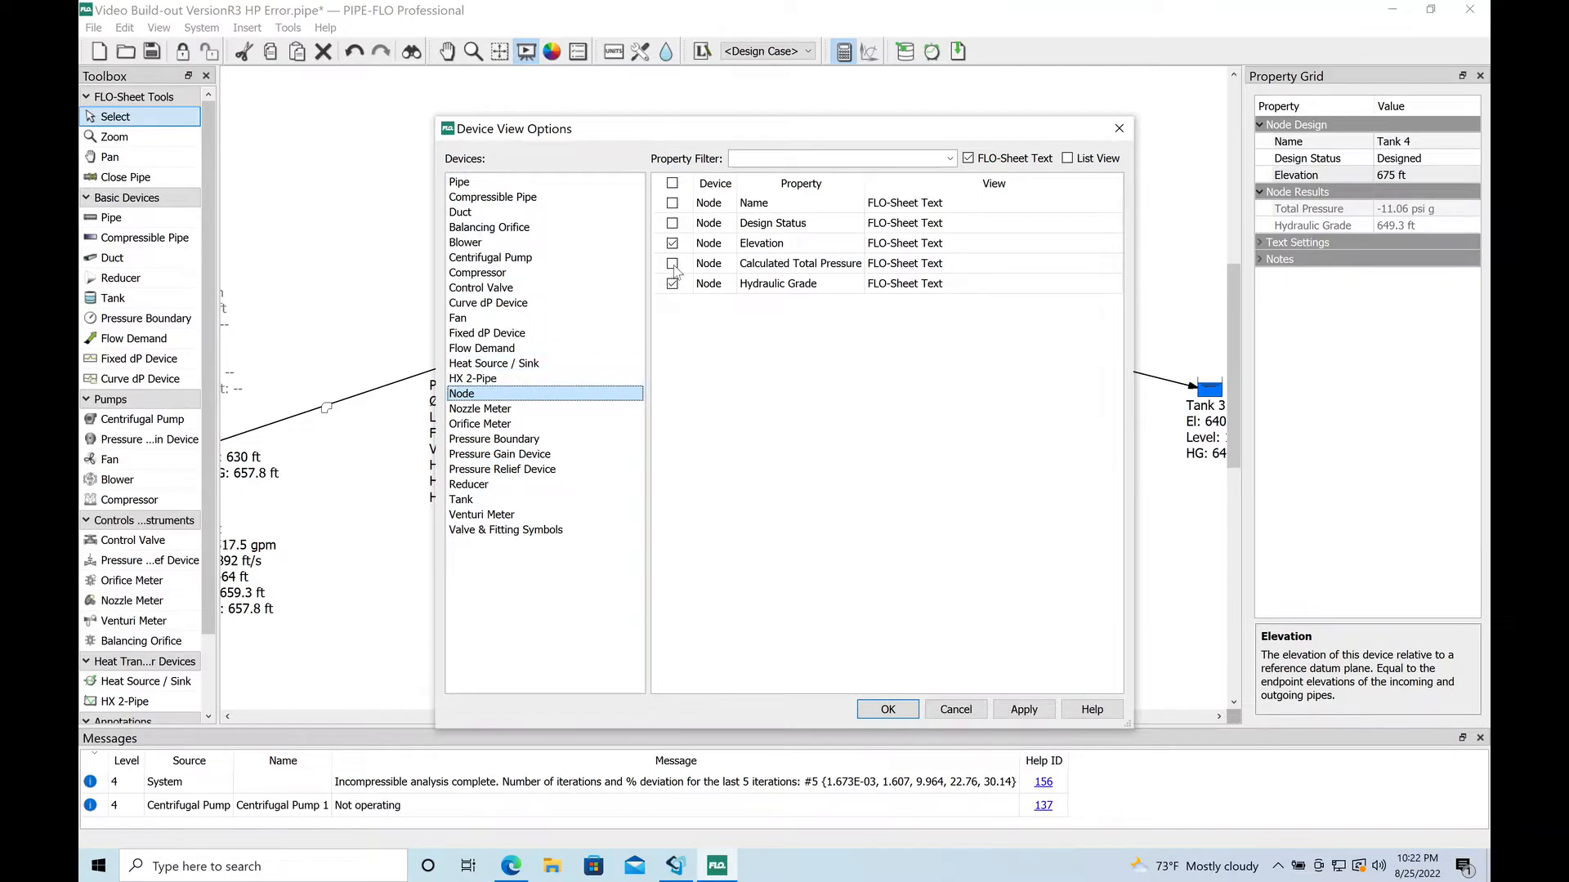
pyautogui.click(672, 263)
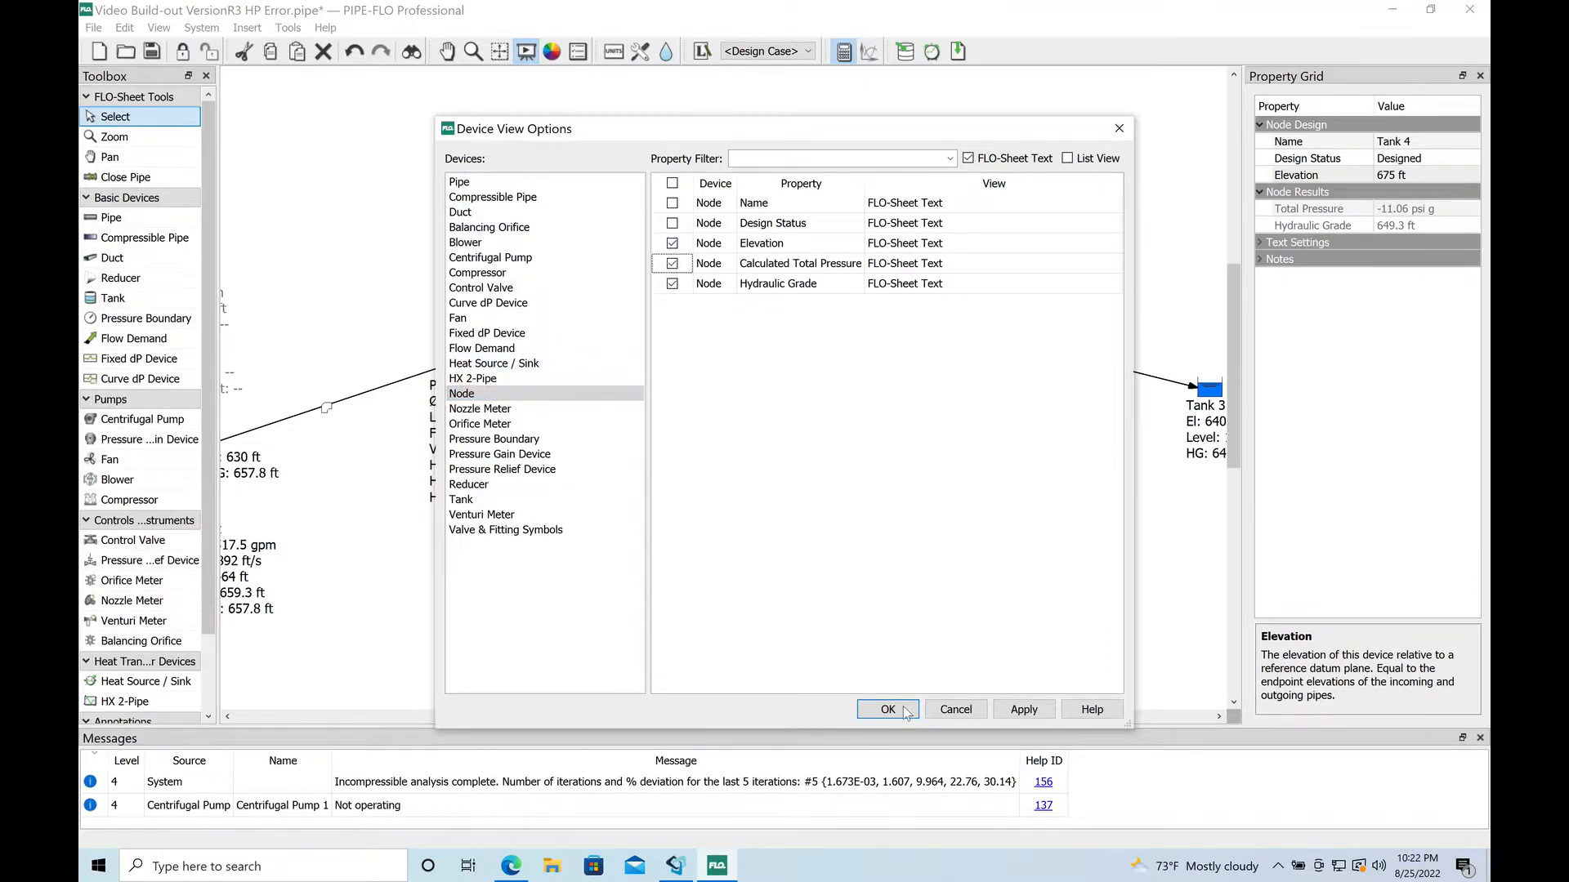
pyautogui.click(886, 709)
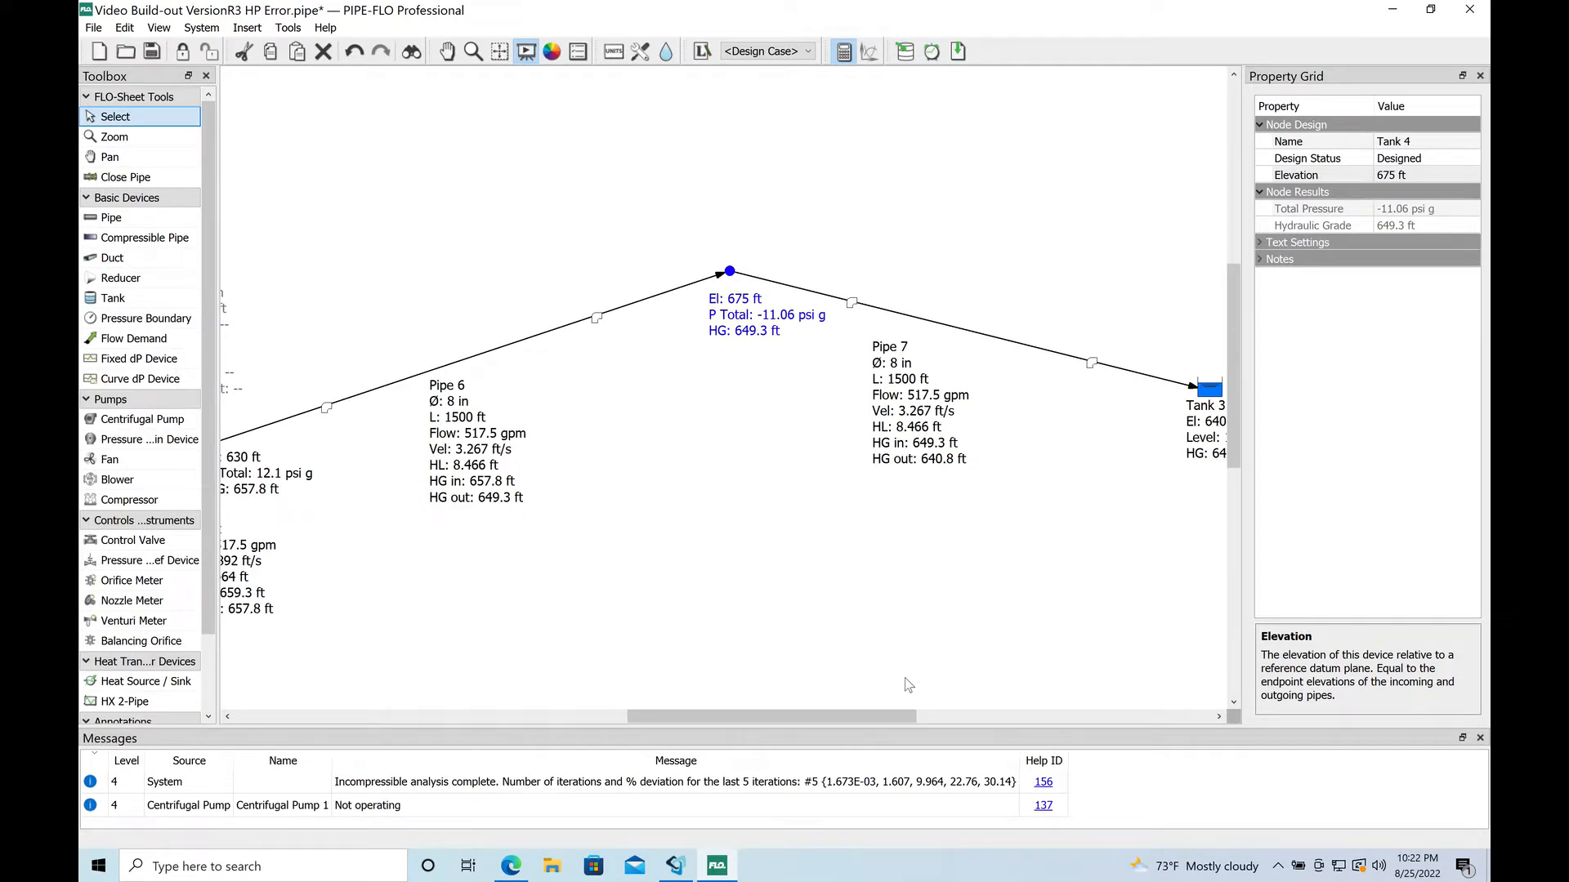
pyautogui.moveTo(640, 785)
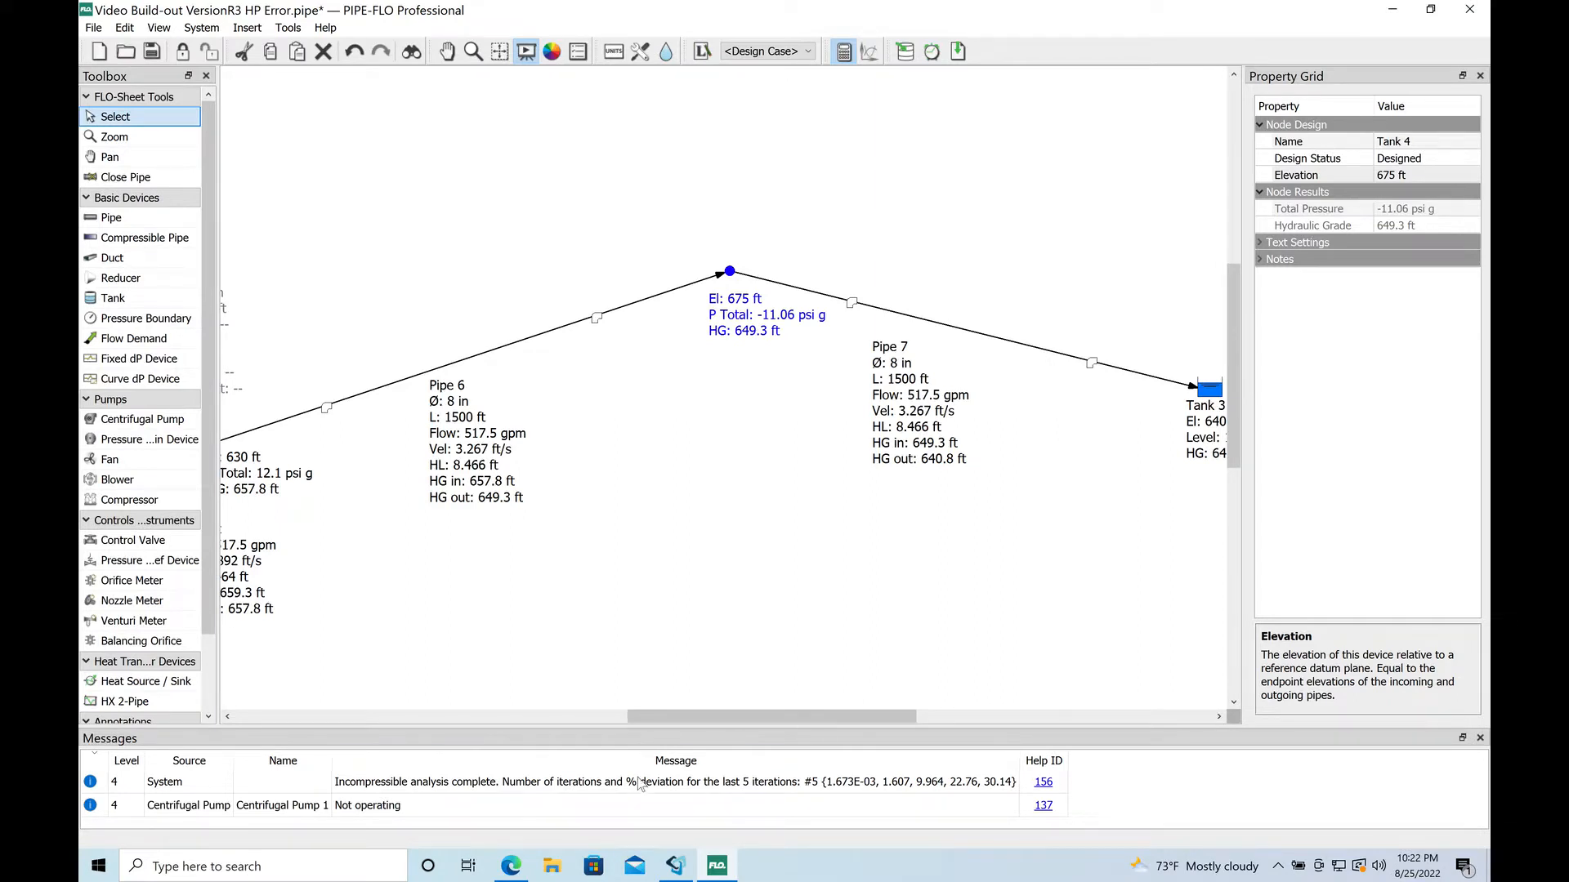
pyautogui.moveTo(237, 818)
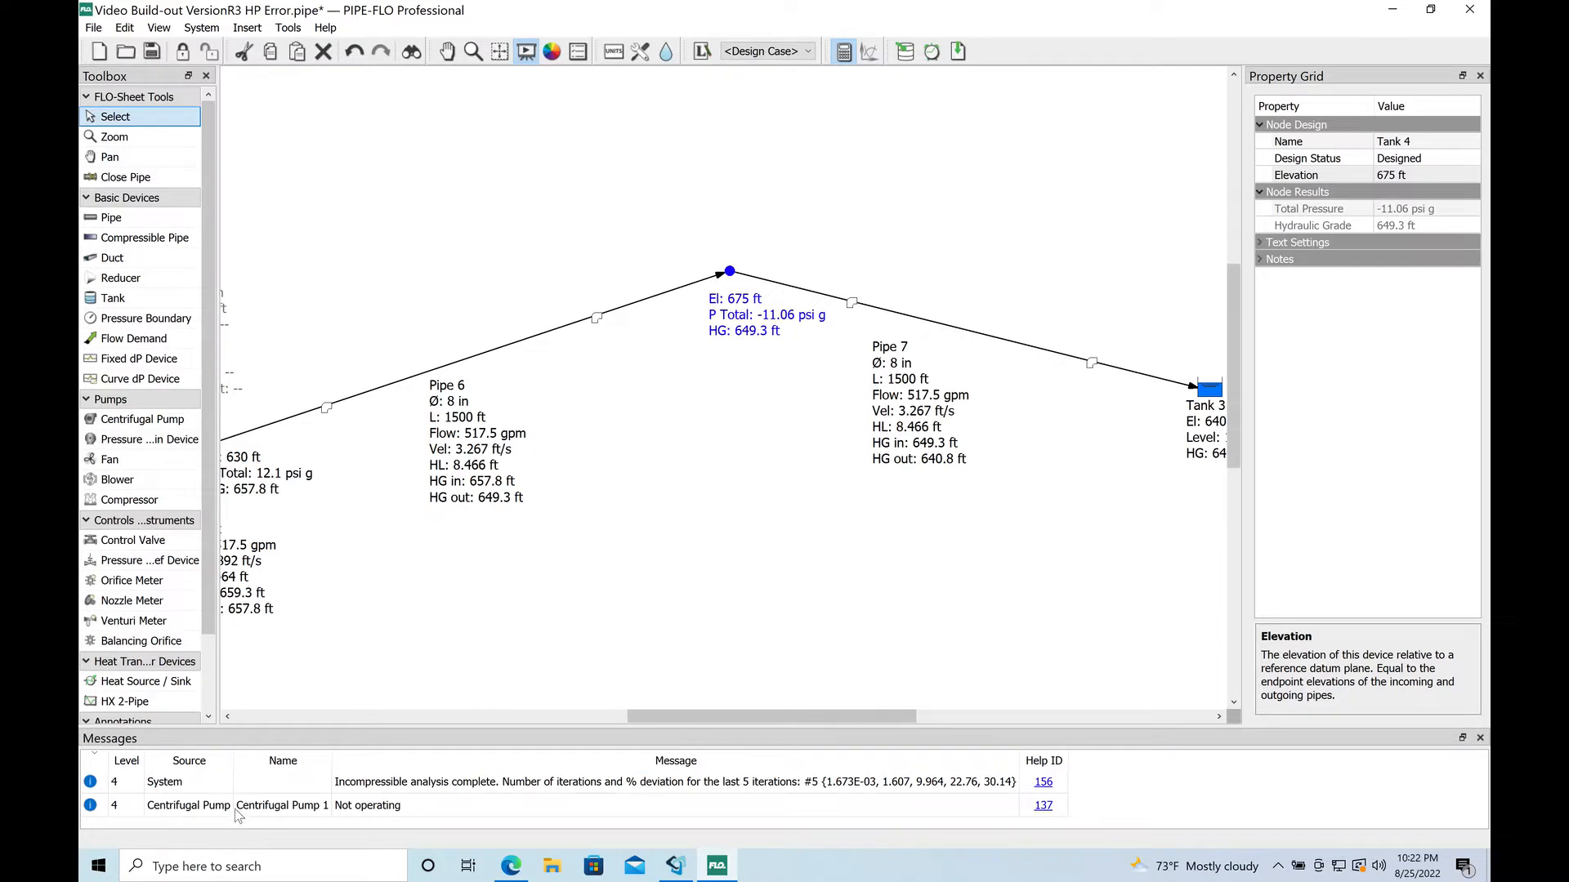
pyautogui.moveTo(191, 796)
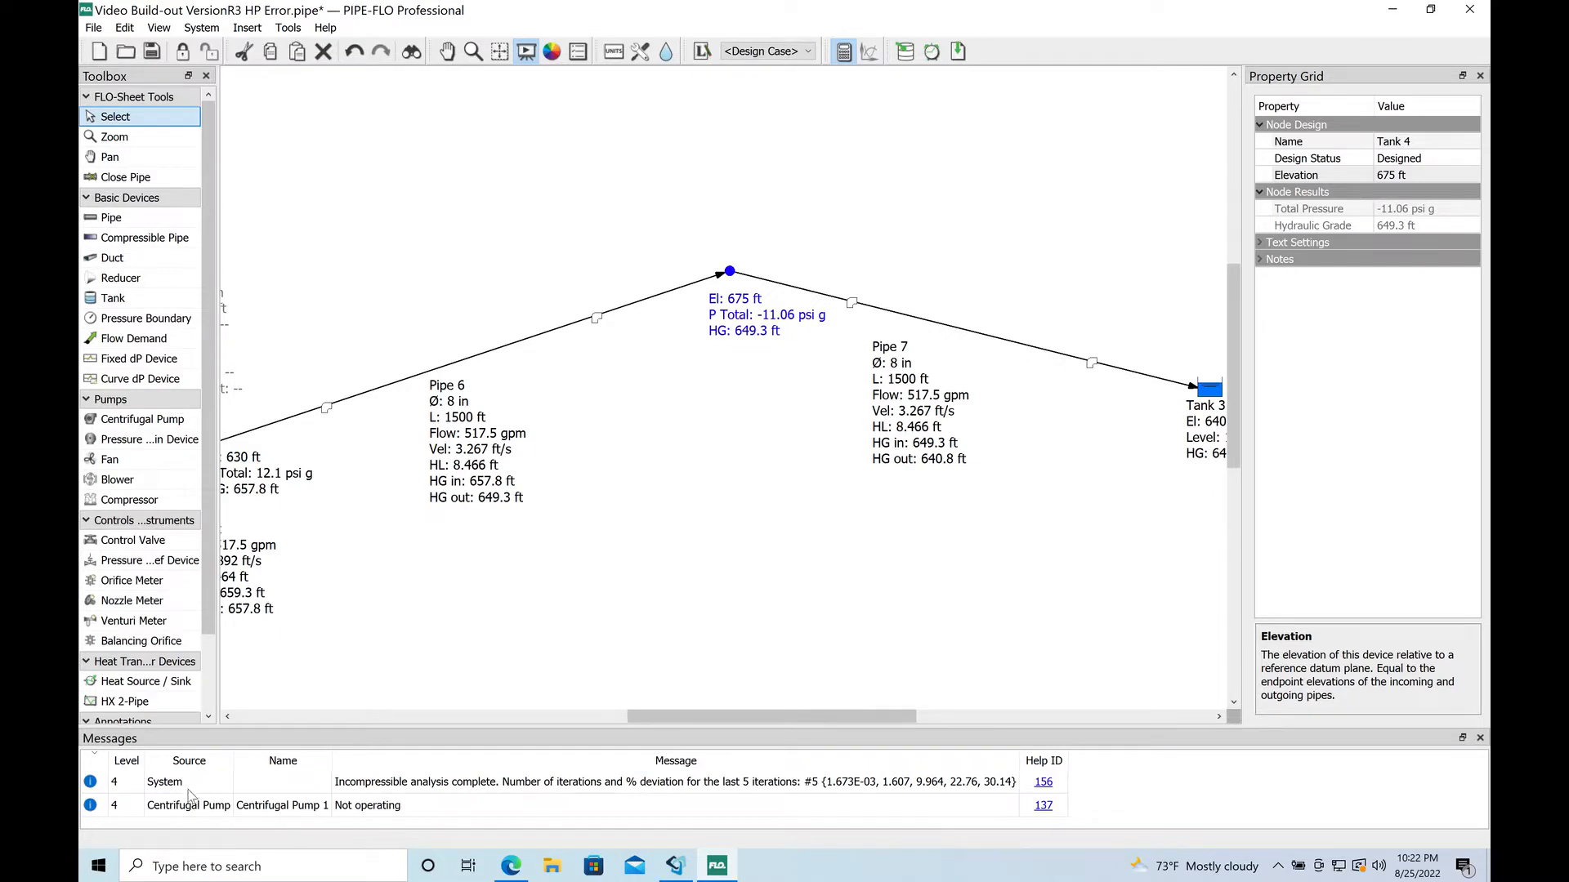
pyautogui.moveTo(519, 529)
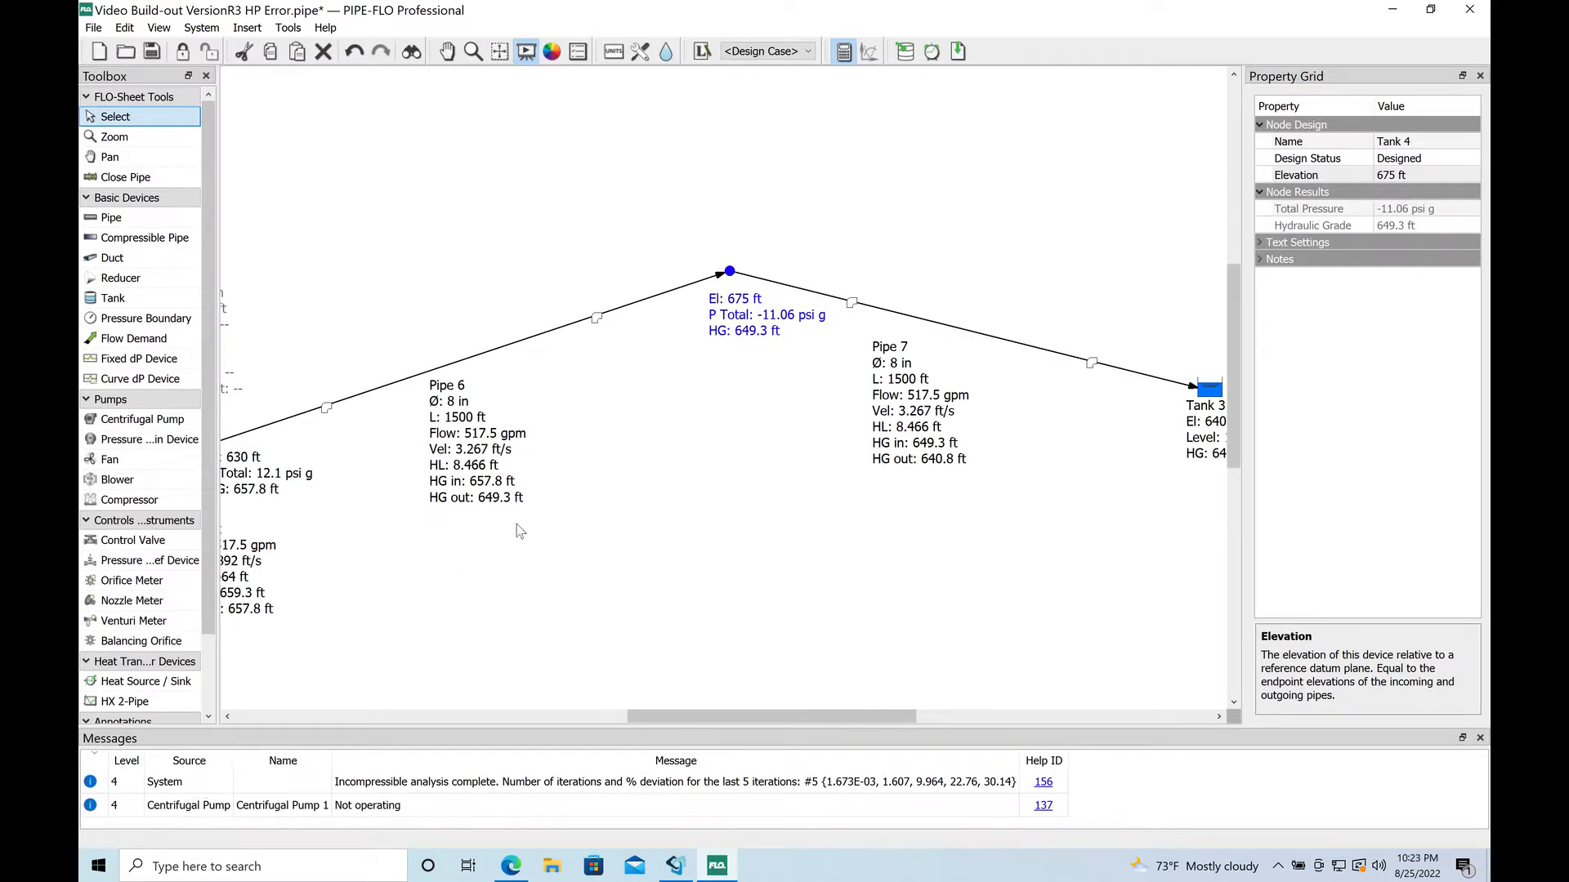
# Select Pipe 7 to show its -11.06 psi g inlet and 0.4331 psi g outlet pressures.
pyautogui.click(970, 359)
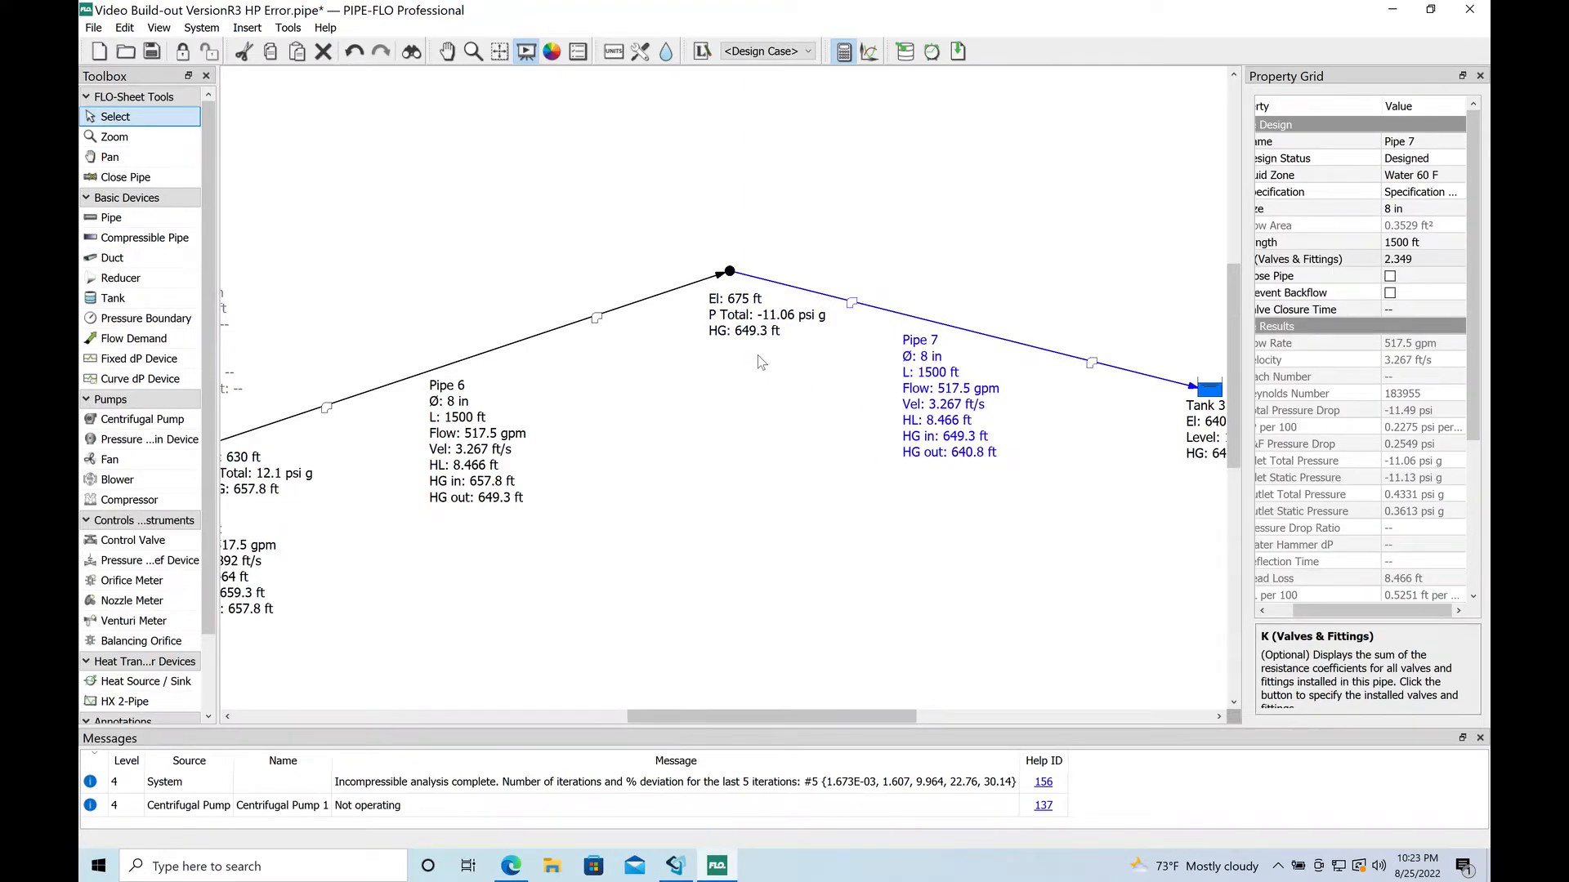
pyautogui.moveTo(757, 362)
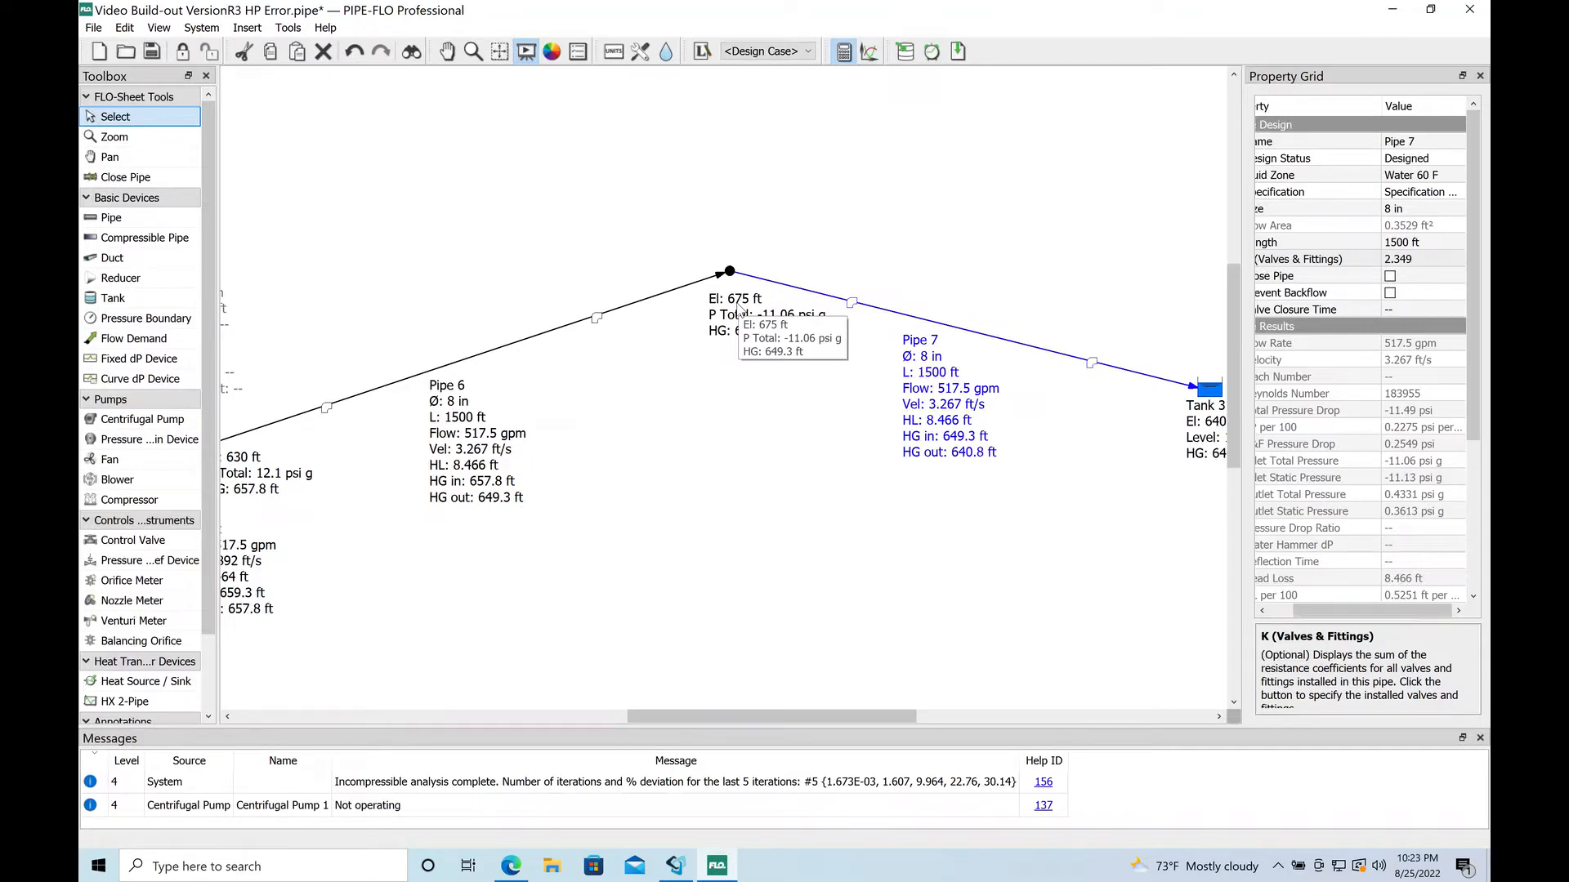
pyautogui.moveTo(863, 425)
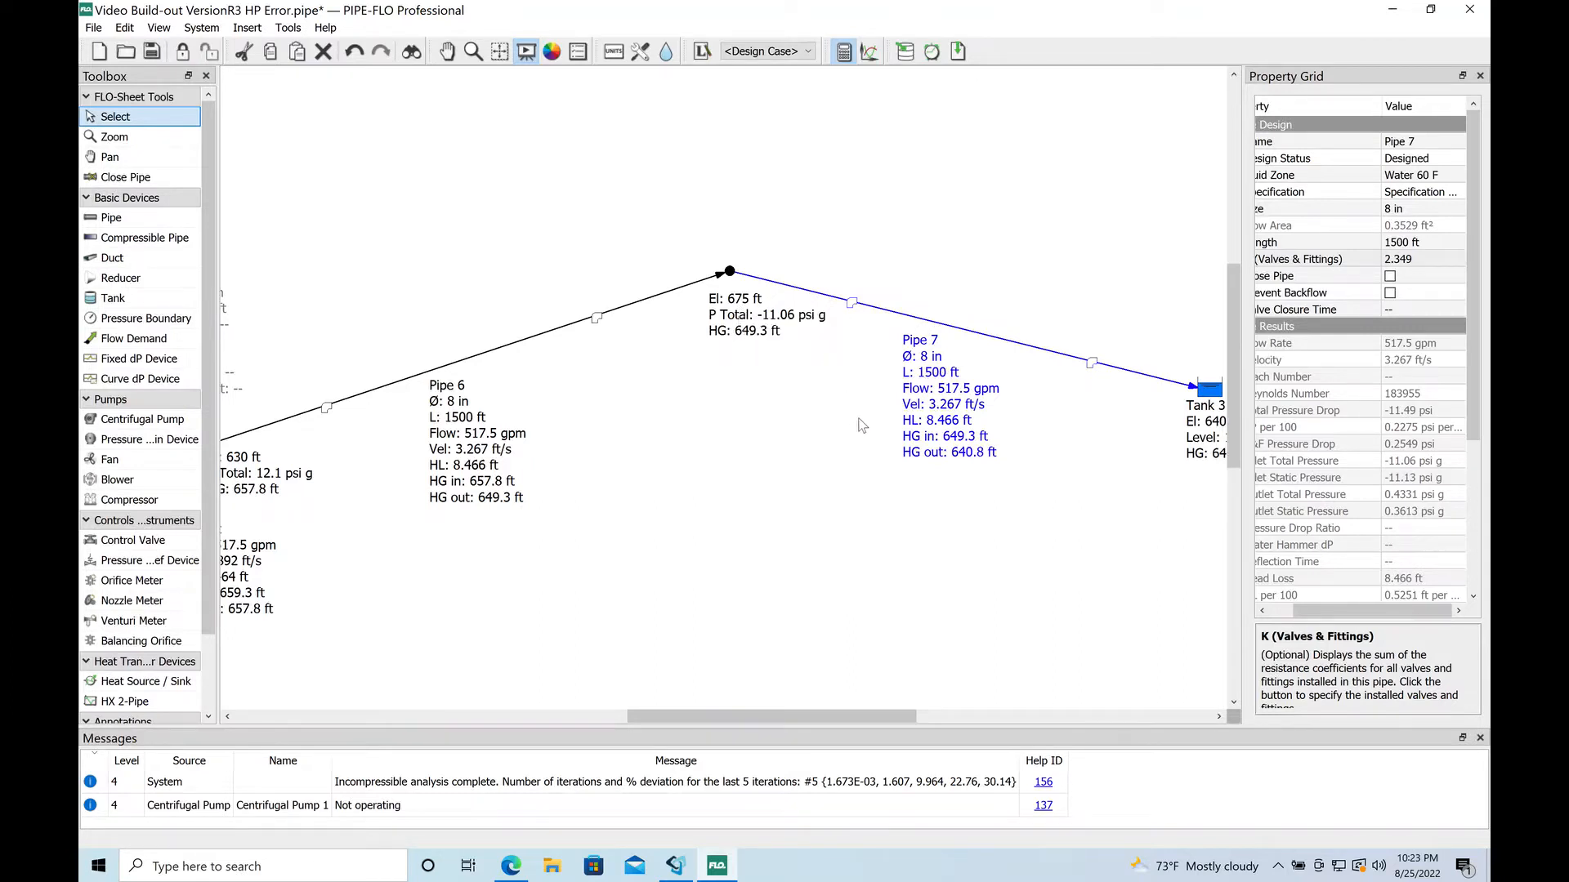
pyautogui.moveTo(773, 325)
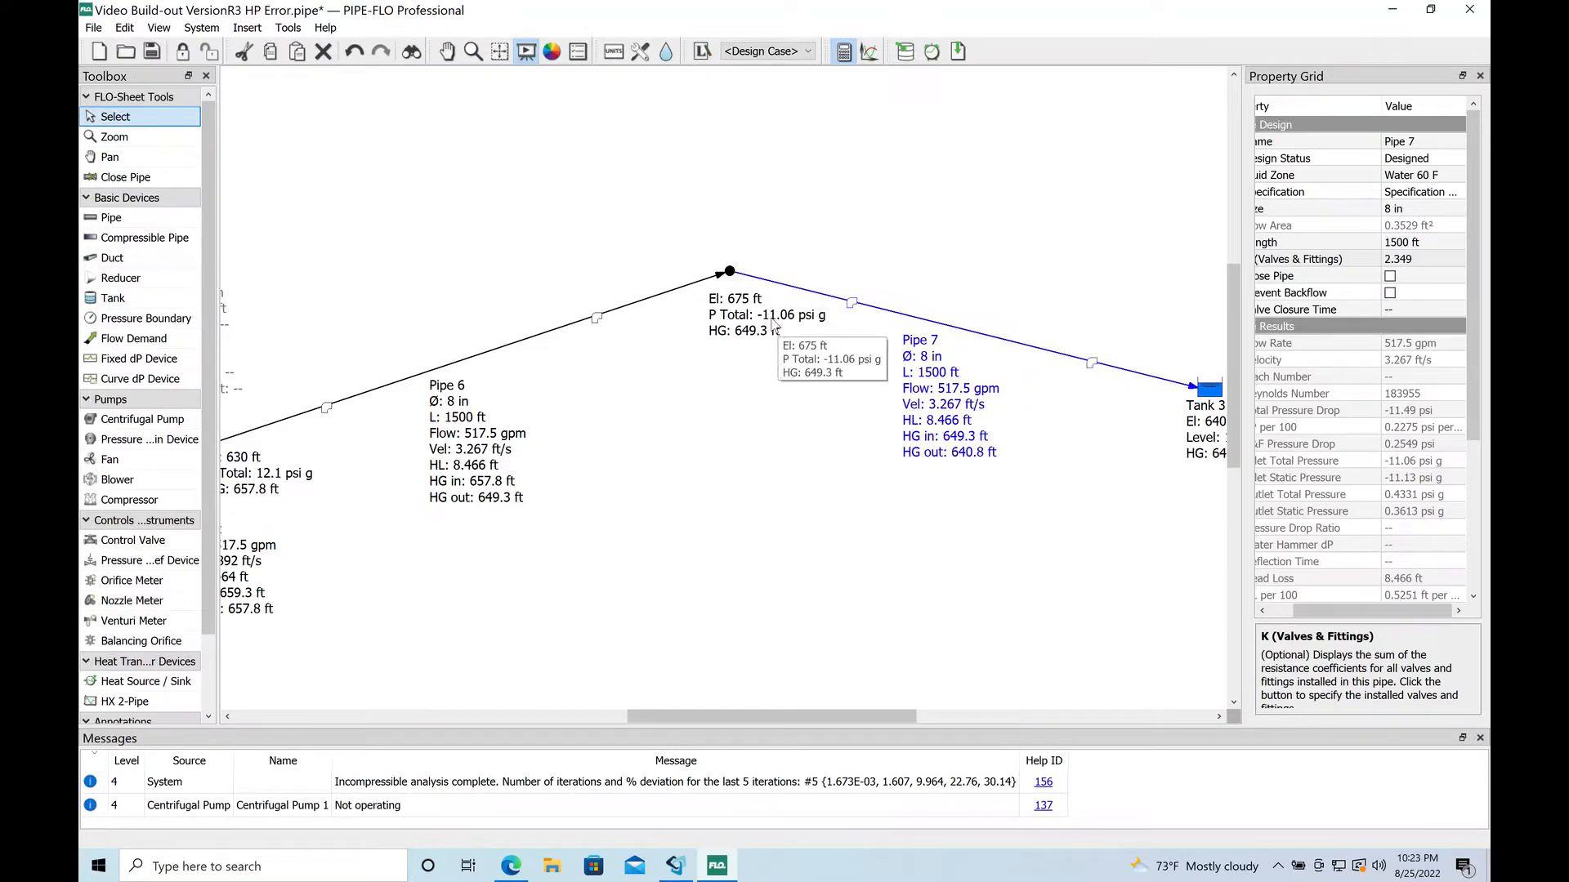
pyautogui.moveTo(739, 391)
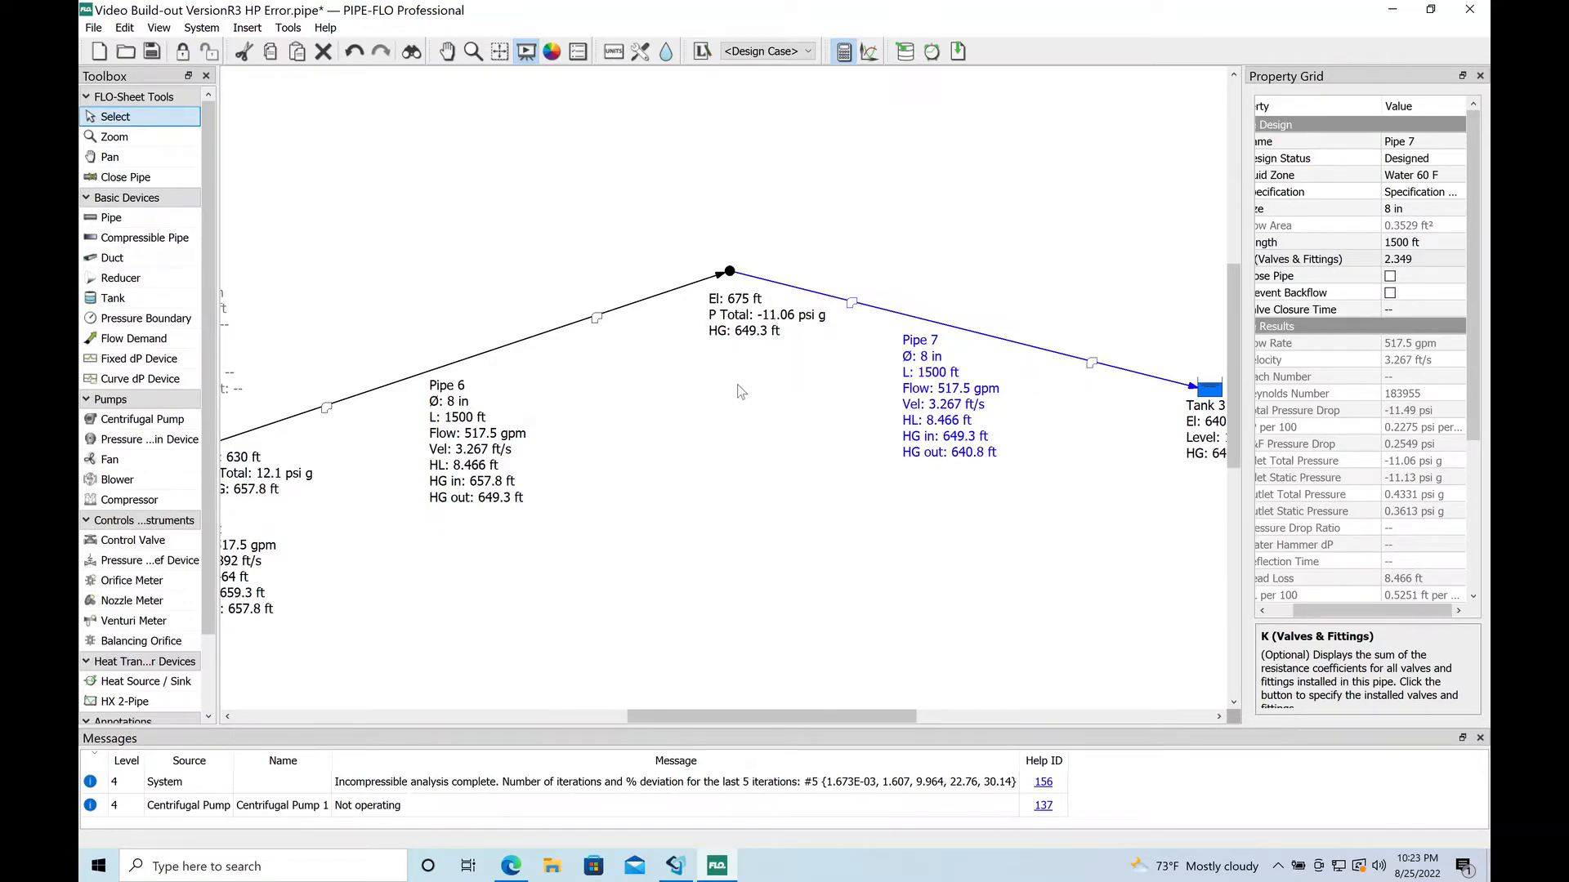
pyautogui.moveTo(755, 350)
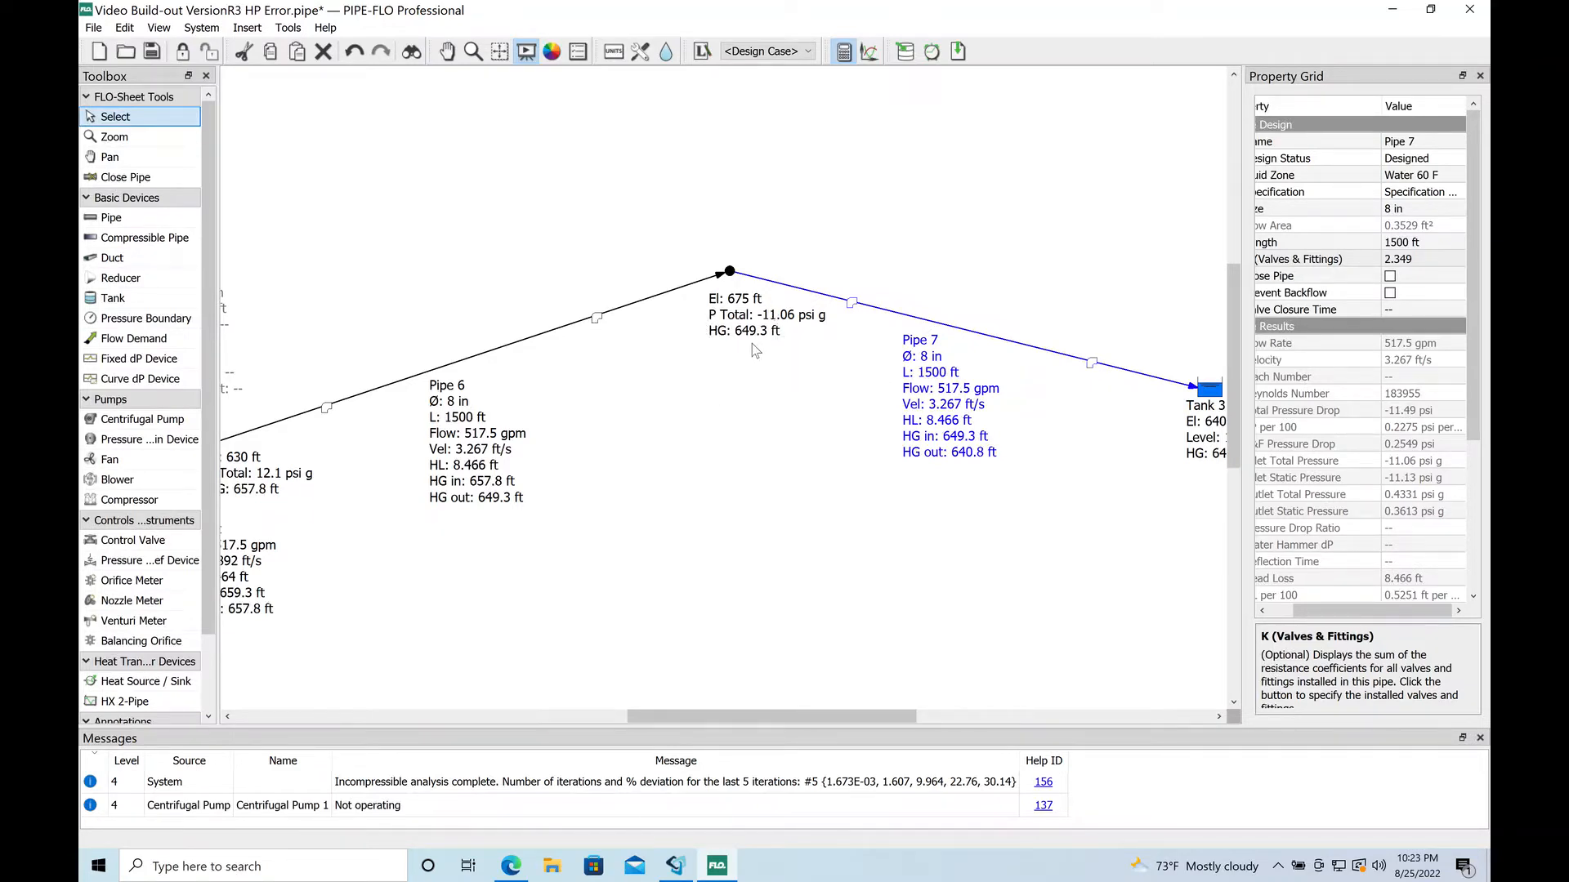
pyautogui.moveTo(139, 358)
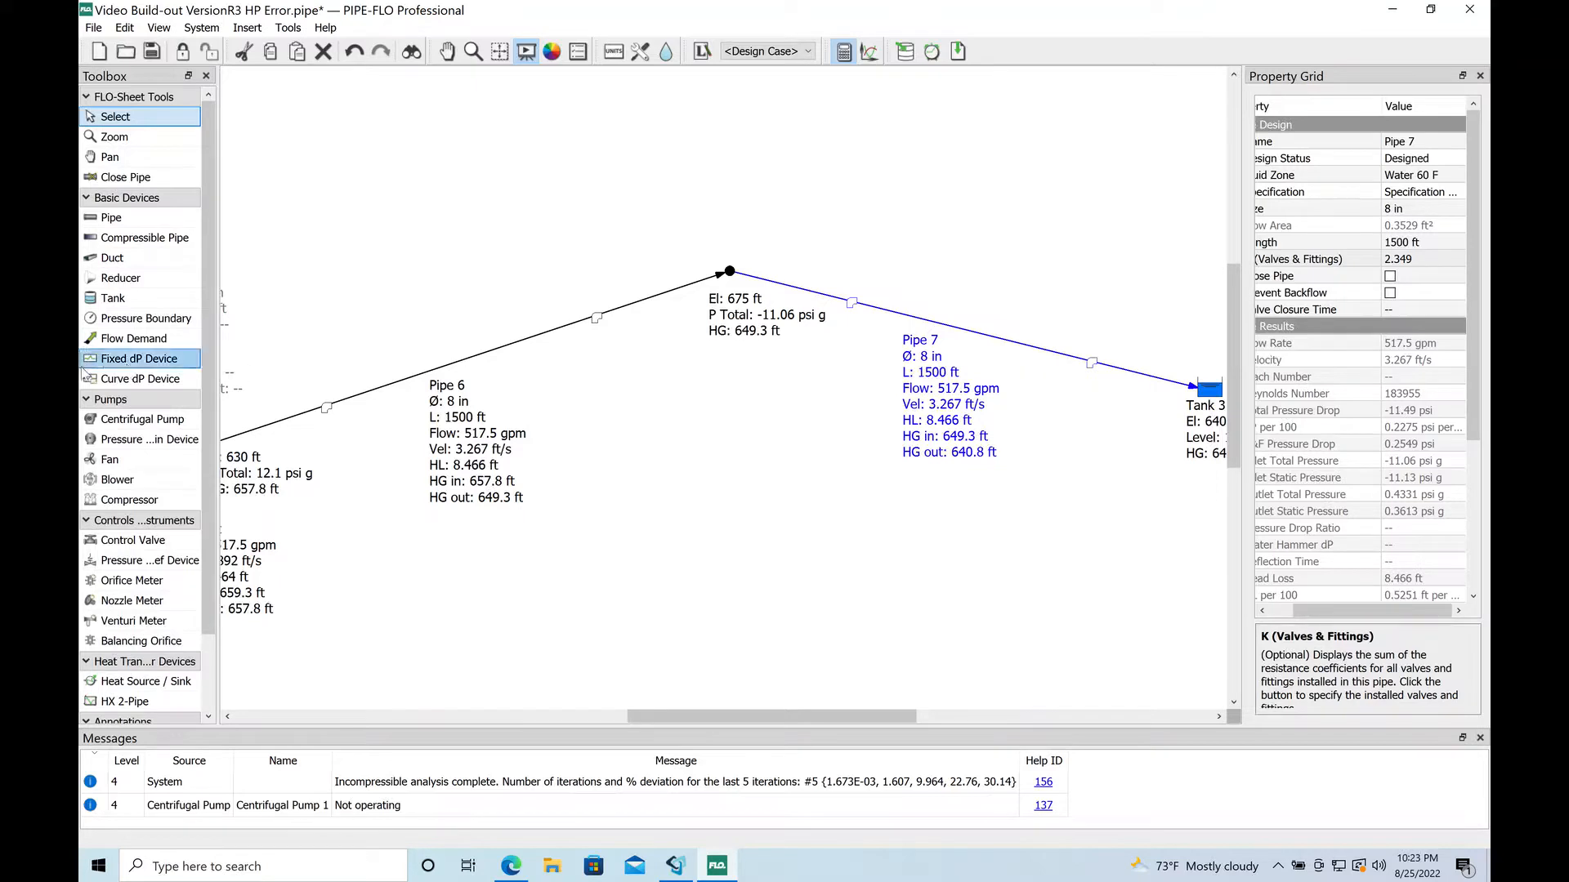
pyautogui.moveTo(113, 298)
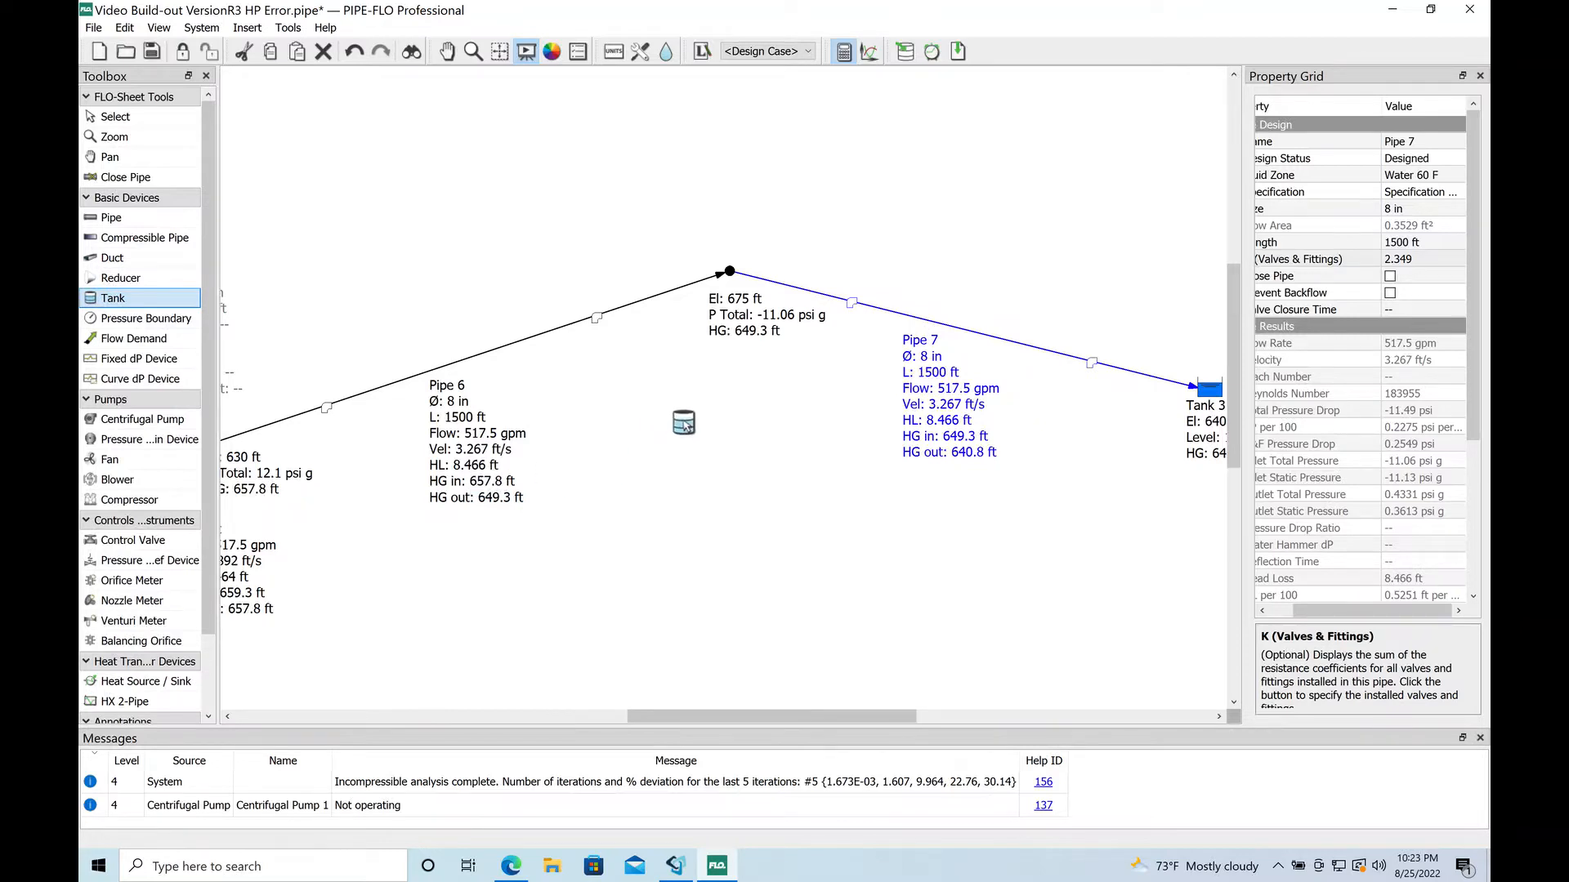
pyautogui.moveTo(728, 273)
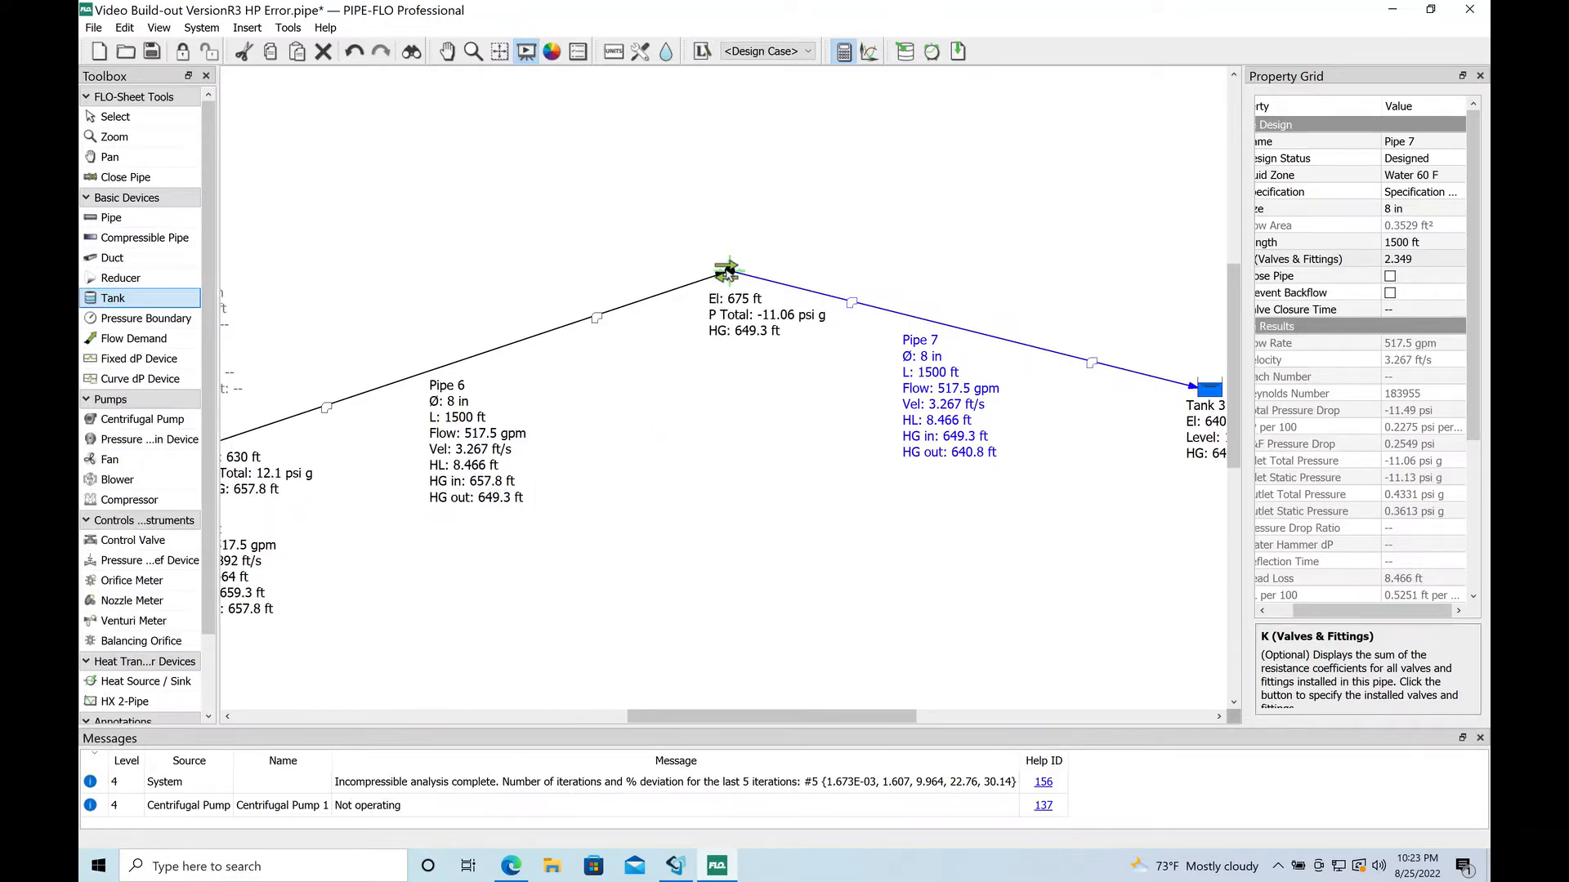
# Drop Tank 5 on the 675 ft high-point node with 0 psi g surface pressure.
pyautogui.click(729, 268)
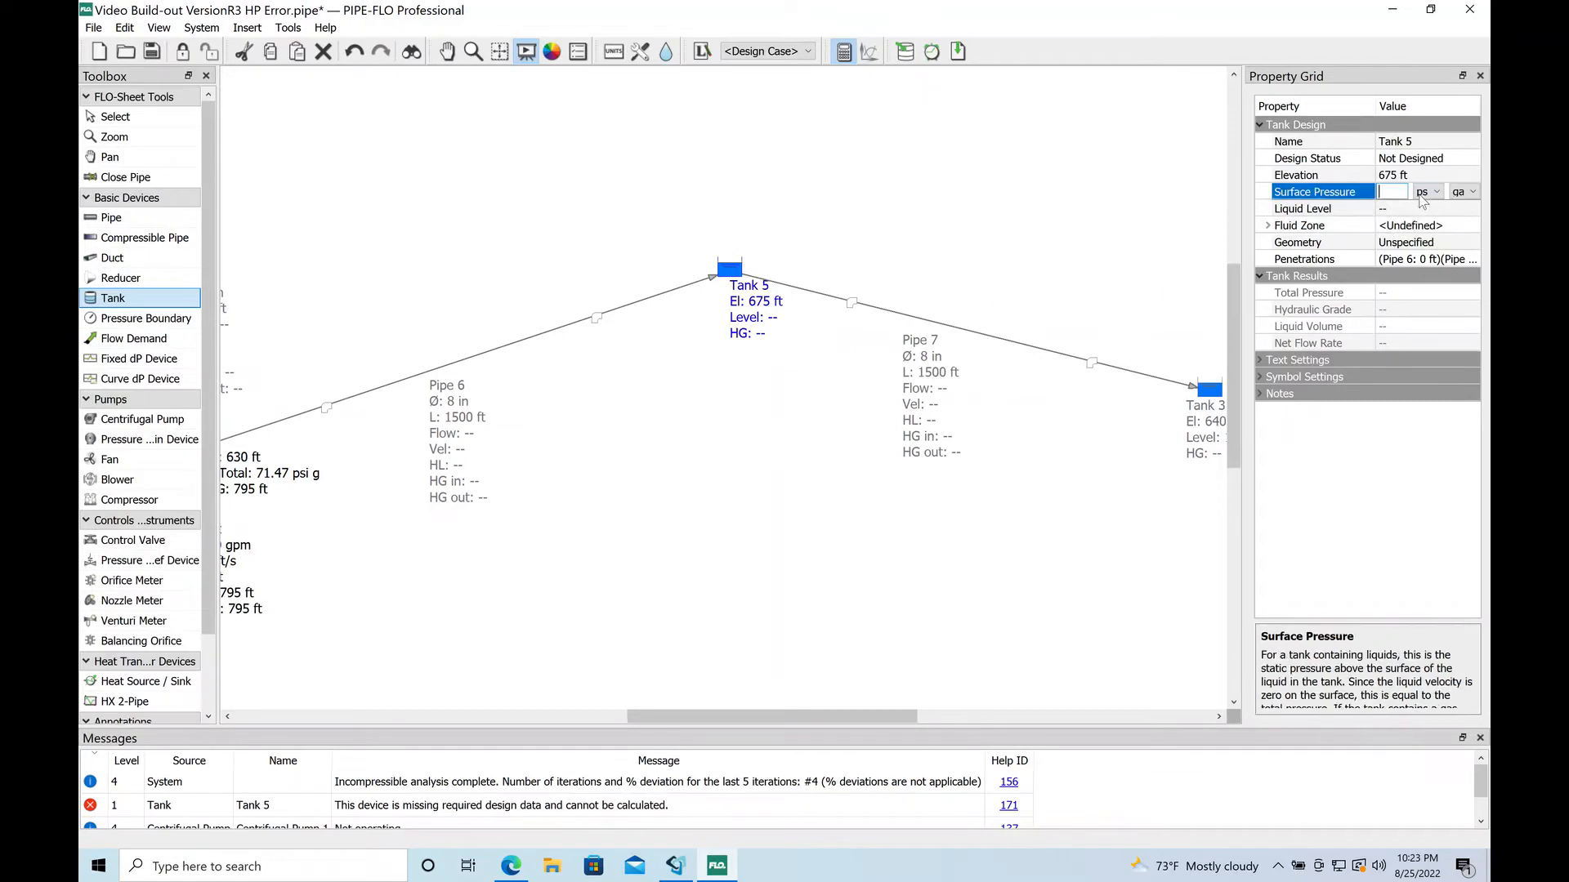
pyautogui.write('0 psi g')
pyautogui.click(1429, 209)
pyautogui.write('1')
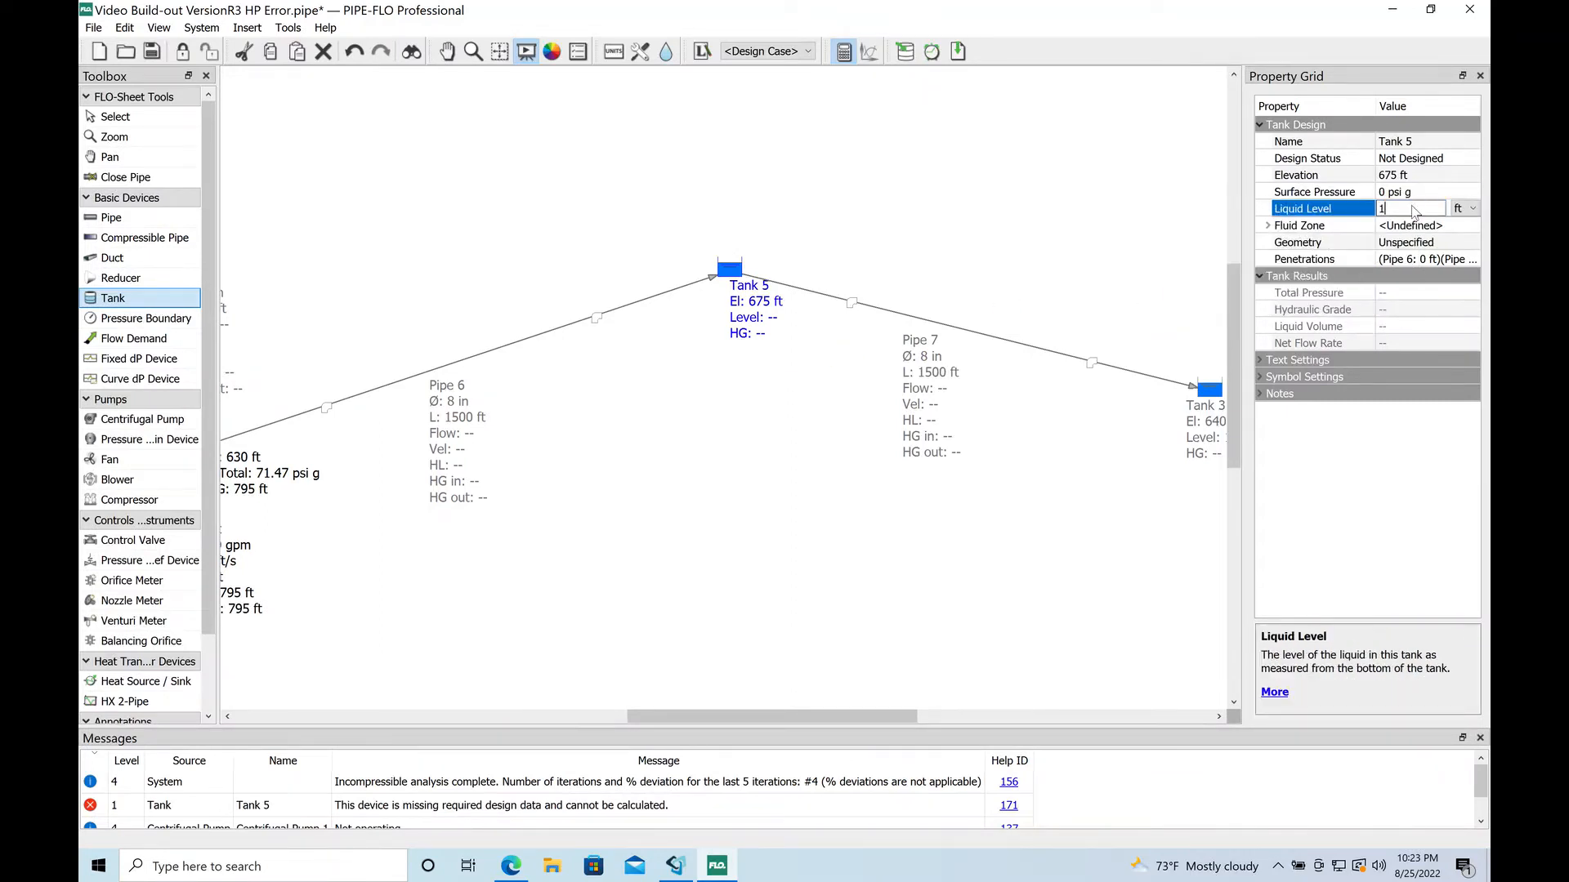
pyautogui.click(1468, 223)
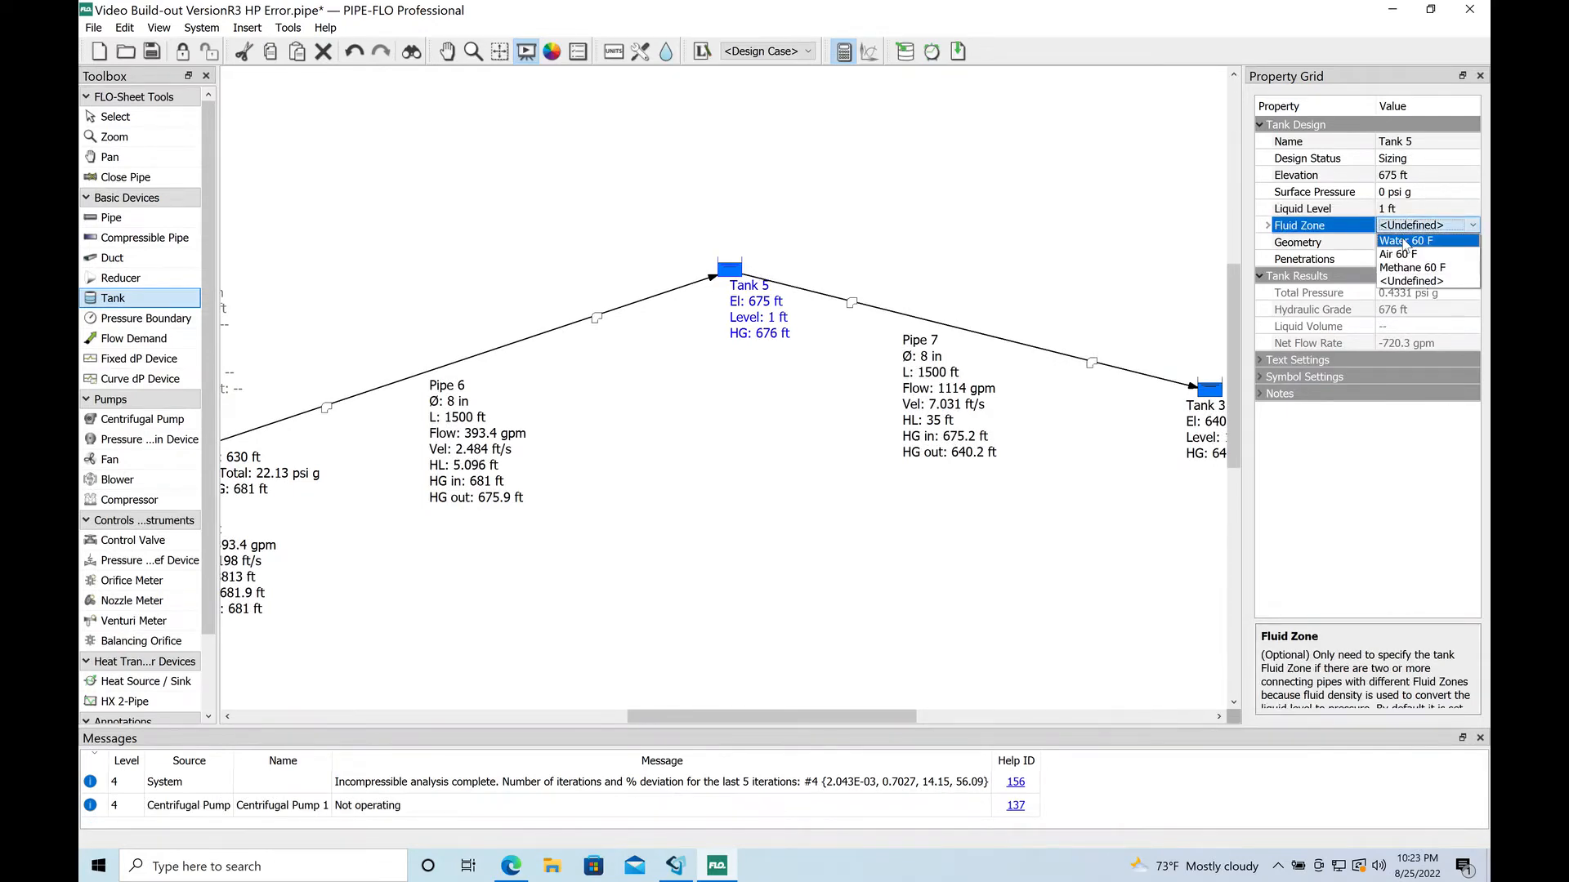
# Set Tank 5 to Water 60 F, undo the stray Tank 6 and recalculate.
pyautogui.click(933, 489)
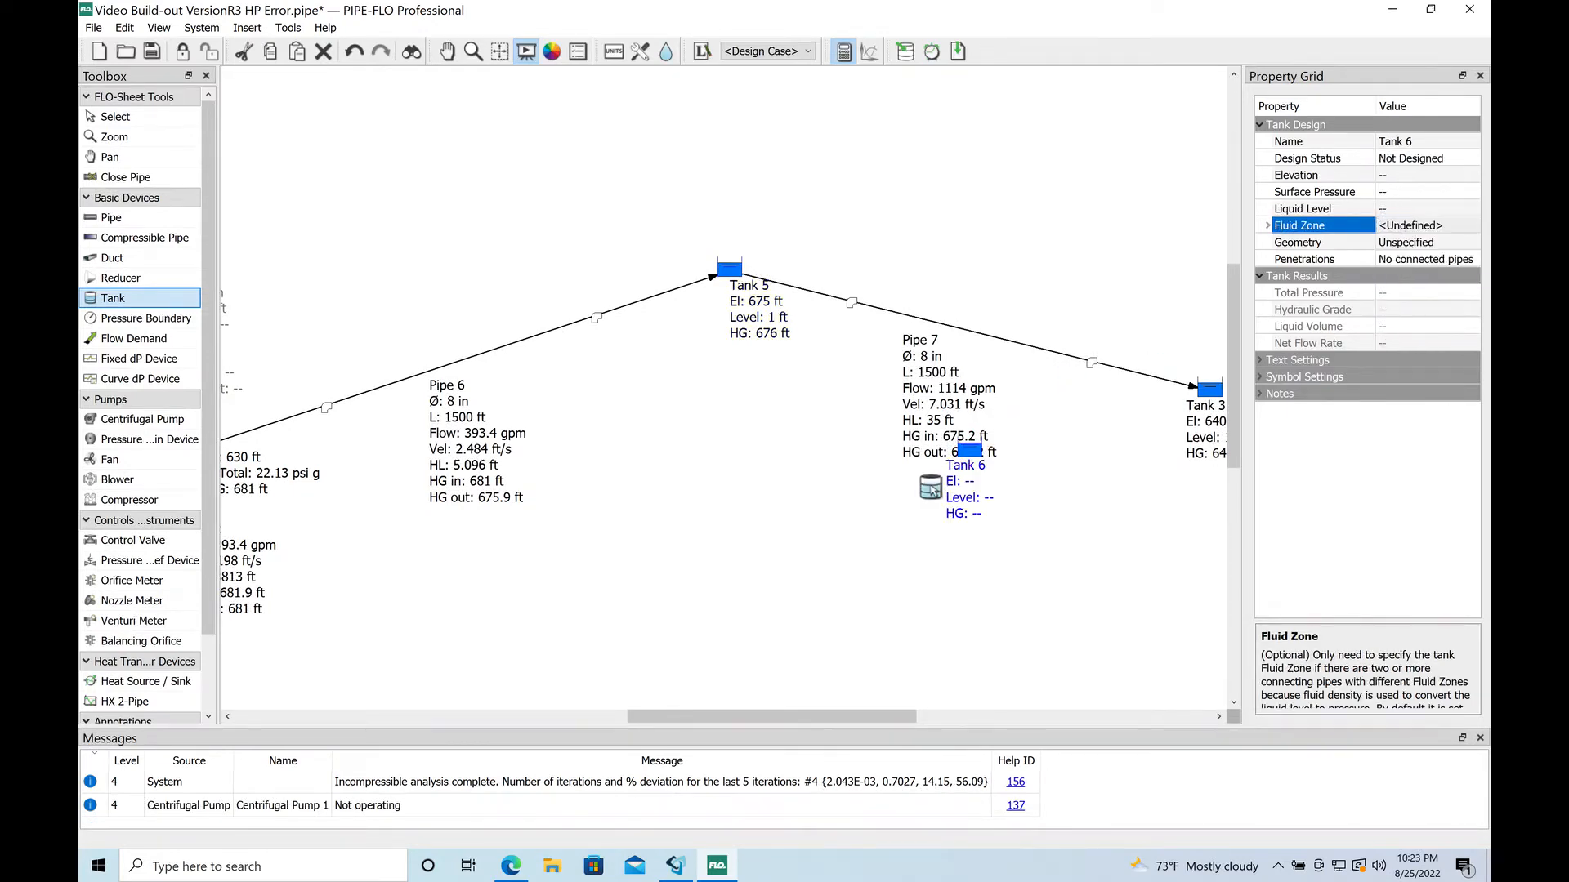
pyautogui.click(124, 28)
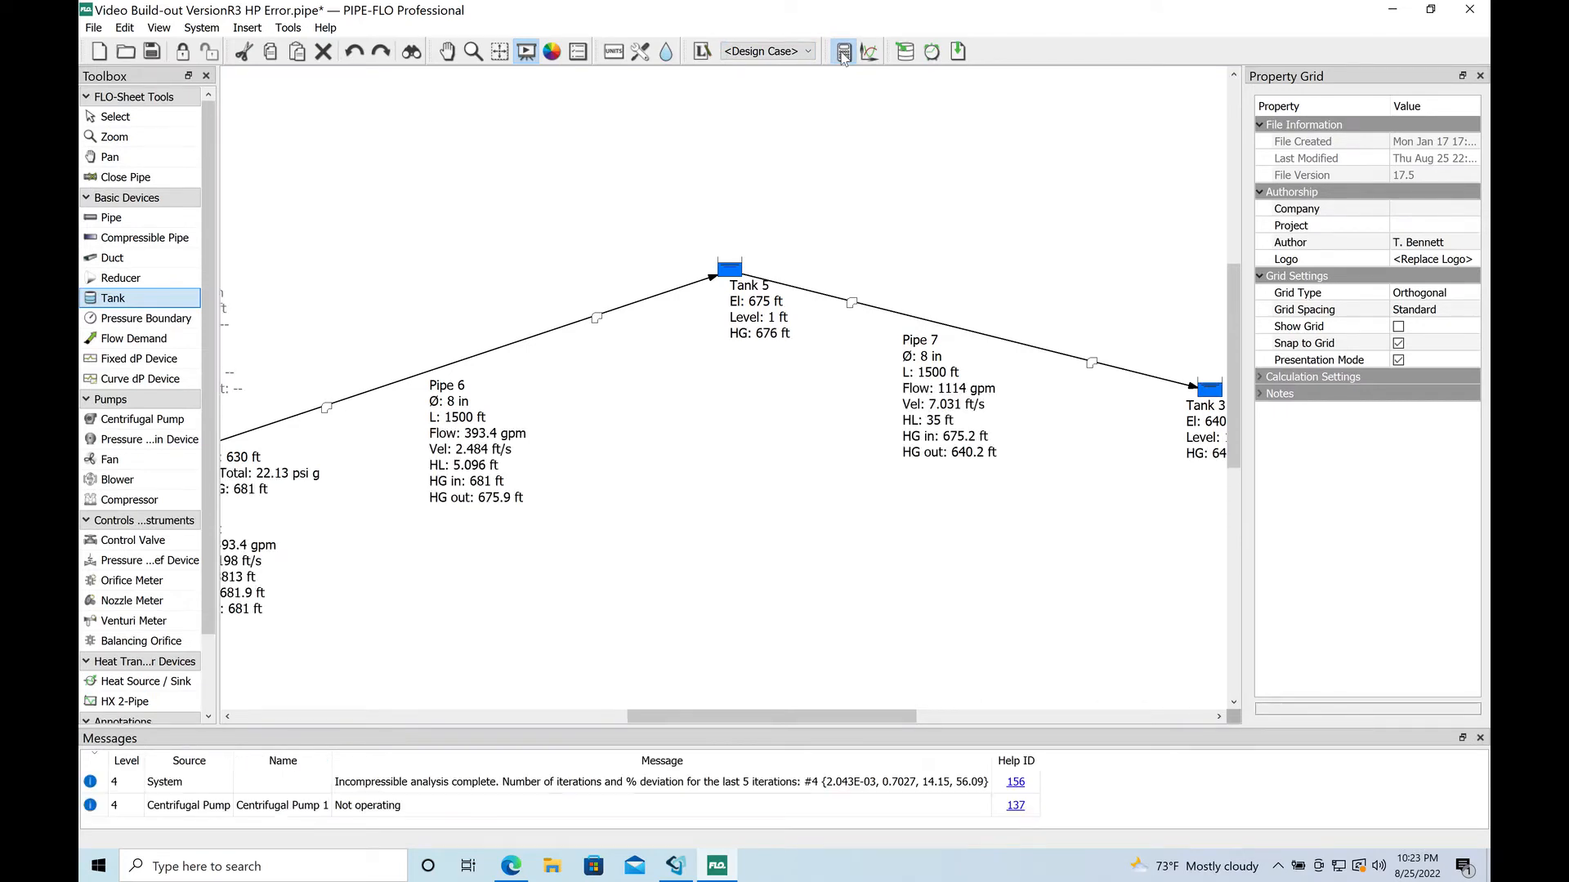
pyautogui.click(843, 52)
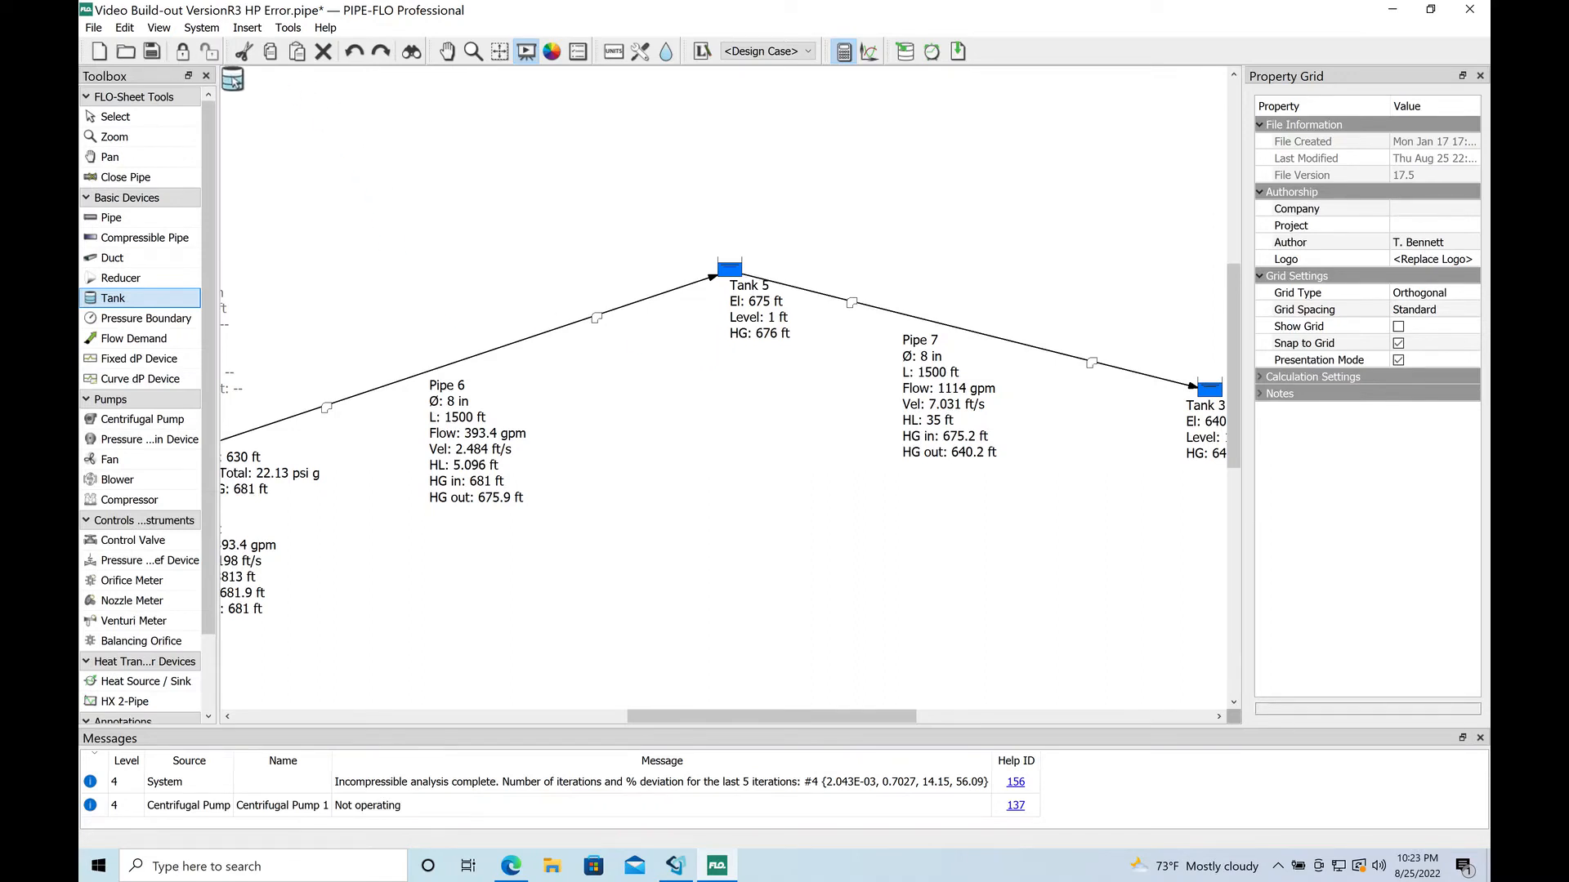
pyautogui.click(114, 116)
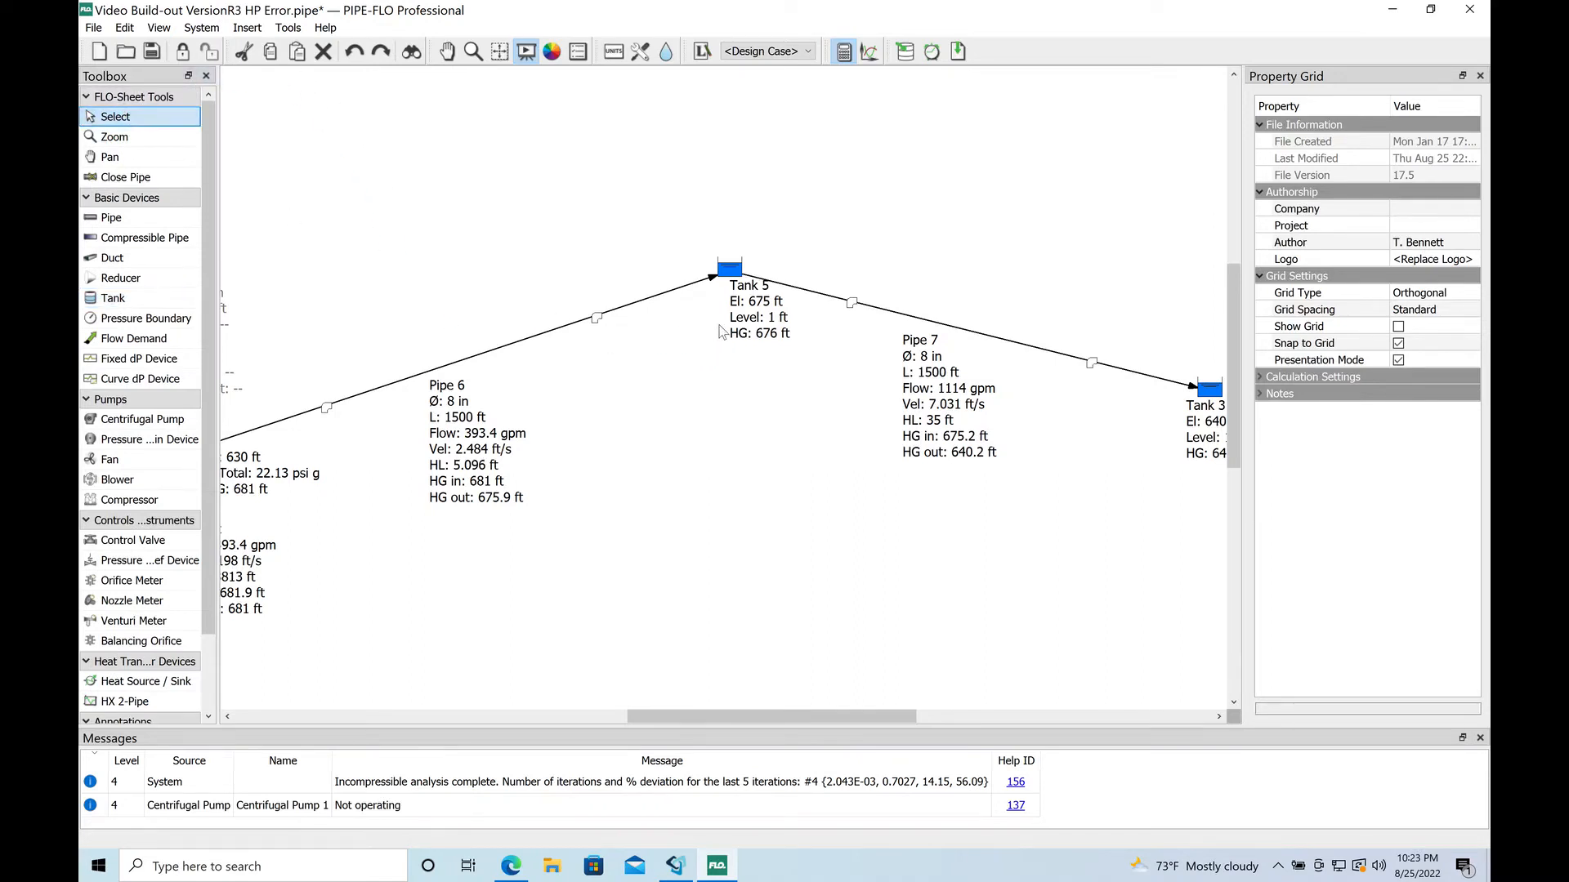
# Select Tank 5 to show its 0.4331 psi g pressure and -720.3 gpm net flow.
pyautogui.click(729, 270)
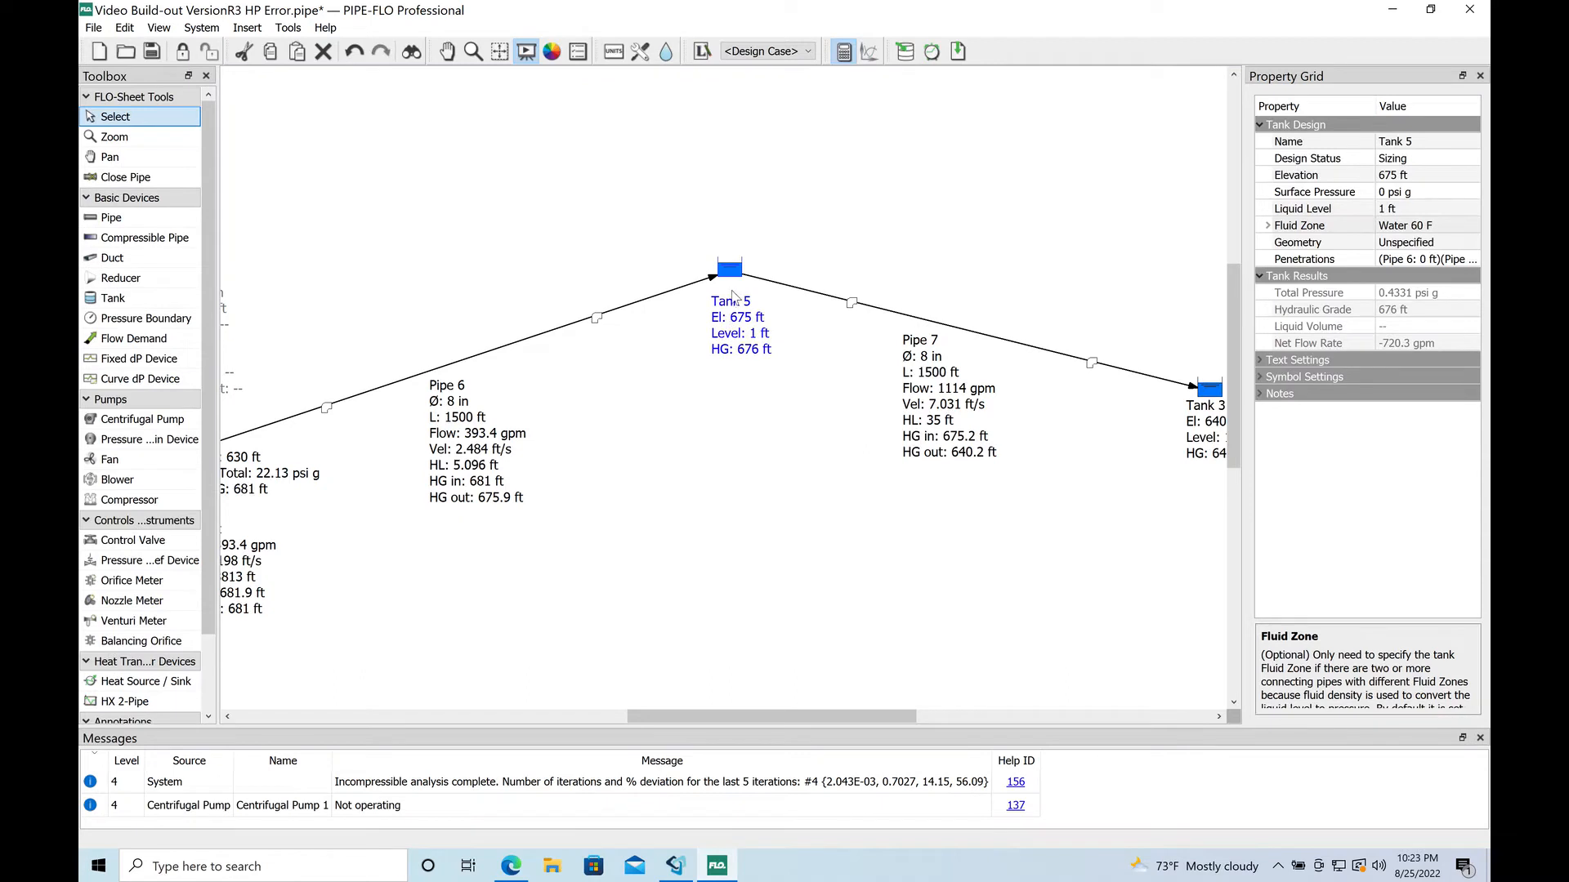
pyautogui.moveTo(731, 291)
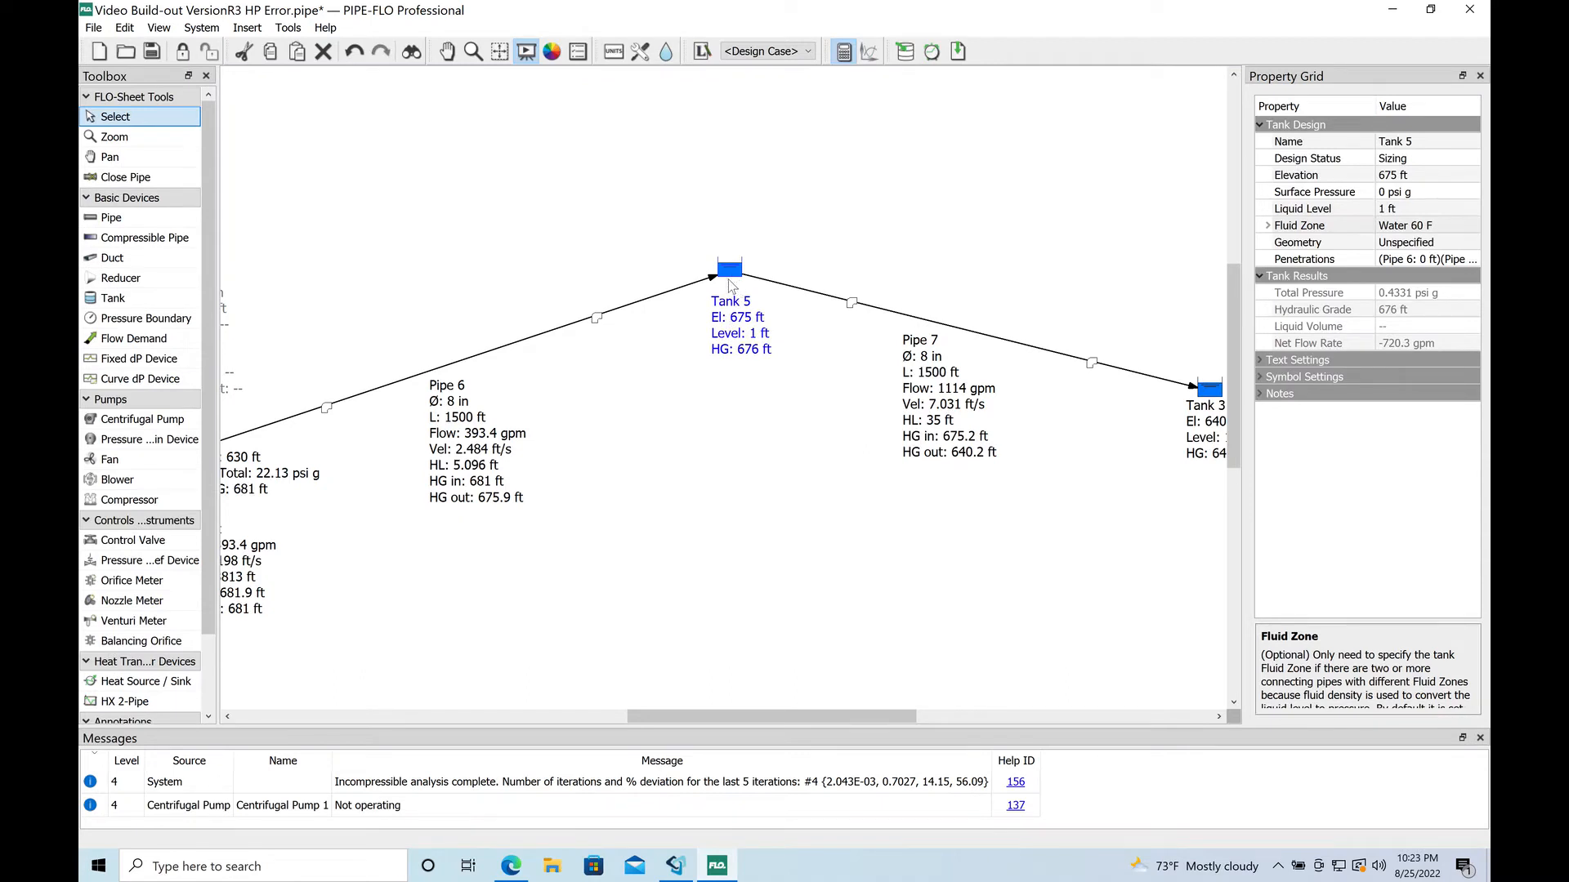
pyautogui.moveTo(726, 283)
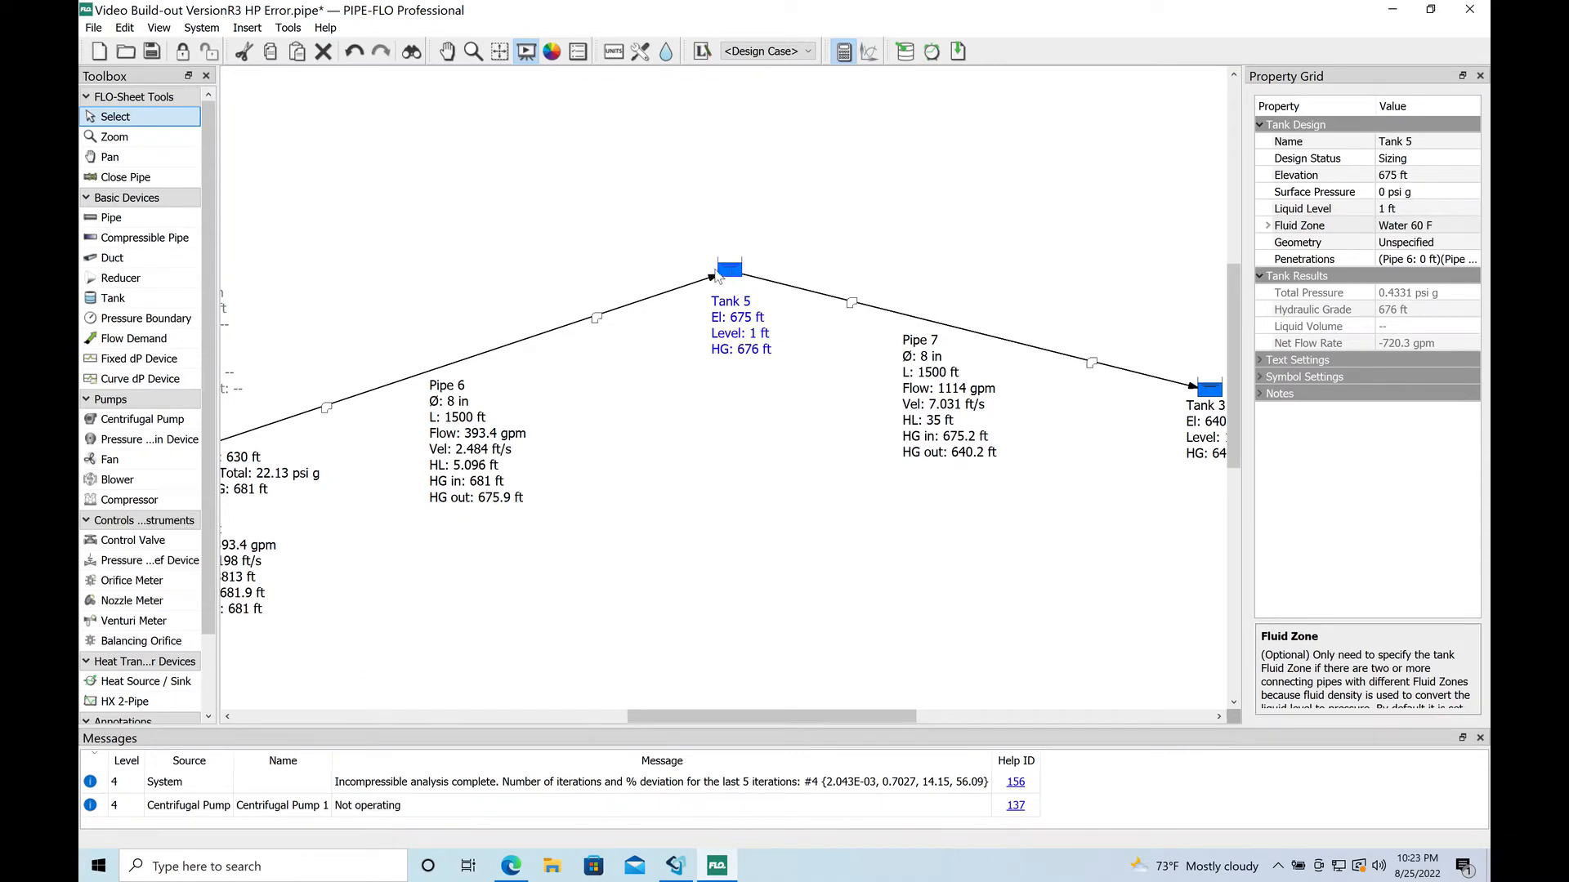
pyautogui.moveTo(739, 288)
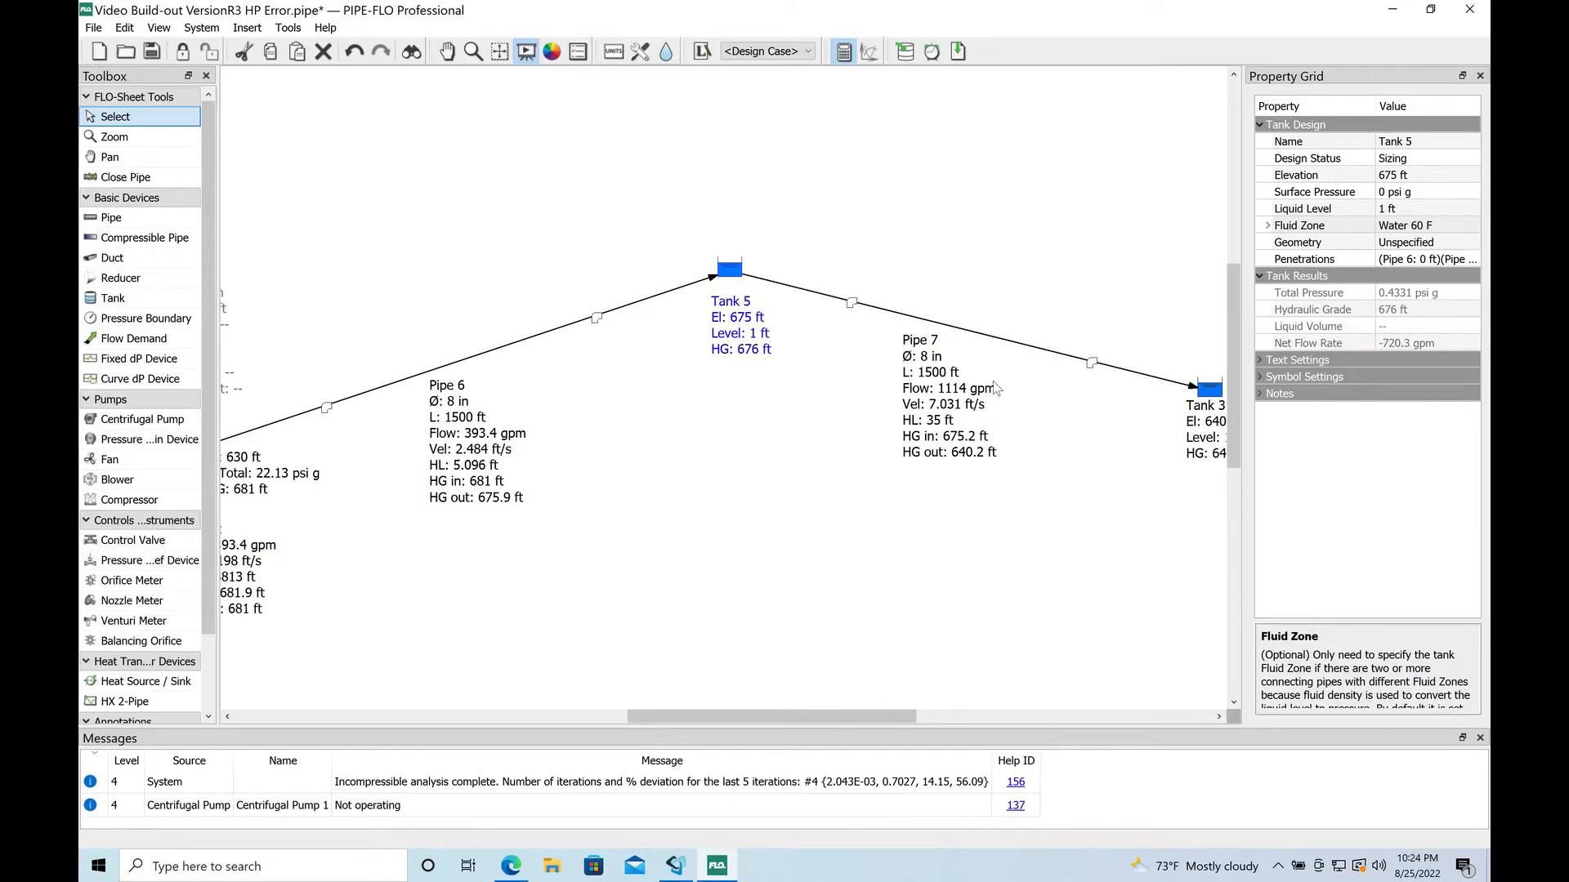
pyautogui.moveTo(966, 394)
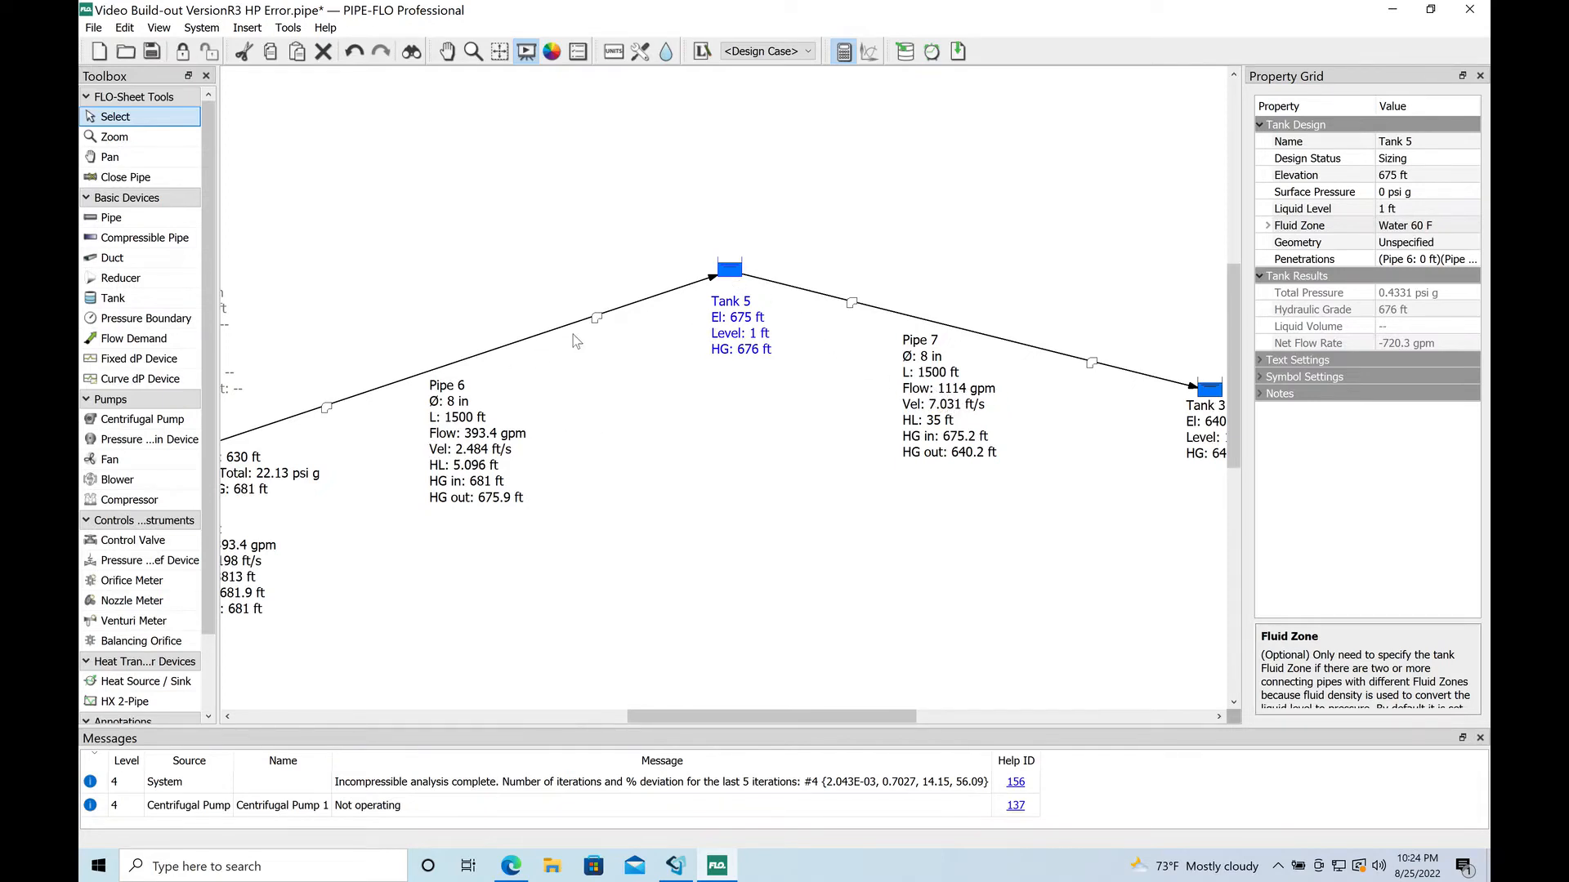
pyautogui.moveTo(736, 273)
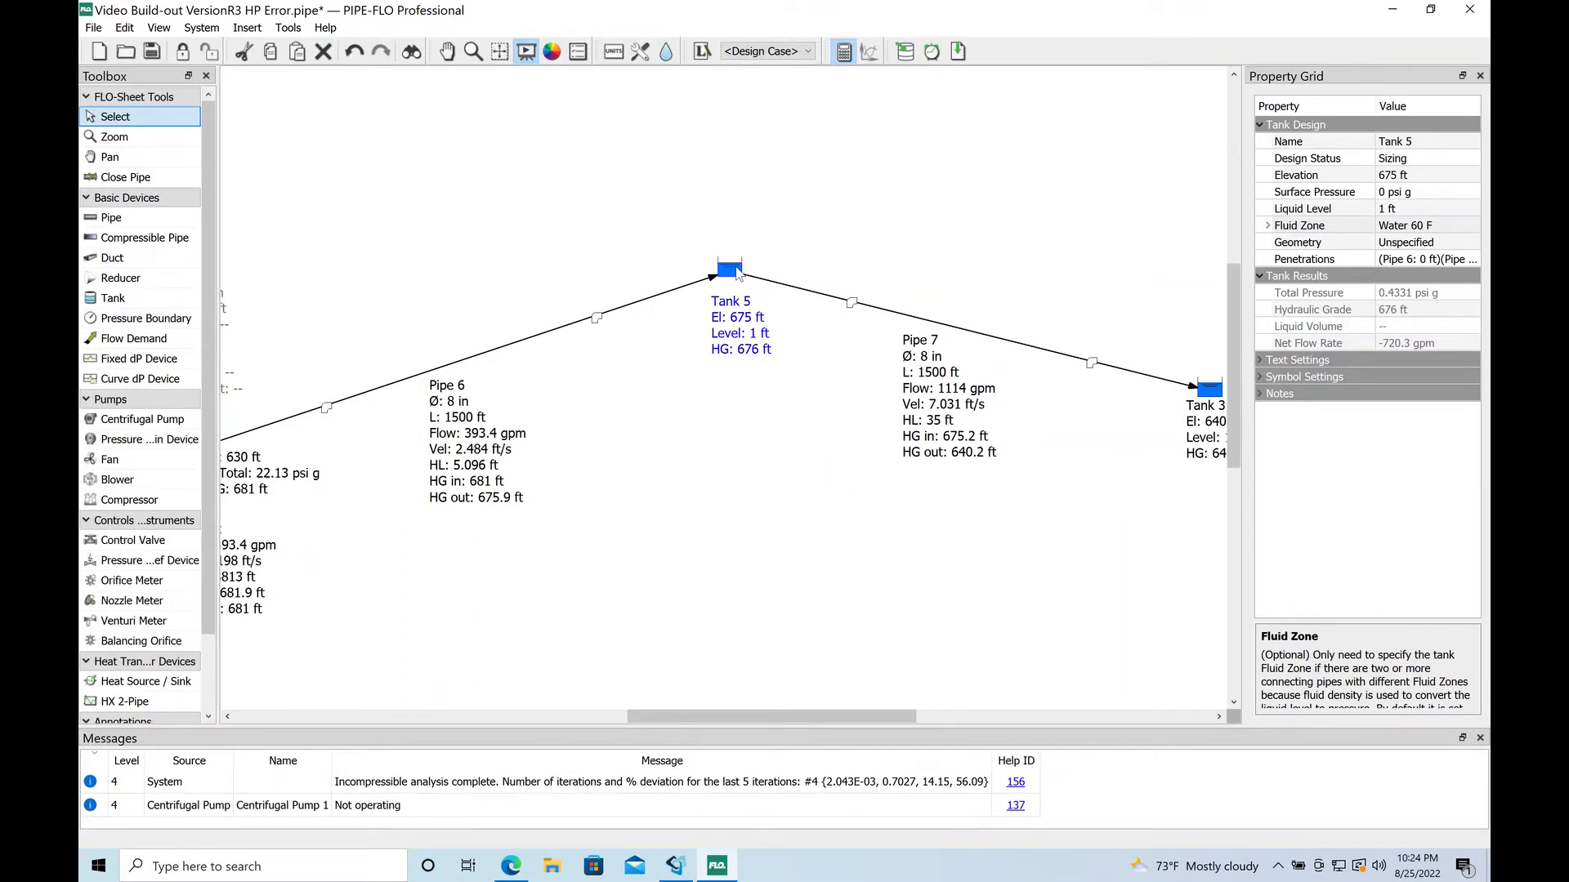
pyautogui.moveTo(734, 278)
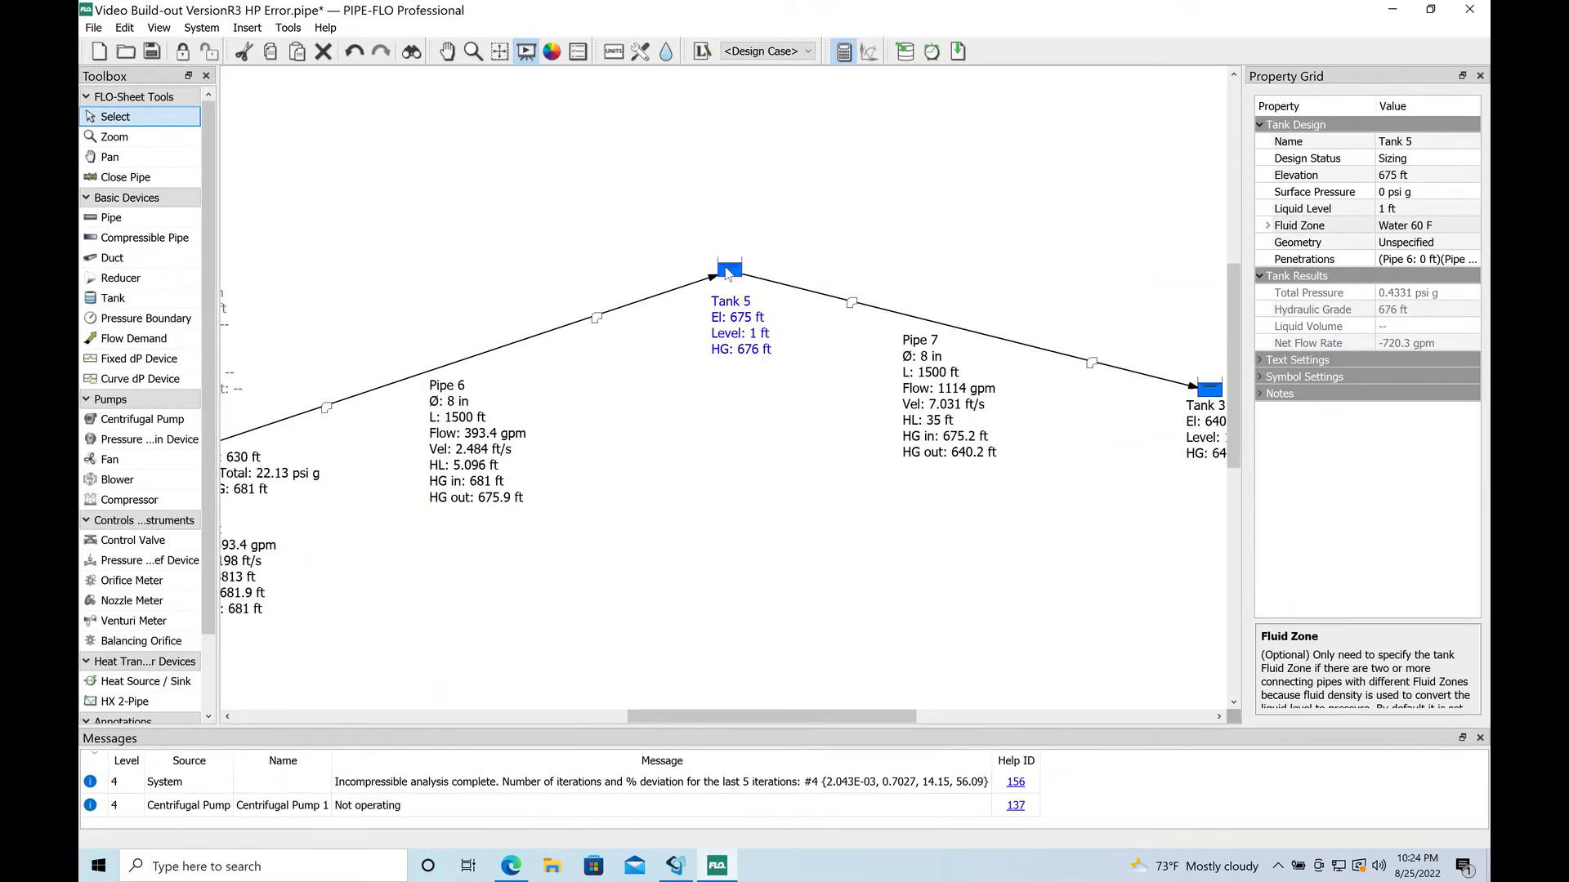
pyautogui.moveTo(938, 402)
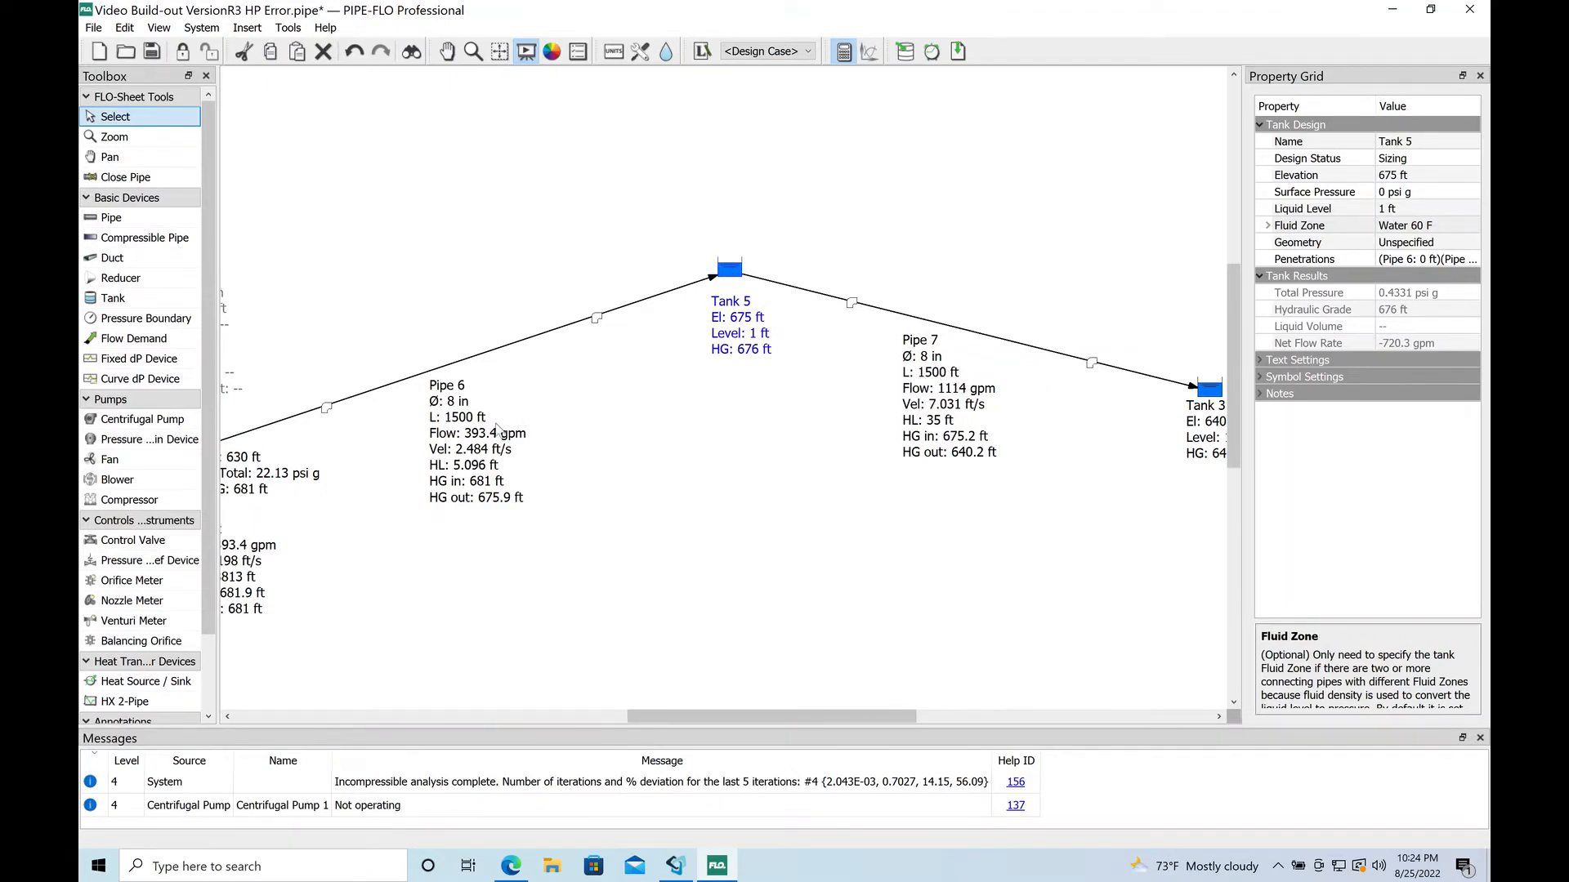
pyautogui.moveTo(693, 292)
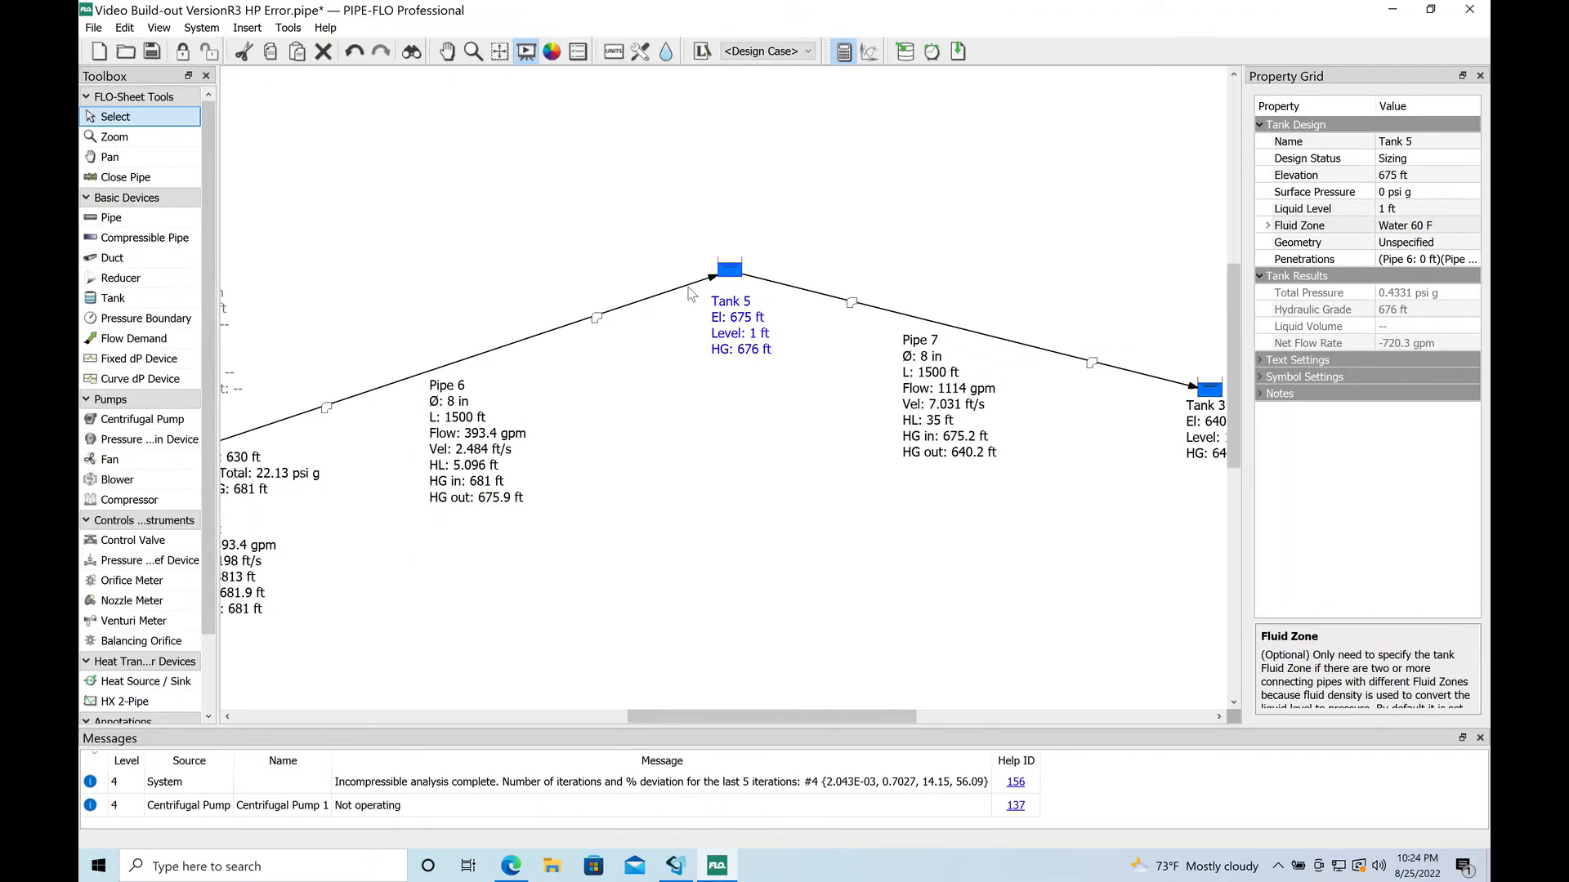
pyautogui.moveTo(918, 322)
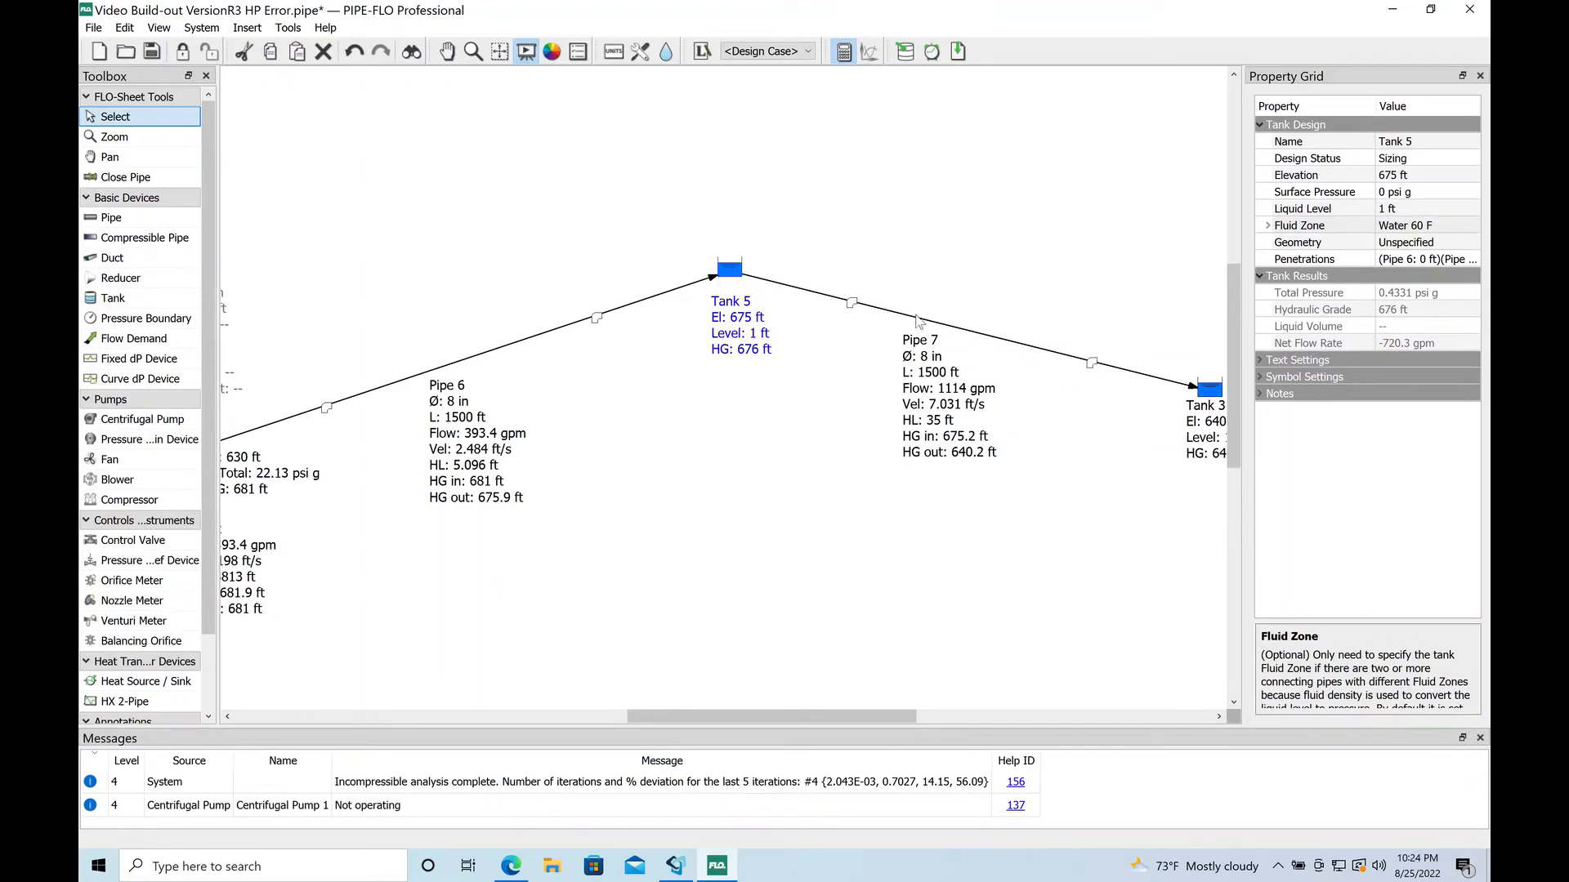
pyautogui.moveTo(1122, 498)
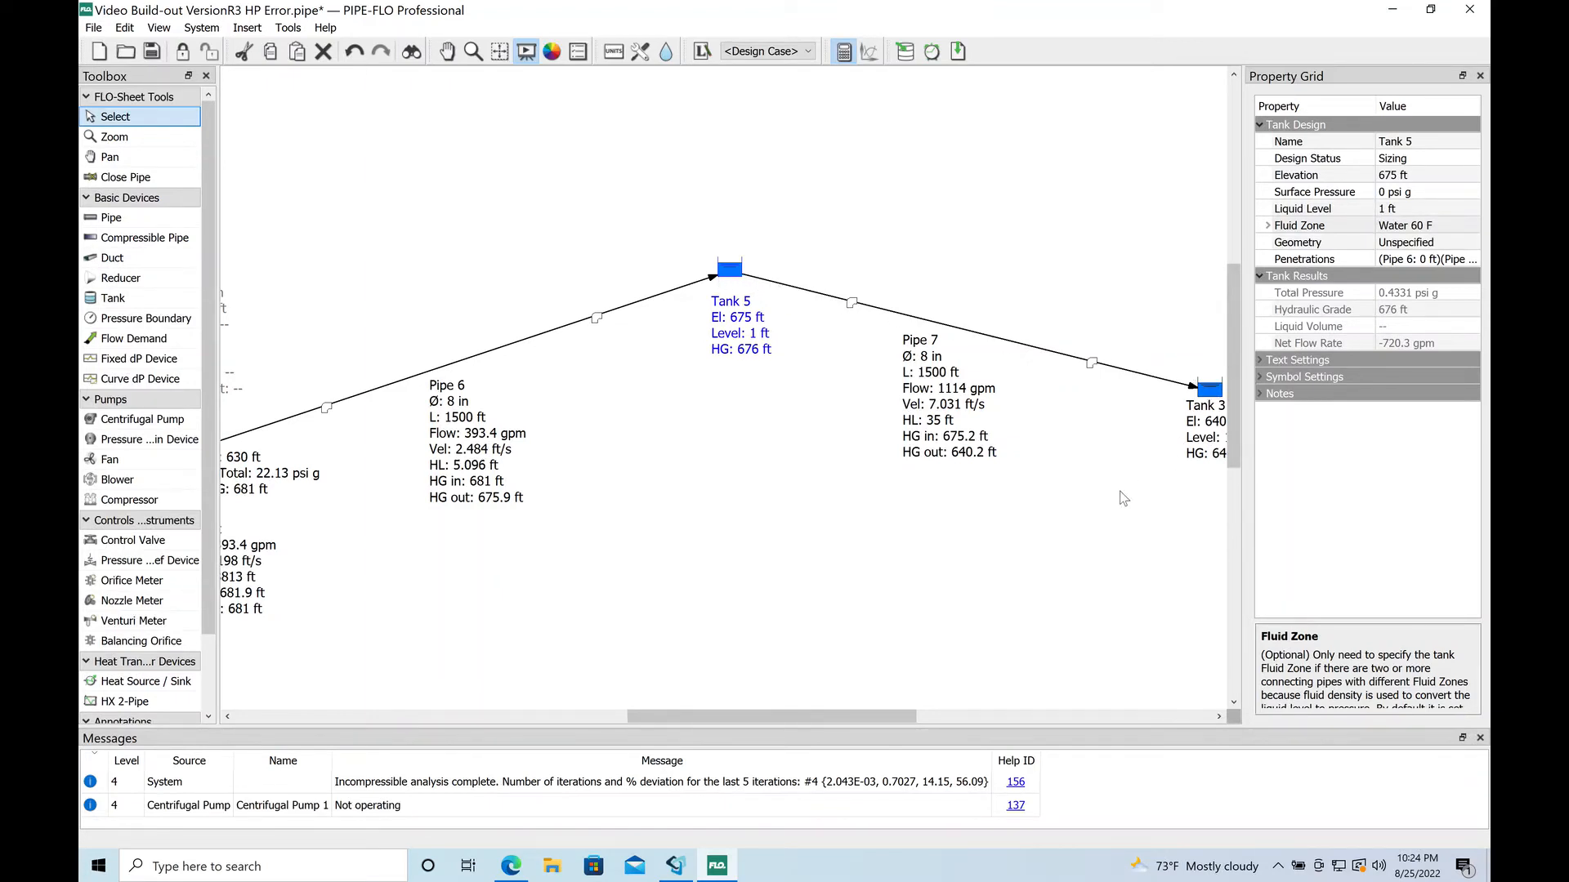
pyautogui.moveTo(553, 90)
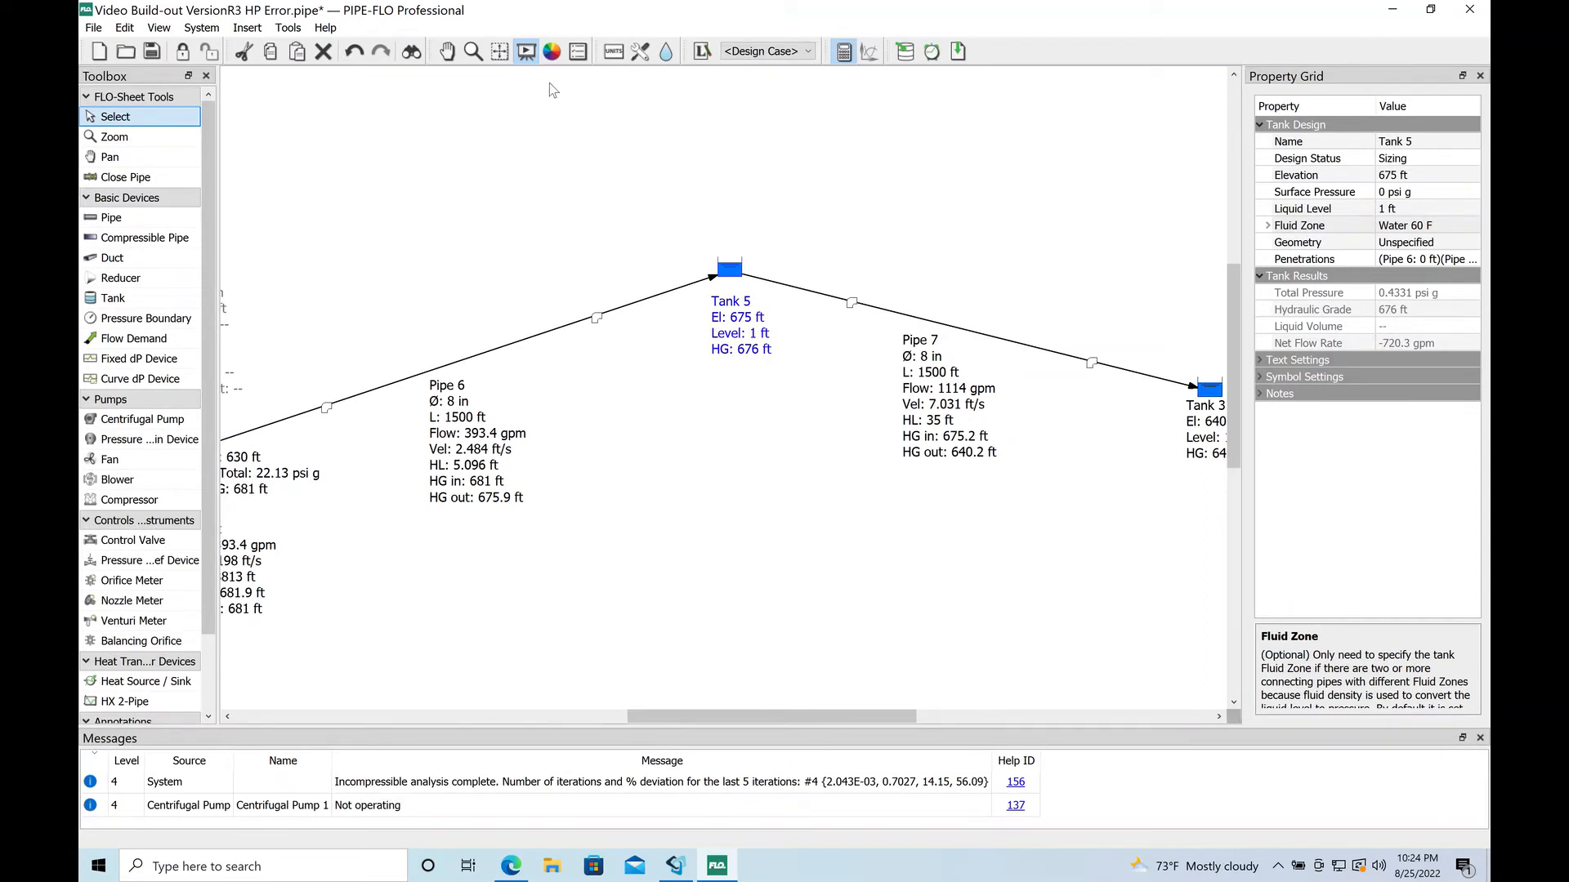